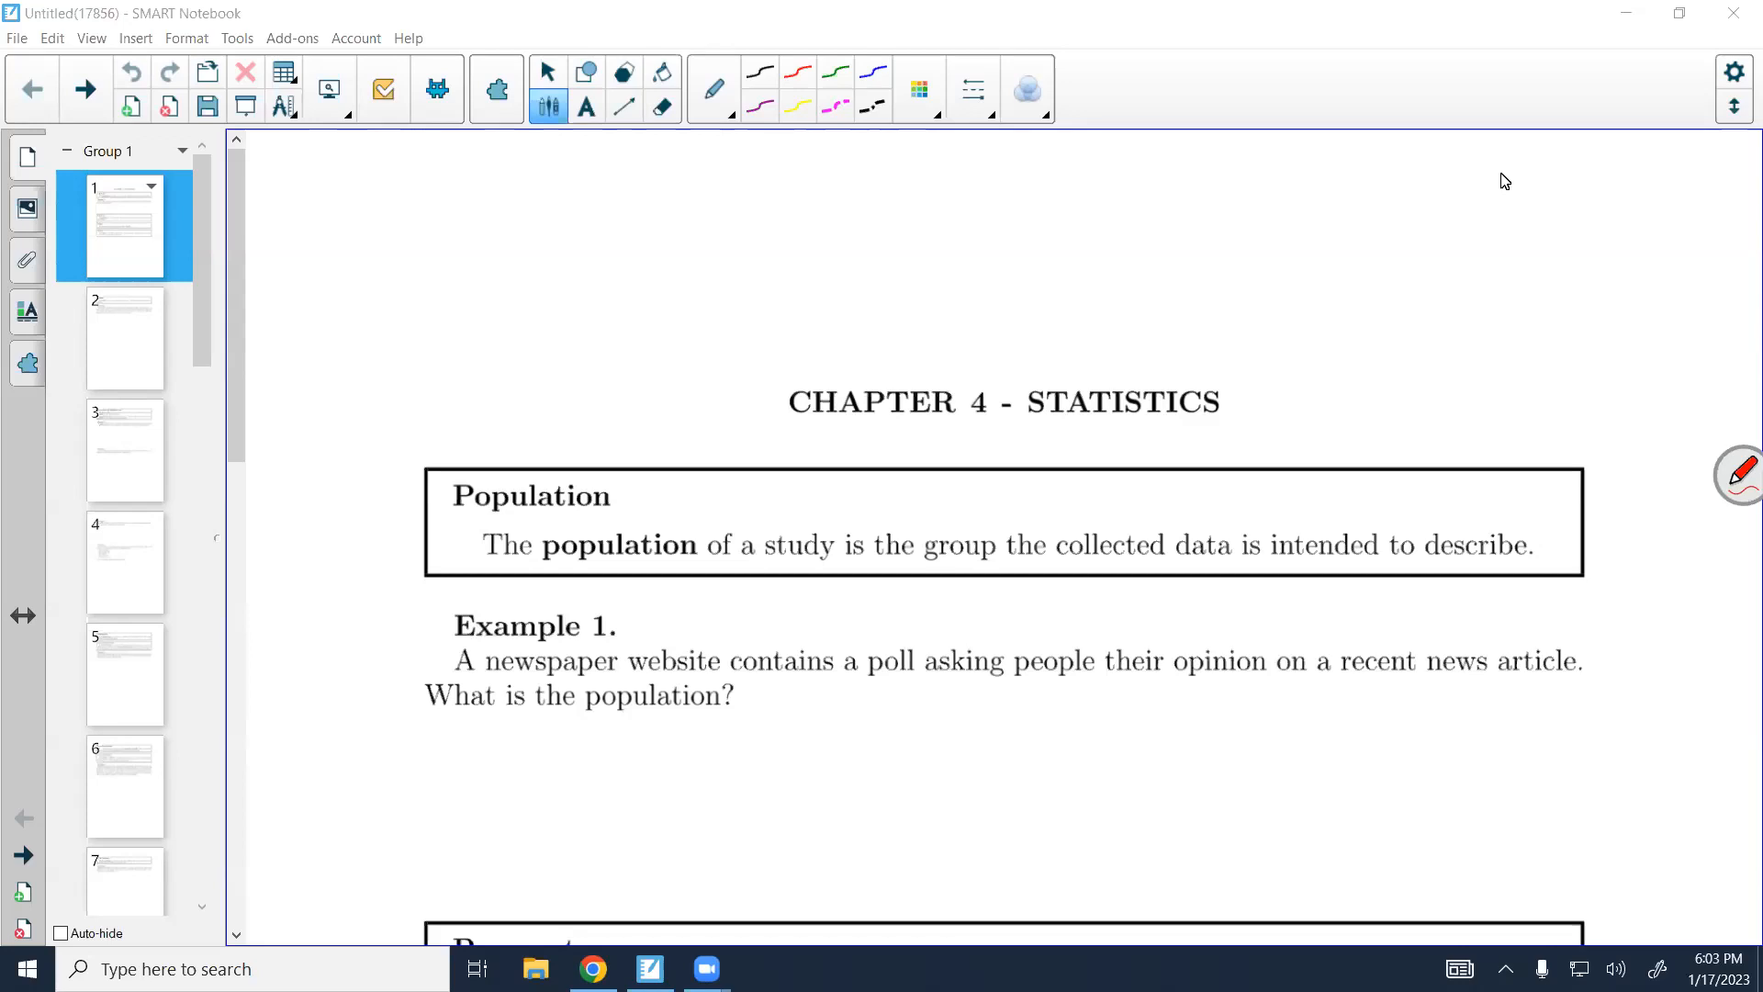
Scroll down to bring Example 1's population question into view
scroll(down, 3)
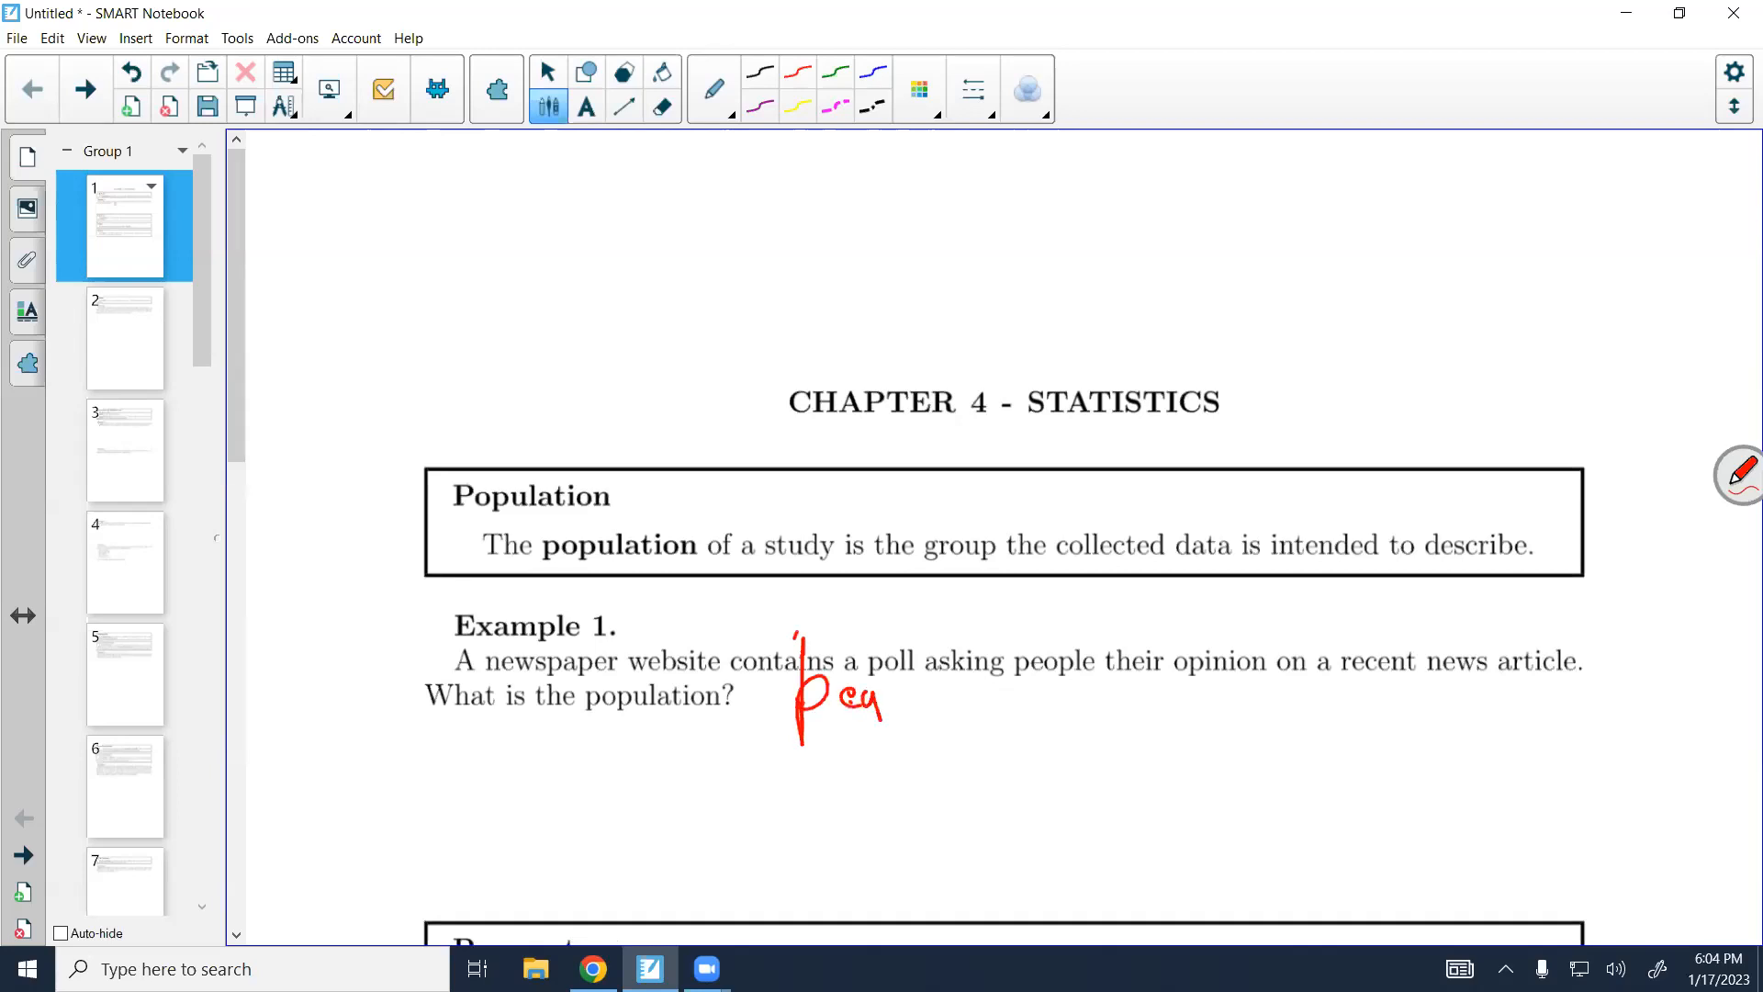
Handwrite 'people who read the newspaper on the website' in red beside Example 1
drag(882, 691, 922, 696)
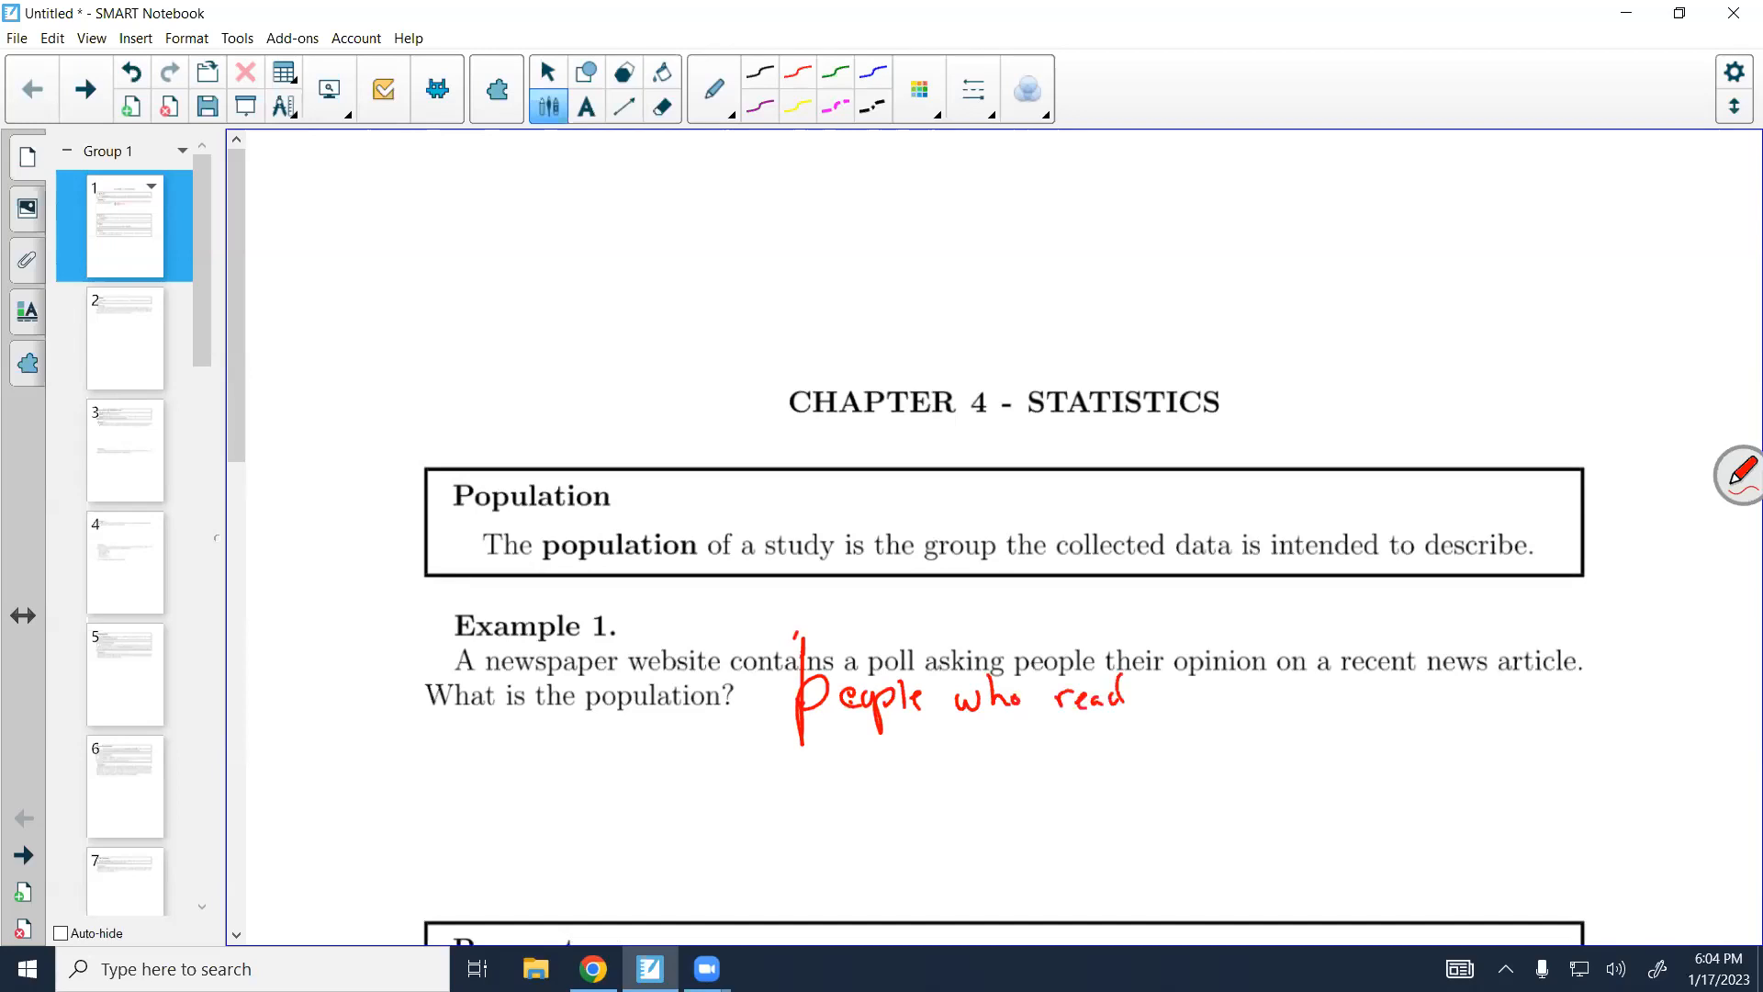
drag(1153, 691, 1197, 697)
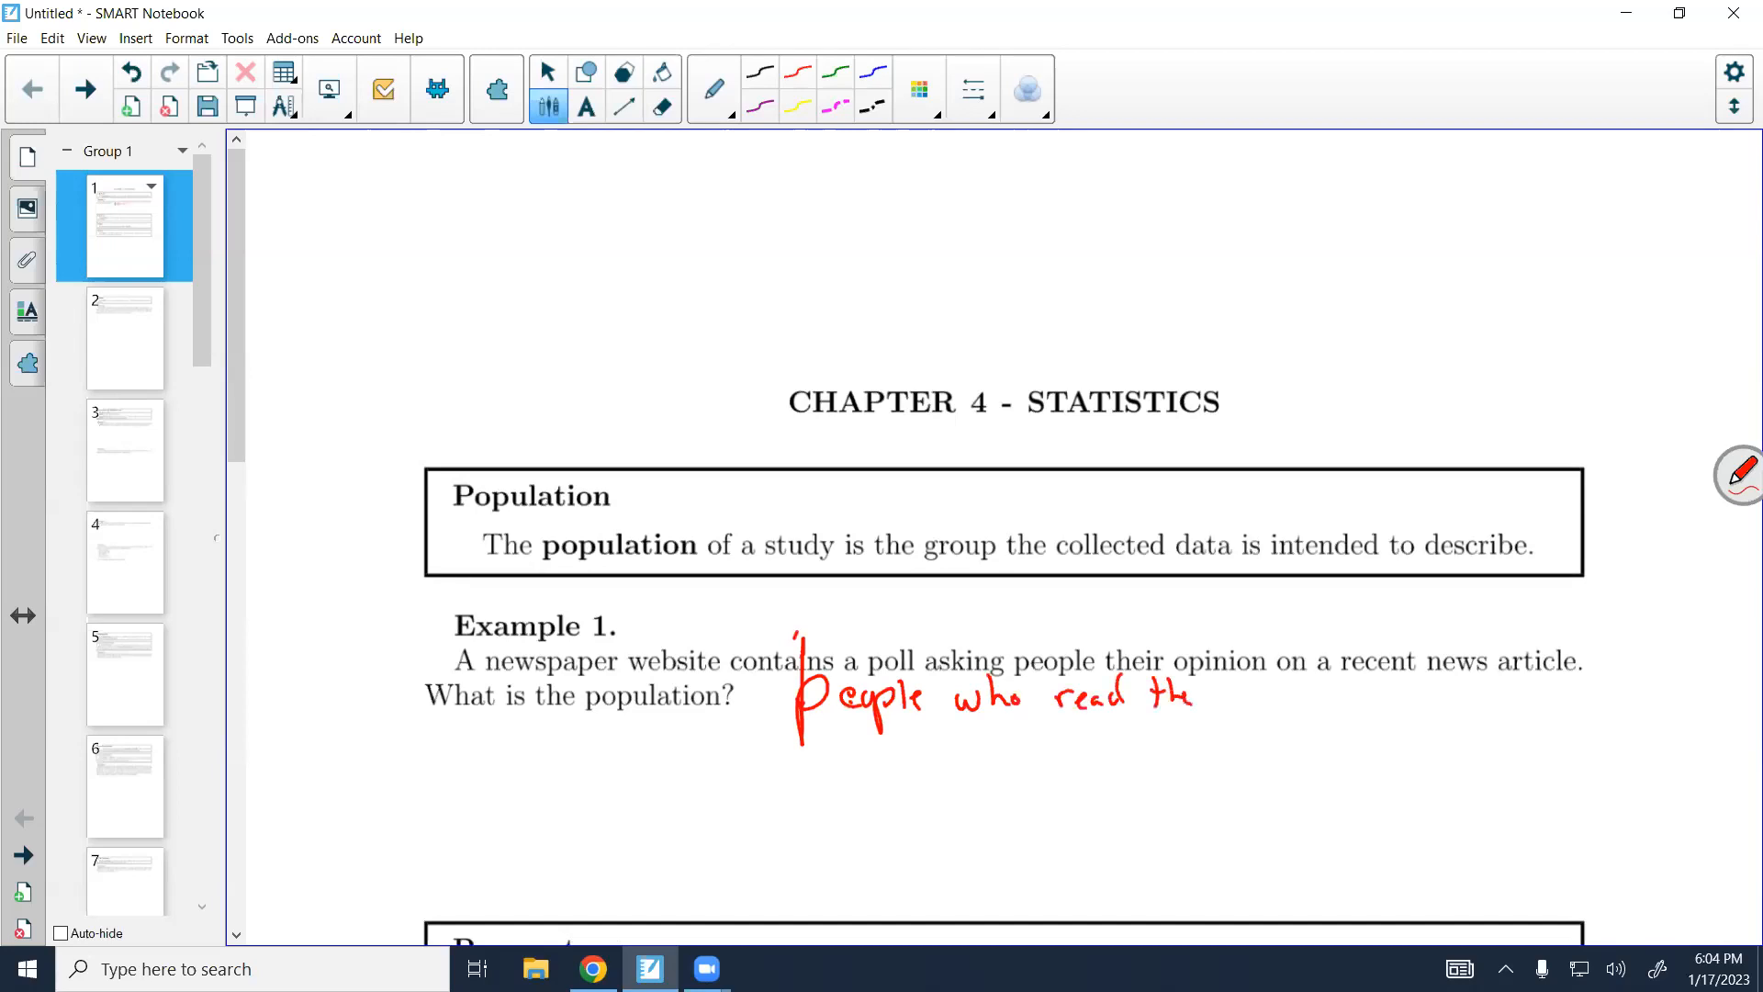
drag(1220, 697, 1304, 703)
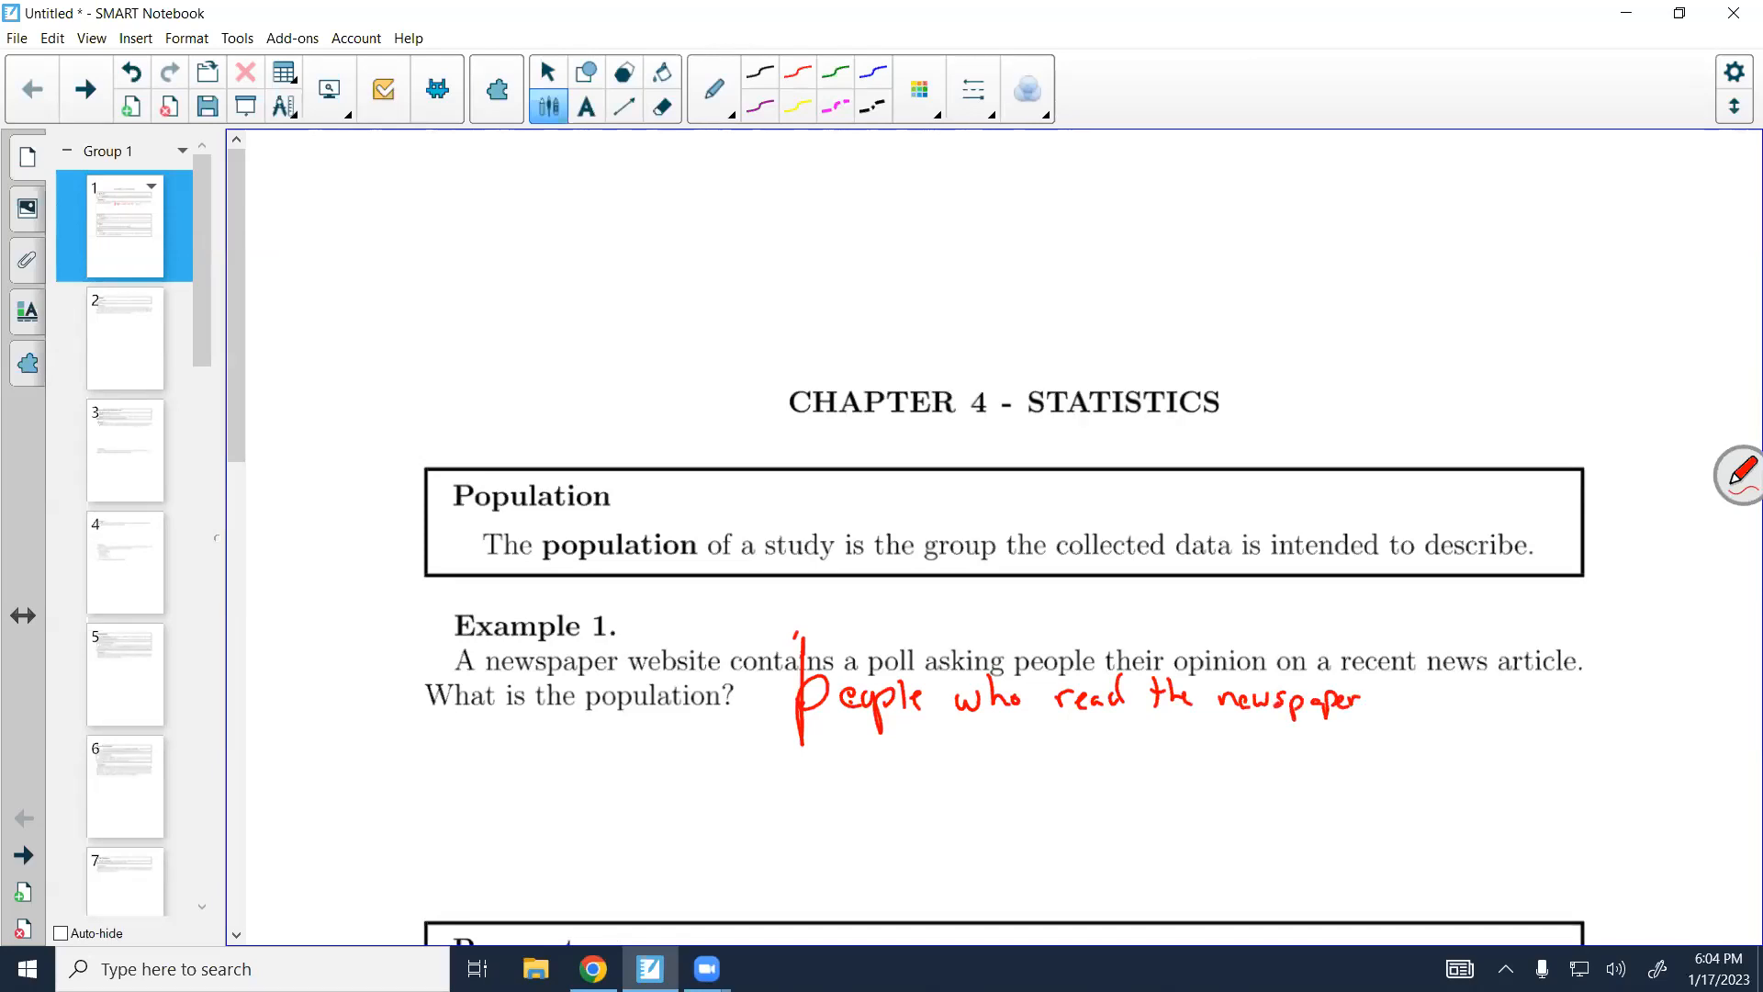
drag(1382, 697, 1450, 691)
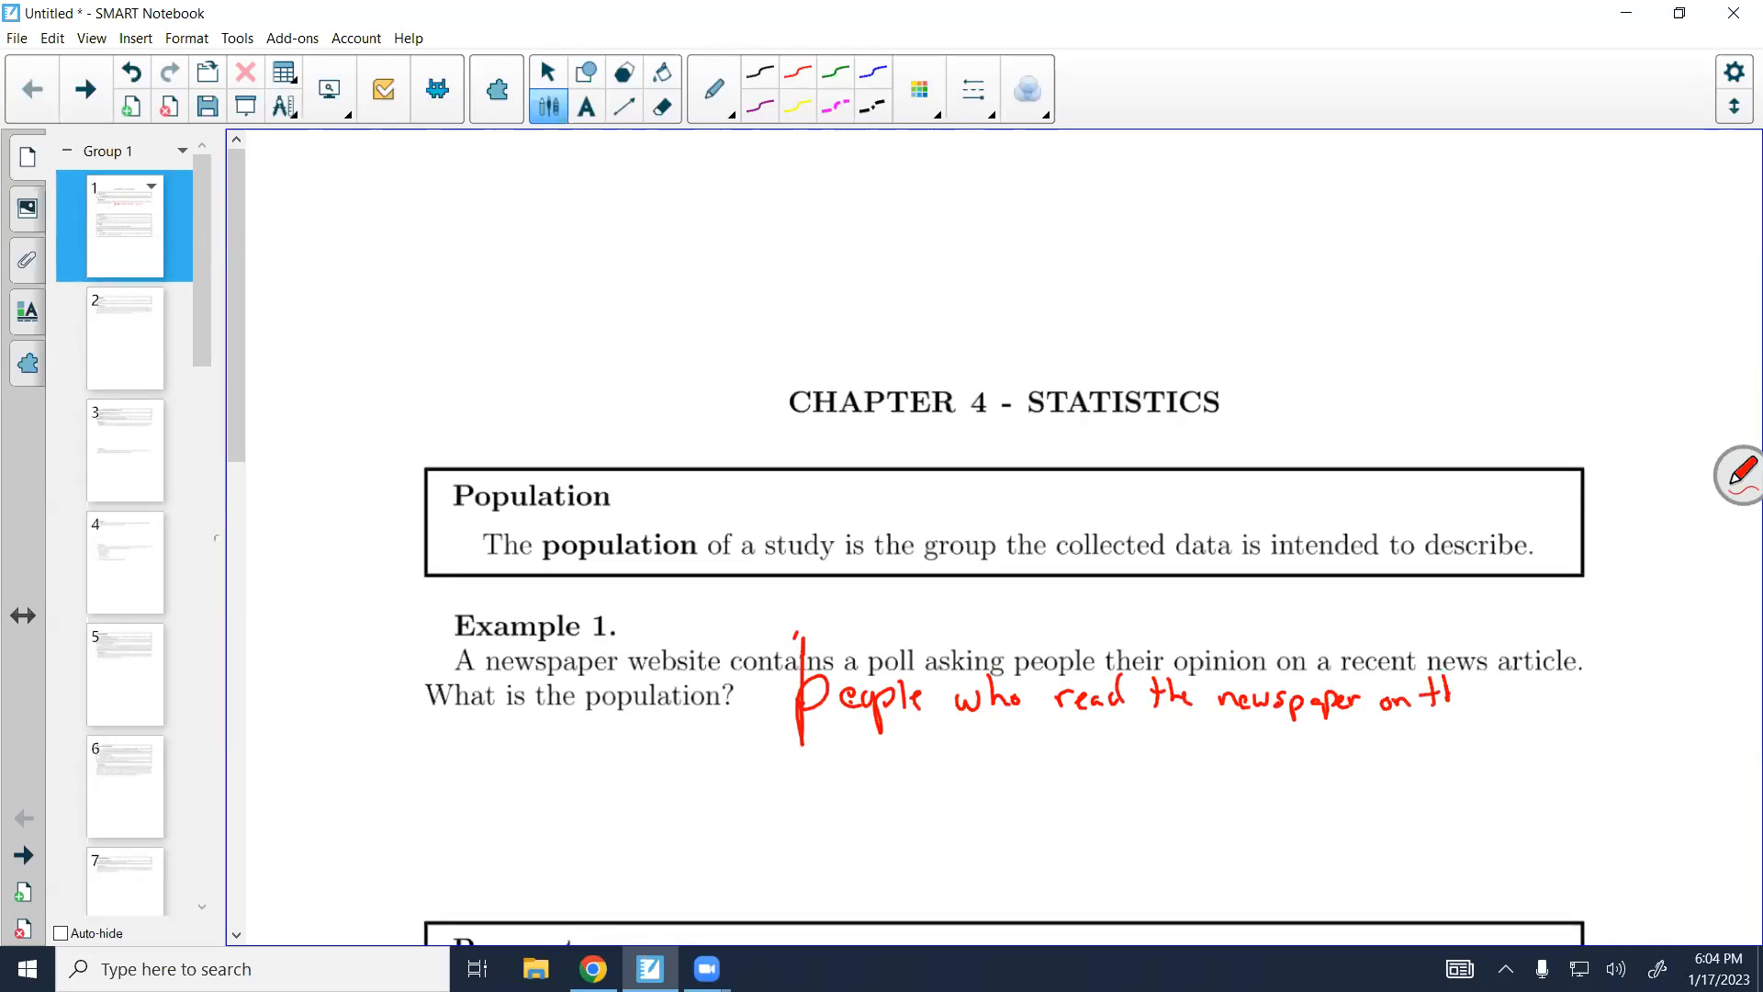
drag(1450, 695, 1546, 699)
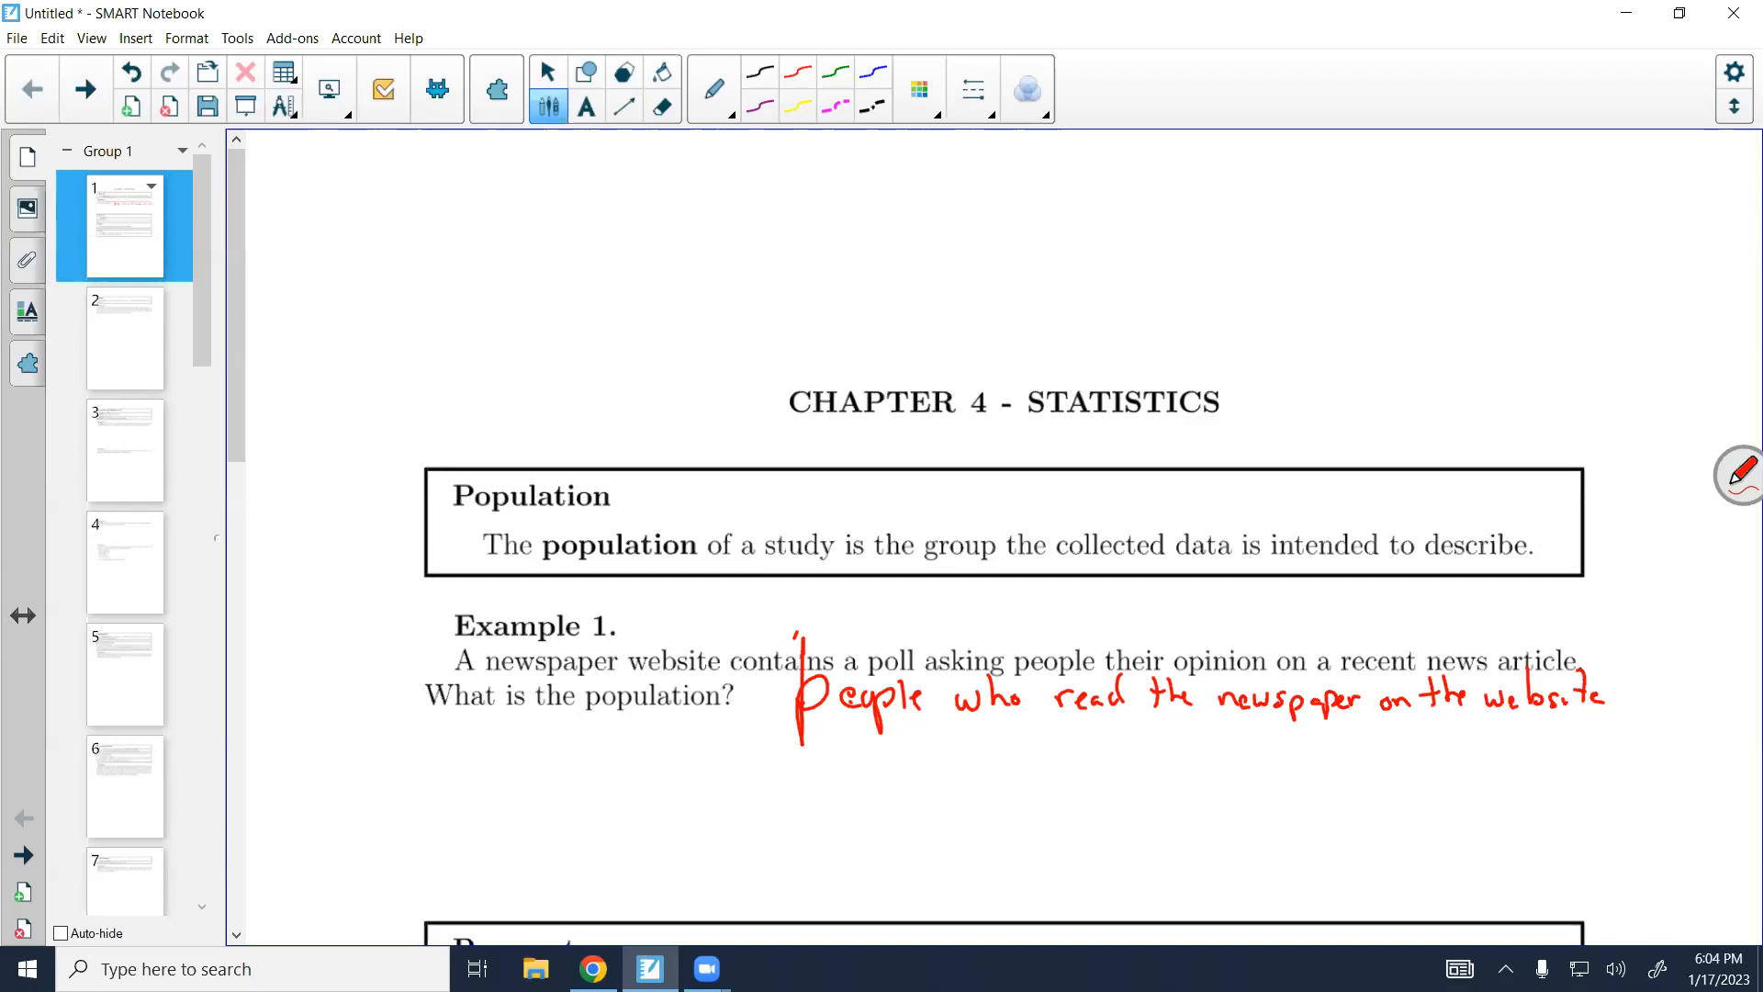
Scroll through the notes and open page 2 with the Statistic definition and Example 2
scroll(down, 3)
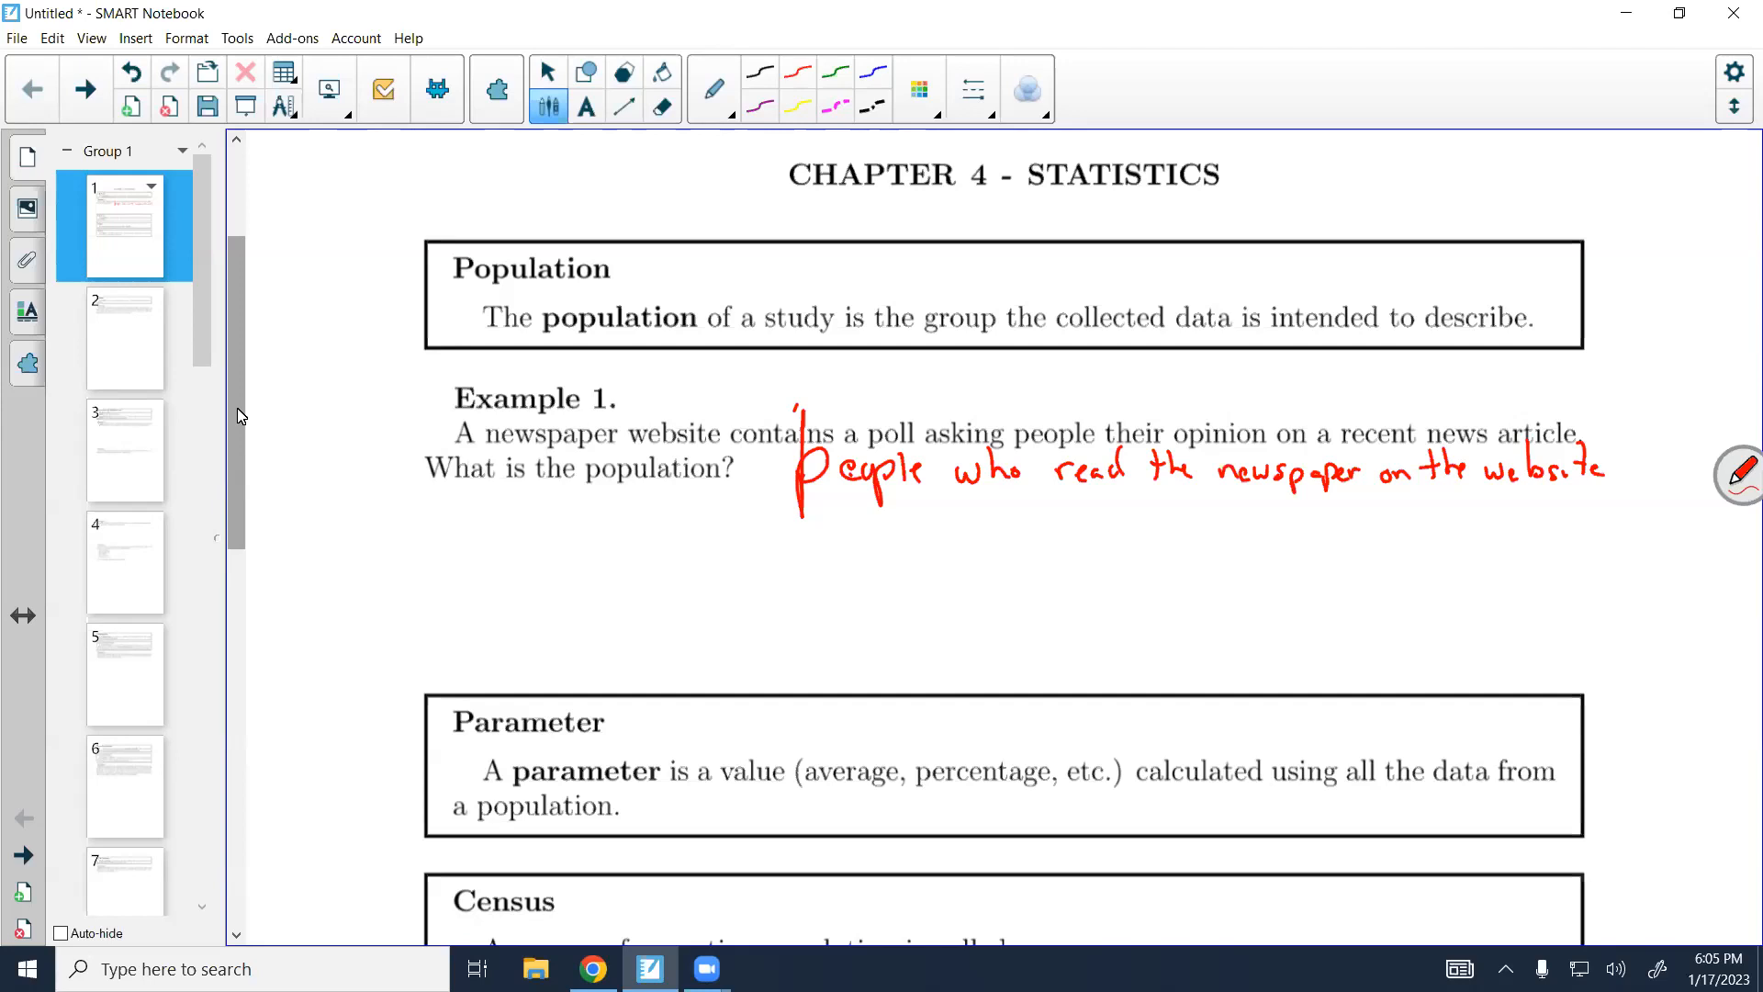
scroll(down, 3)
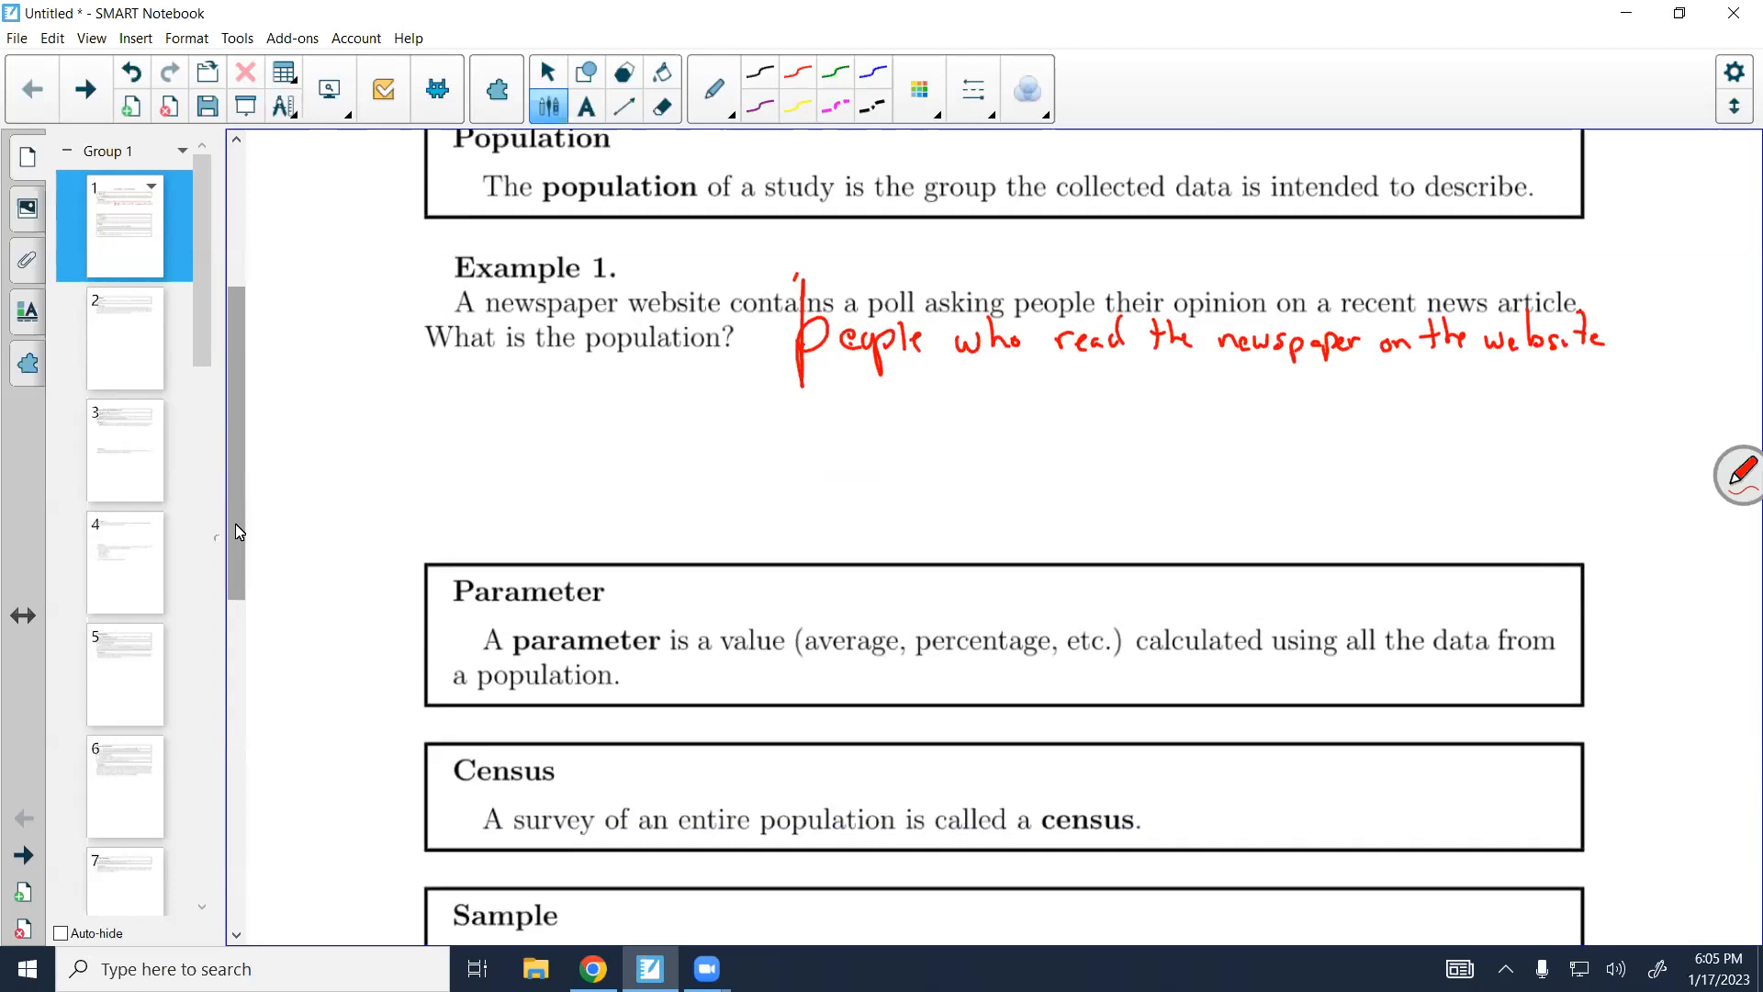
scroll(down, 3)
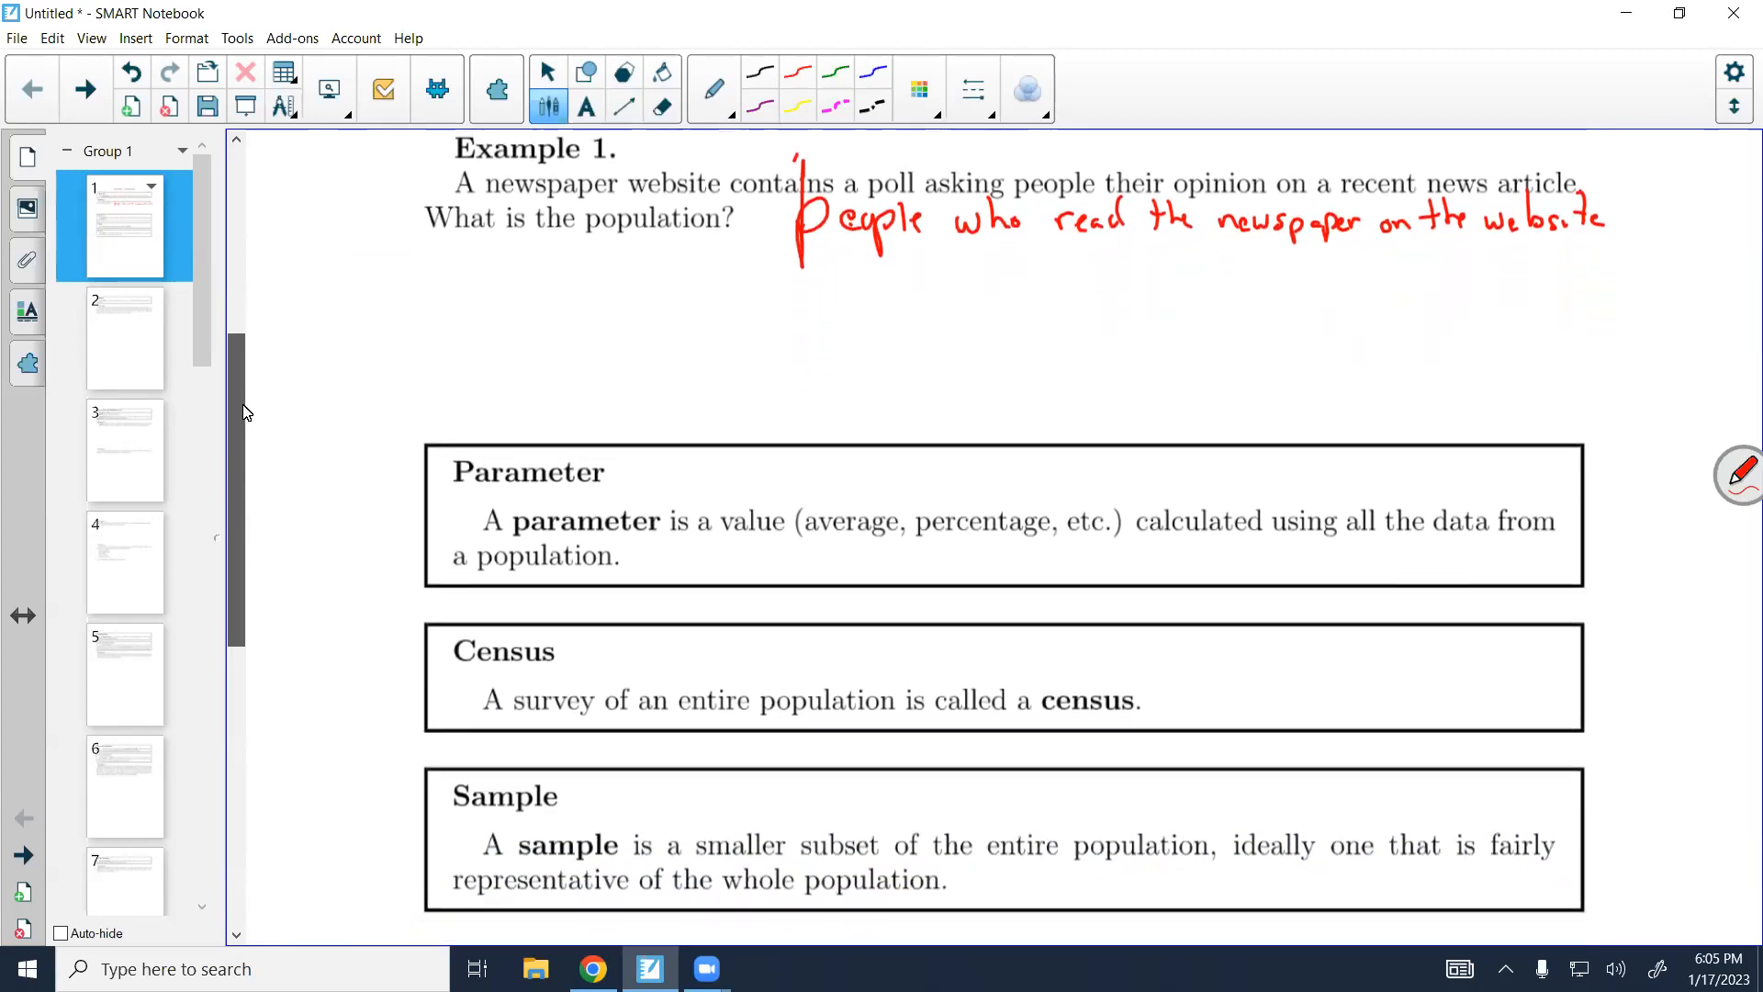
scroll(down, 3)
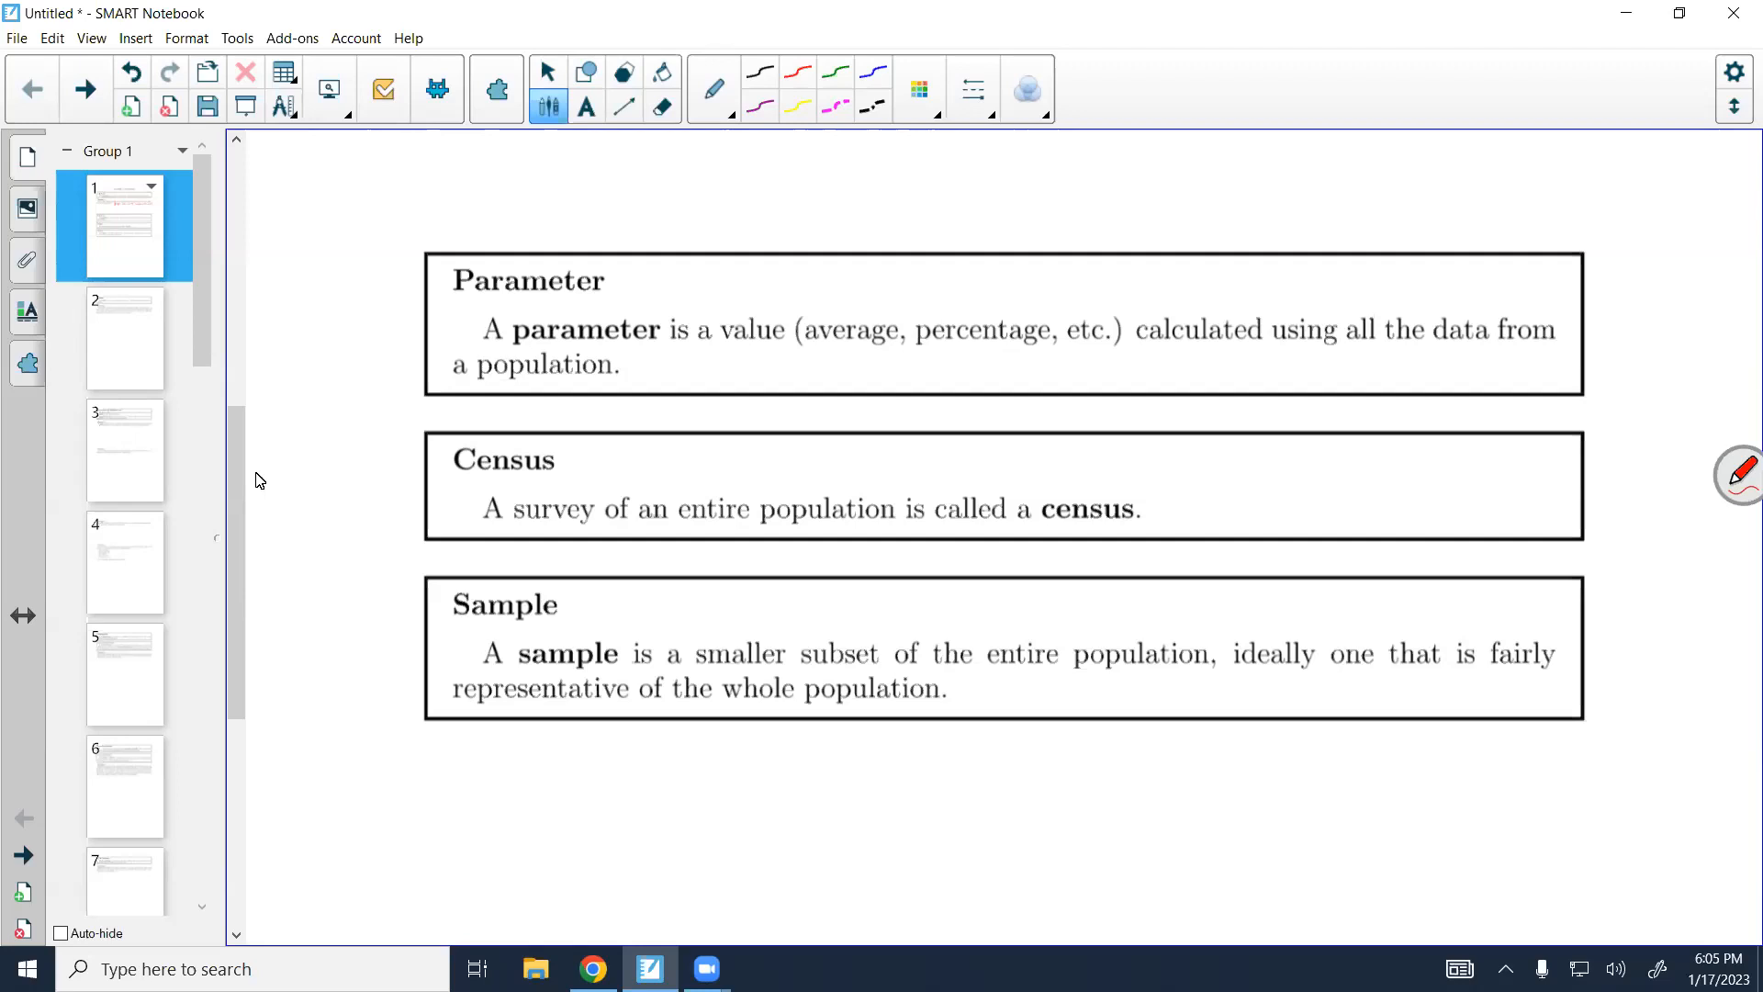
scroll(down, 3)
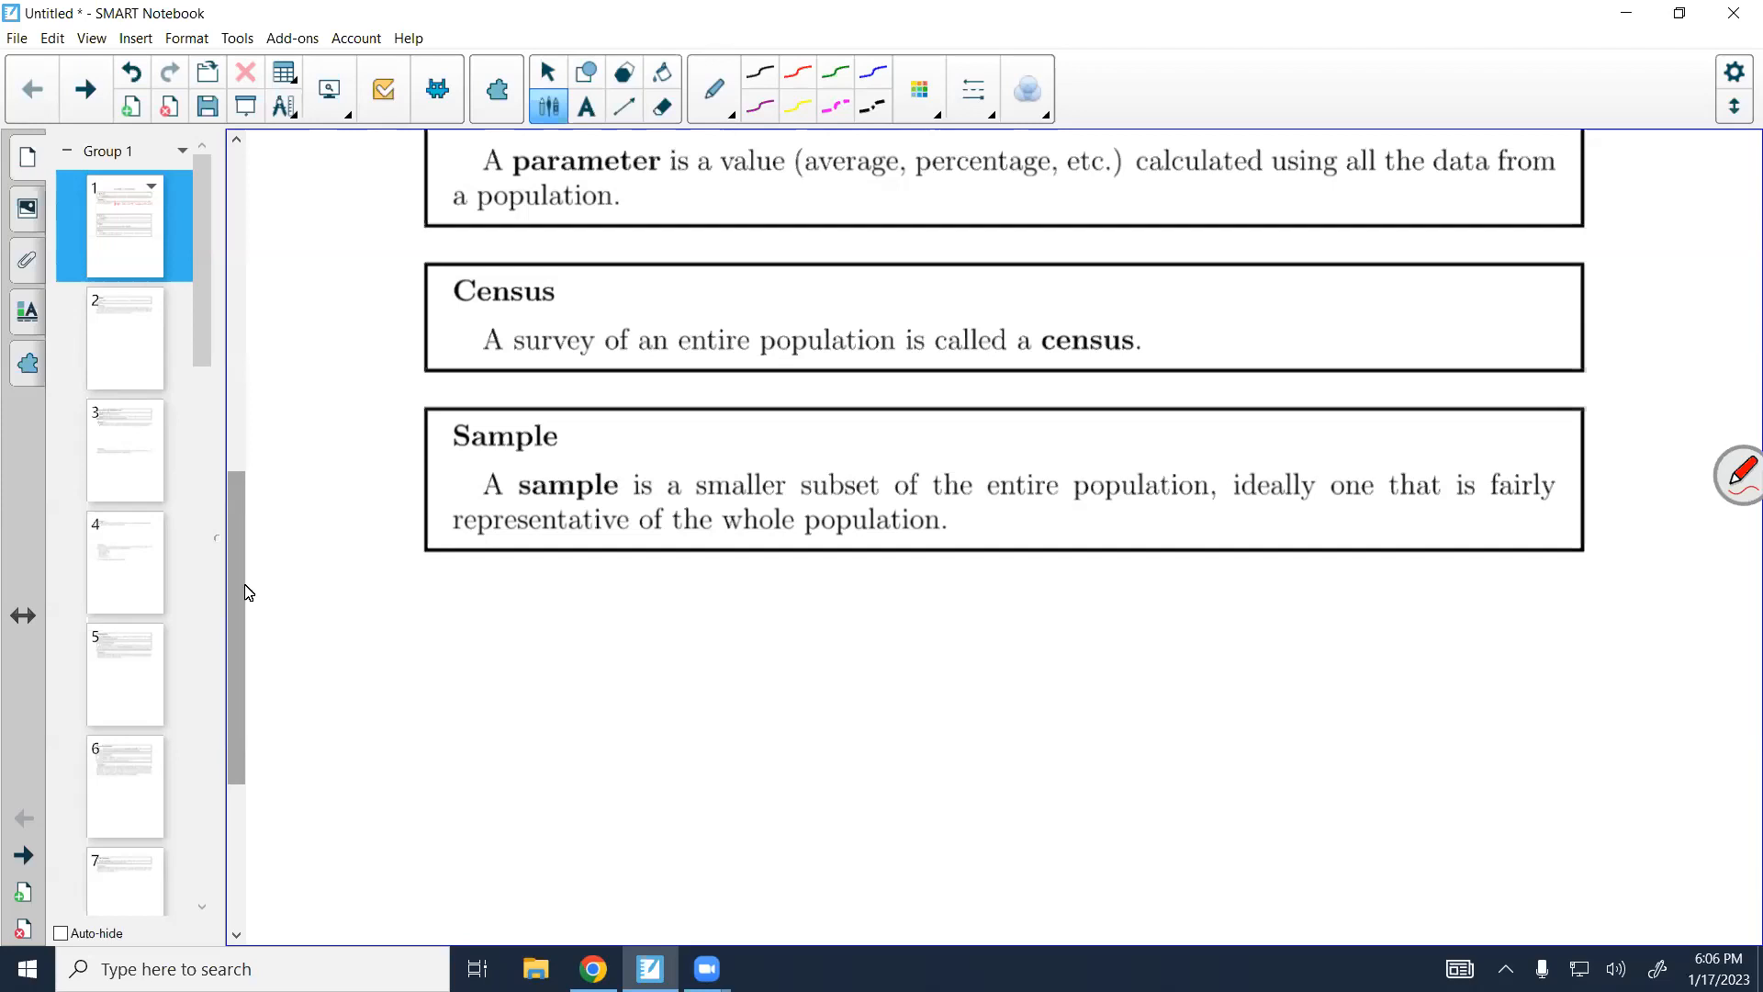
scroll(down, 3)
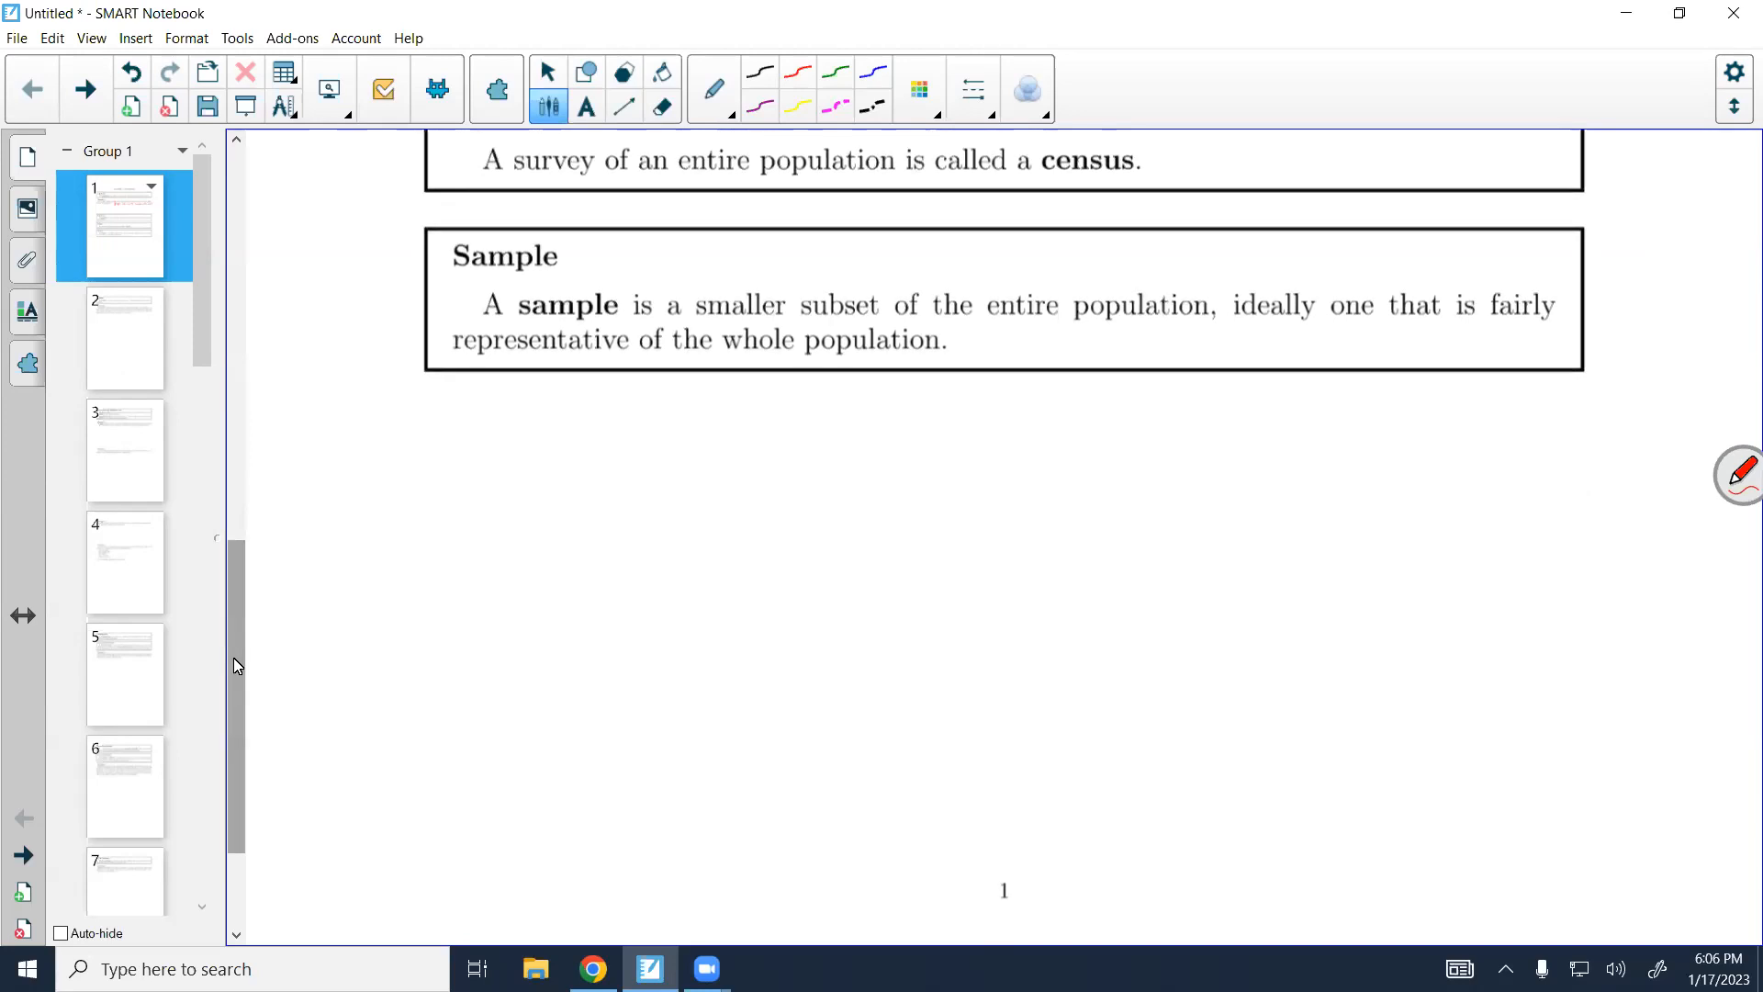
click(128, 339)
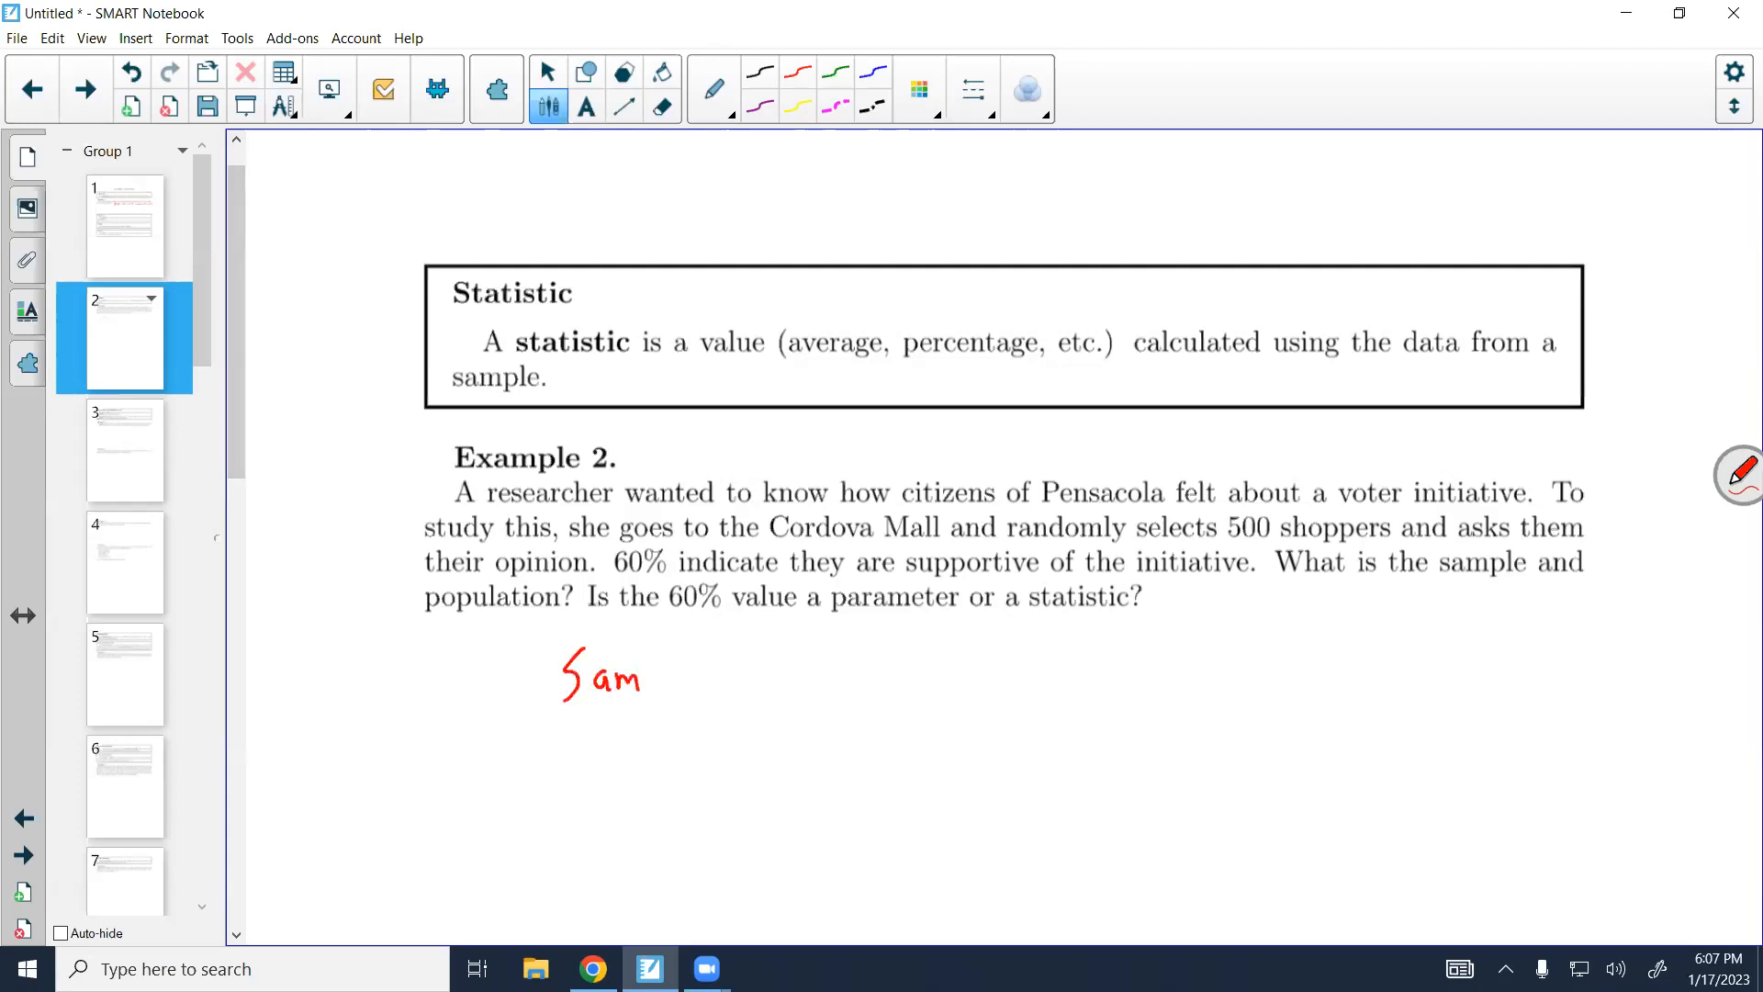
Write Example 2's answers: 500 shoppers surveyed, citizens of Pensacola underlined, 60% a statistic
drag(645, 675, 686, 675)
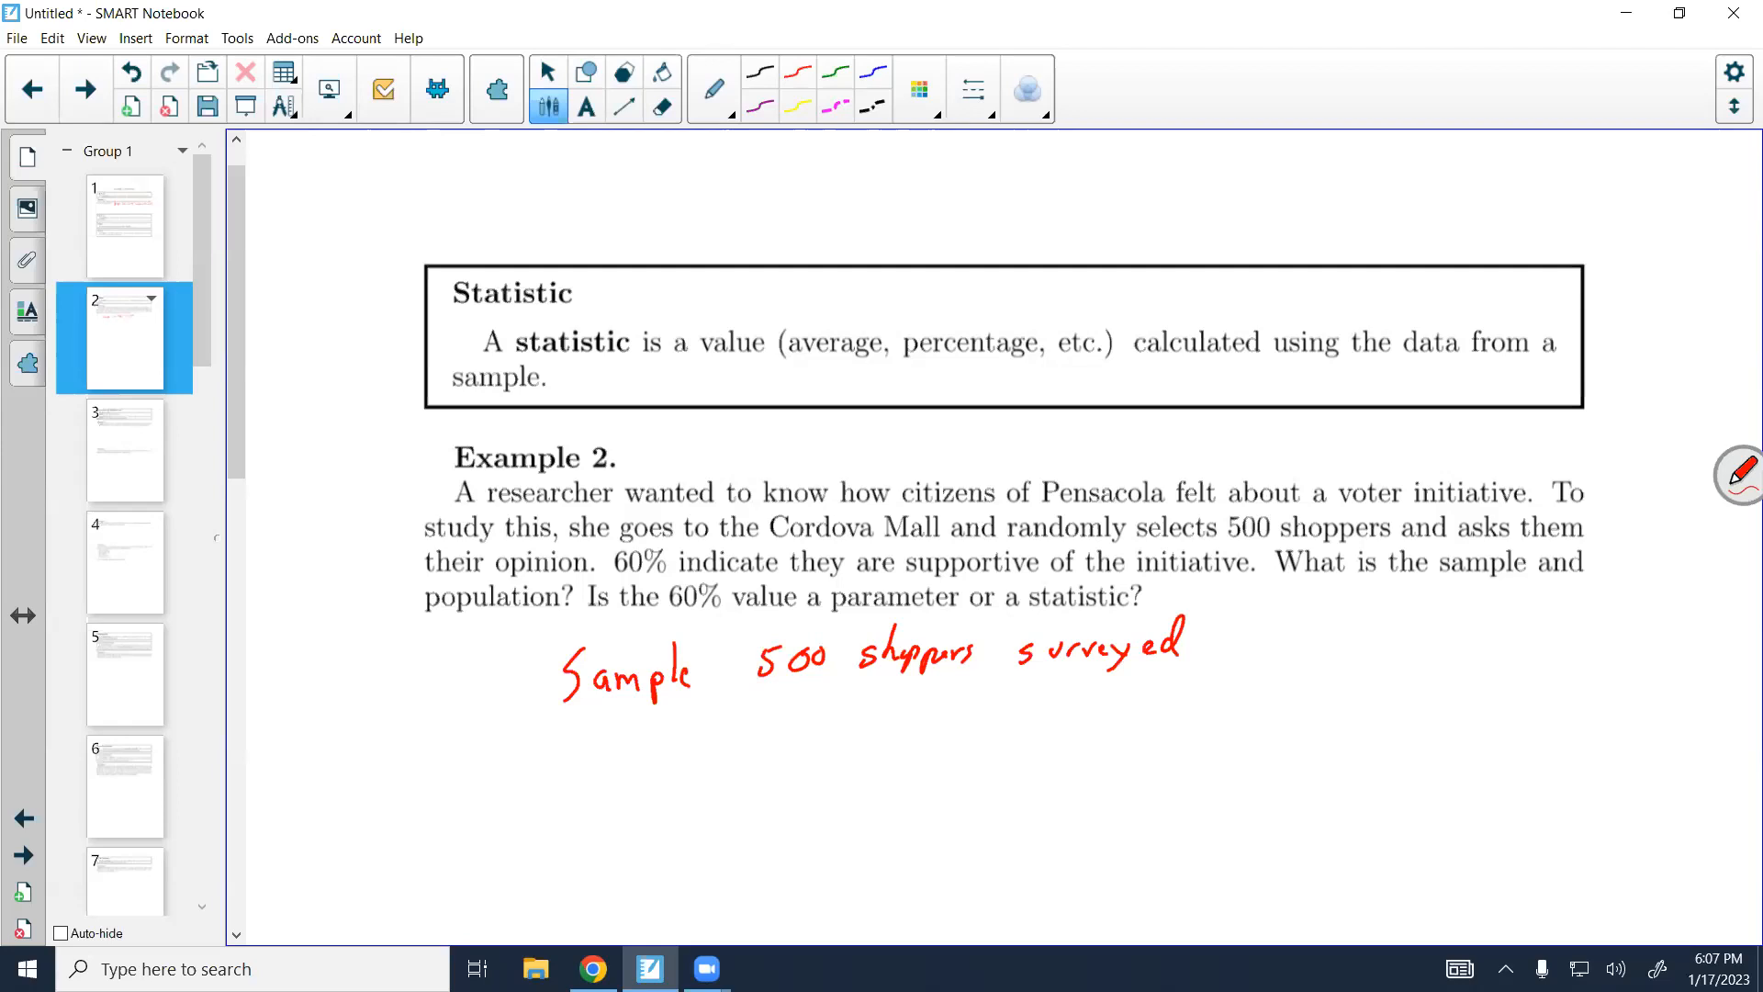
drag(562, 765, 580, 776)
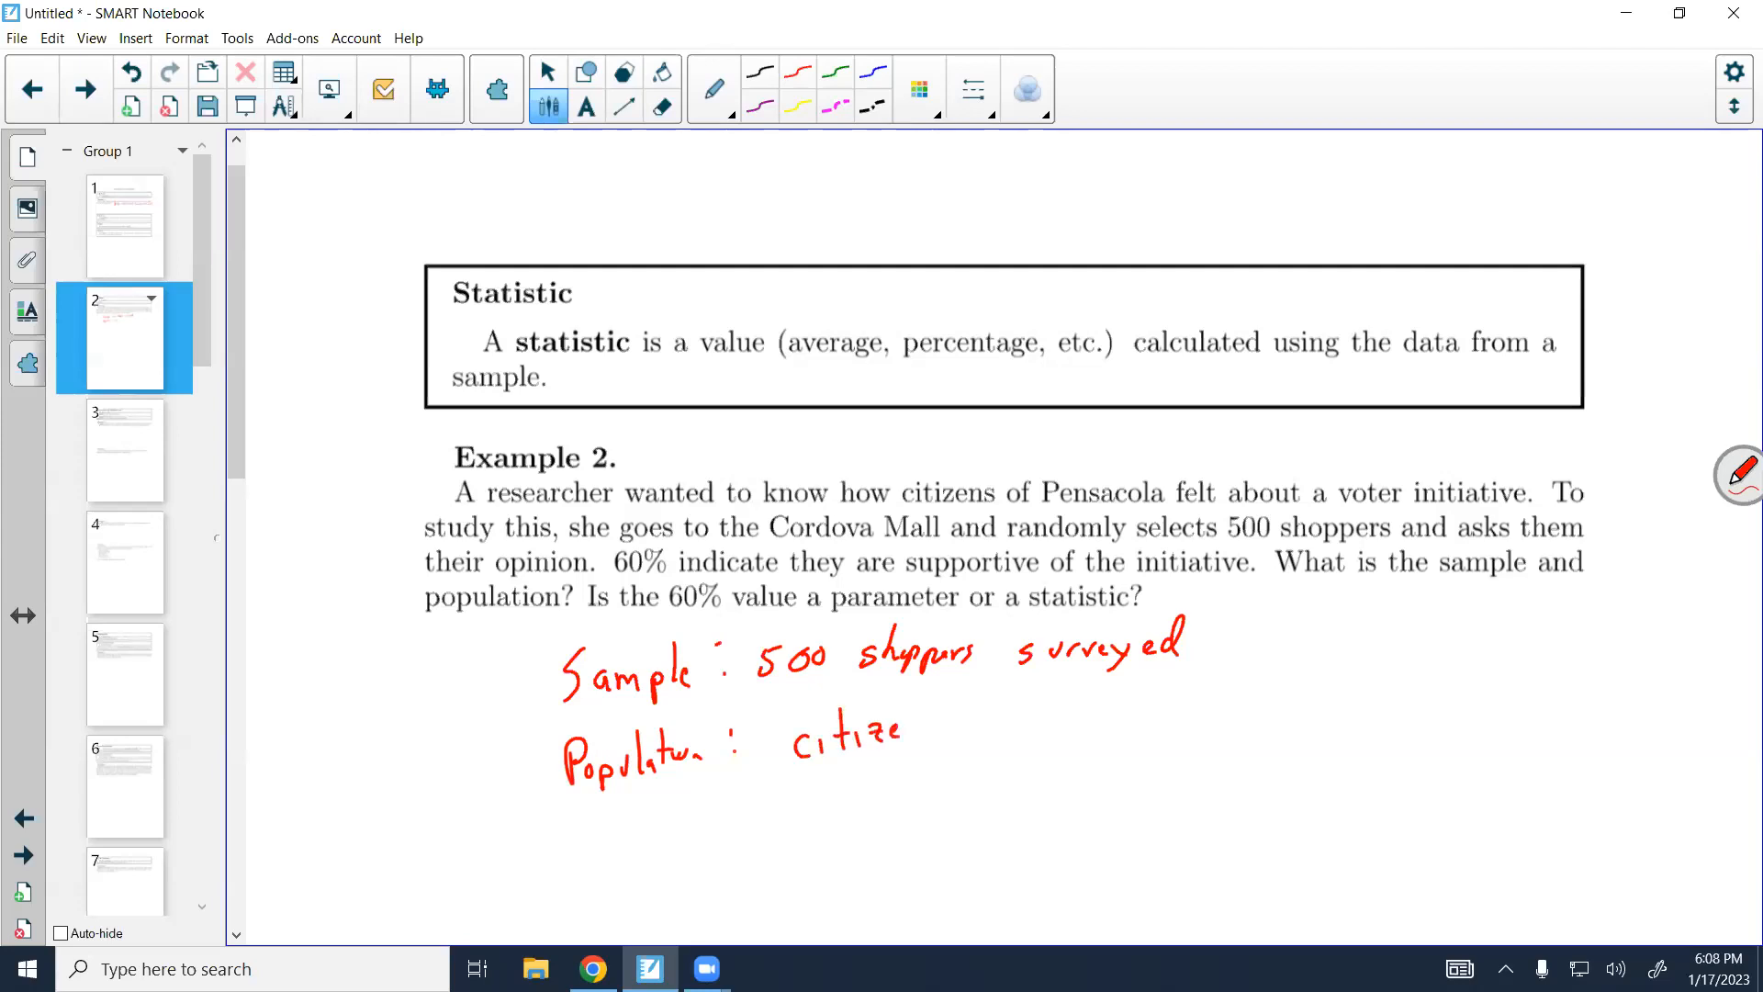
drag(765, 507, 1187, 500)
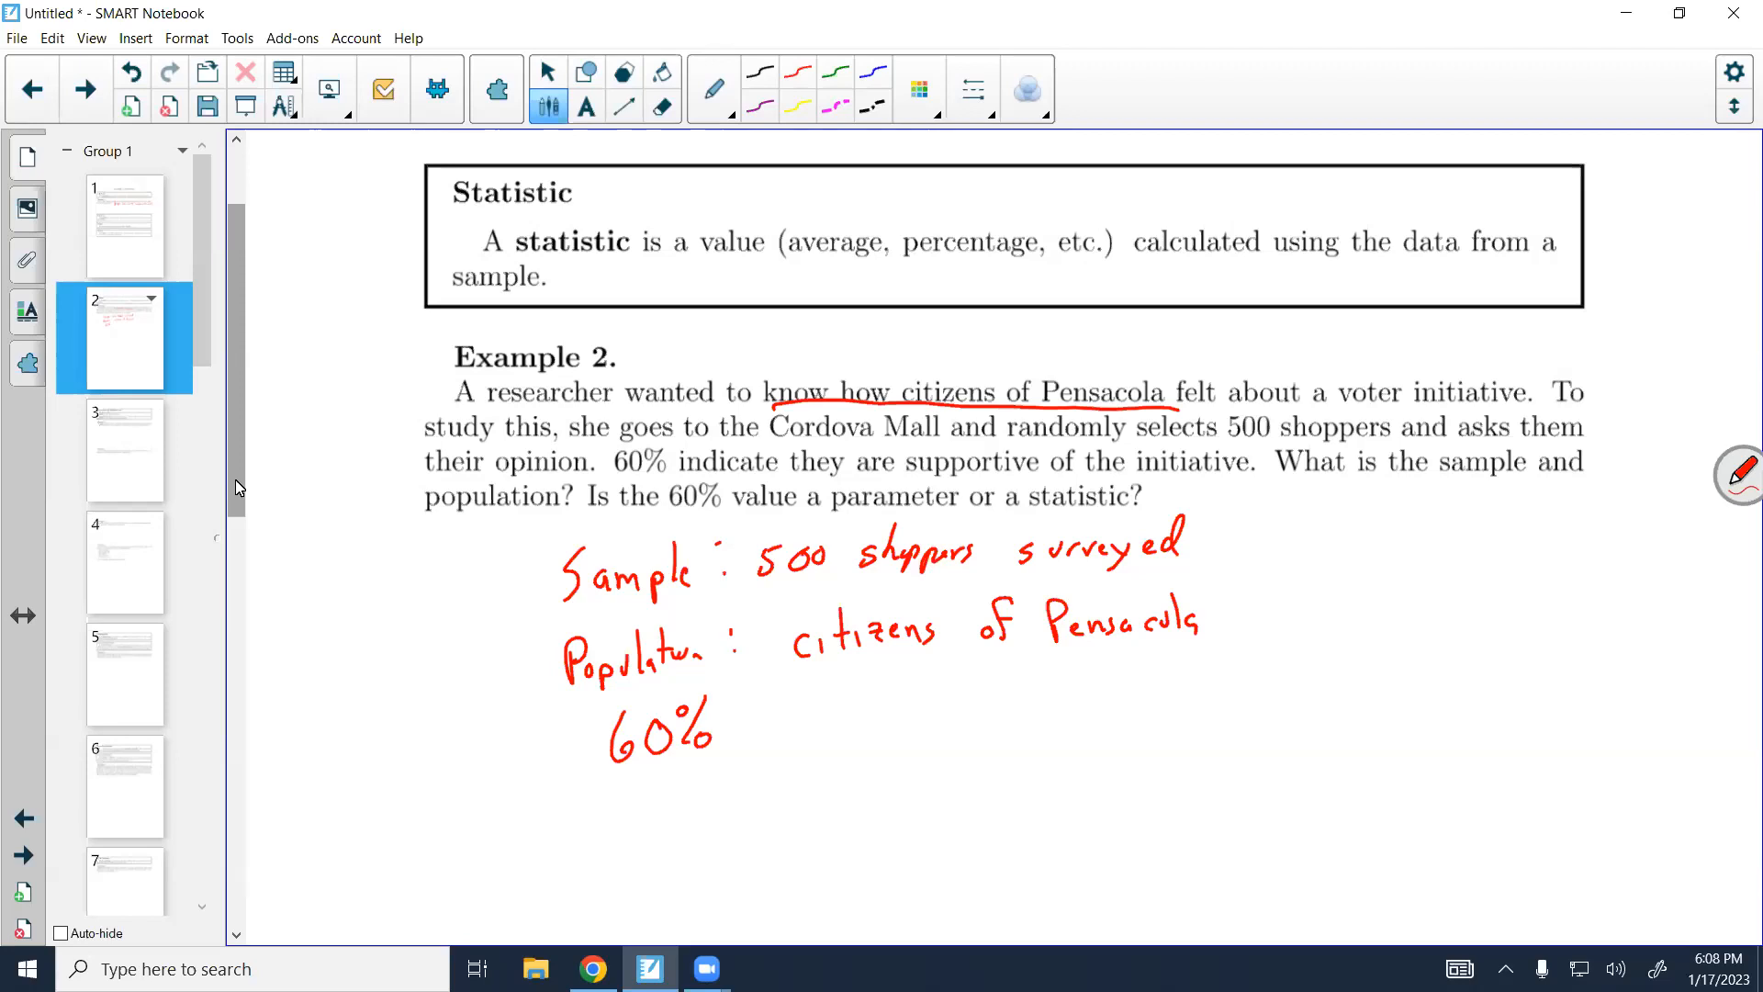
drag(742, 708, 826, 696)
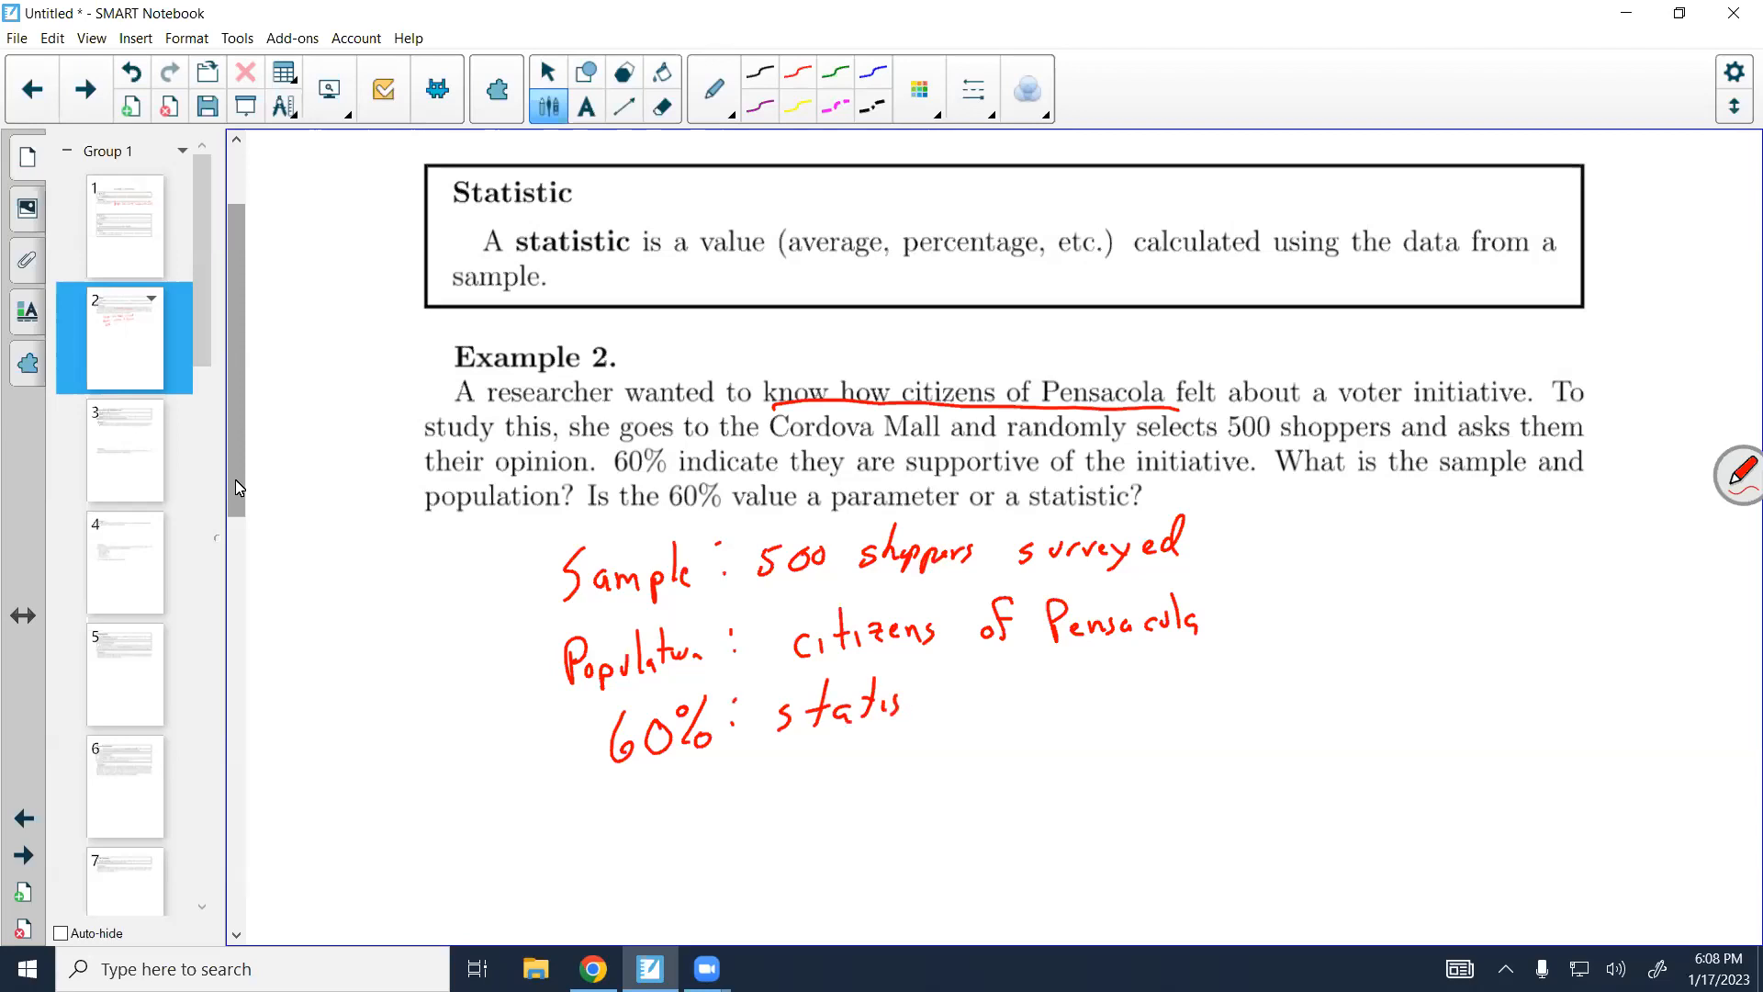
drag(888, 708, 951, 702)
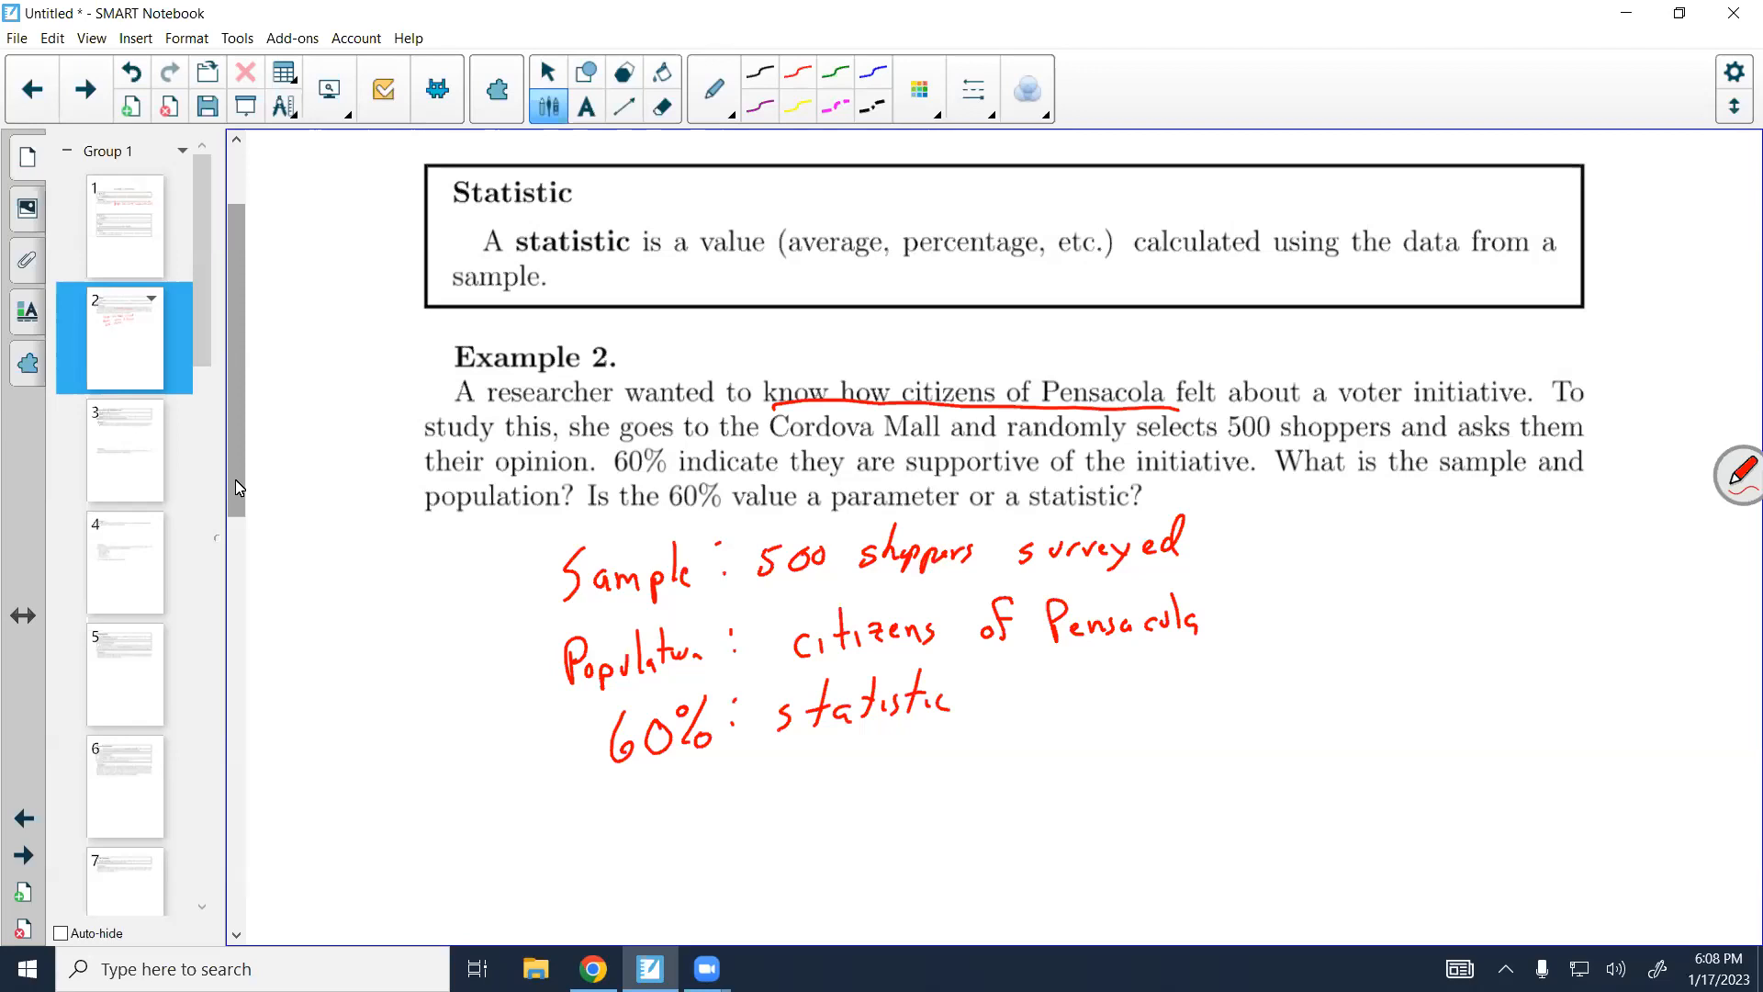
Scroll the page sorter and open page 3 on qualitative and quantitative data
scroll(down, 3)
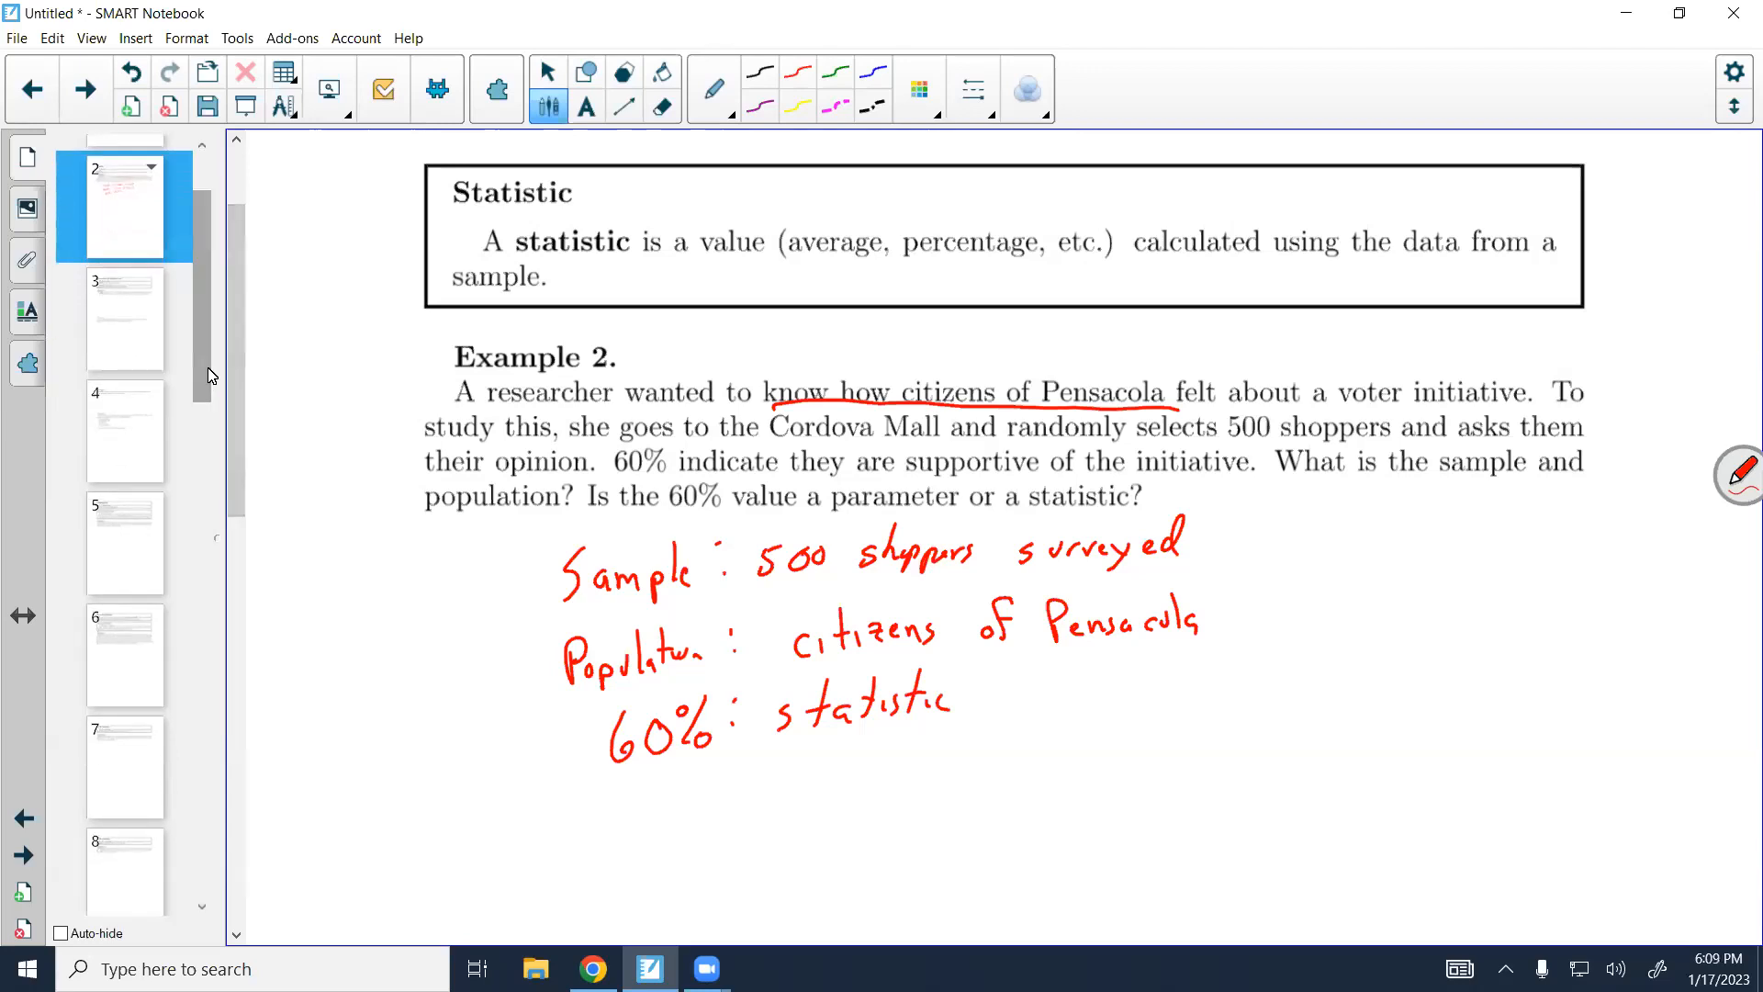
scroll(down, 3)
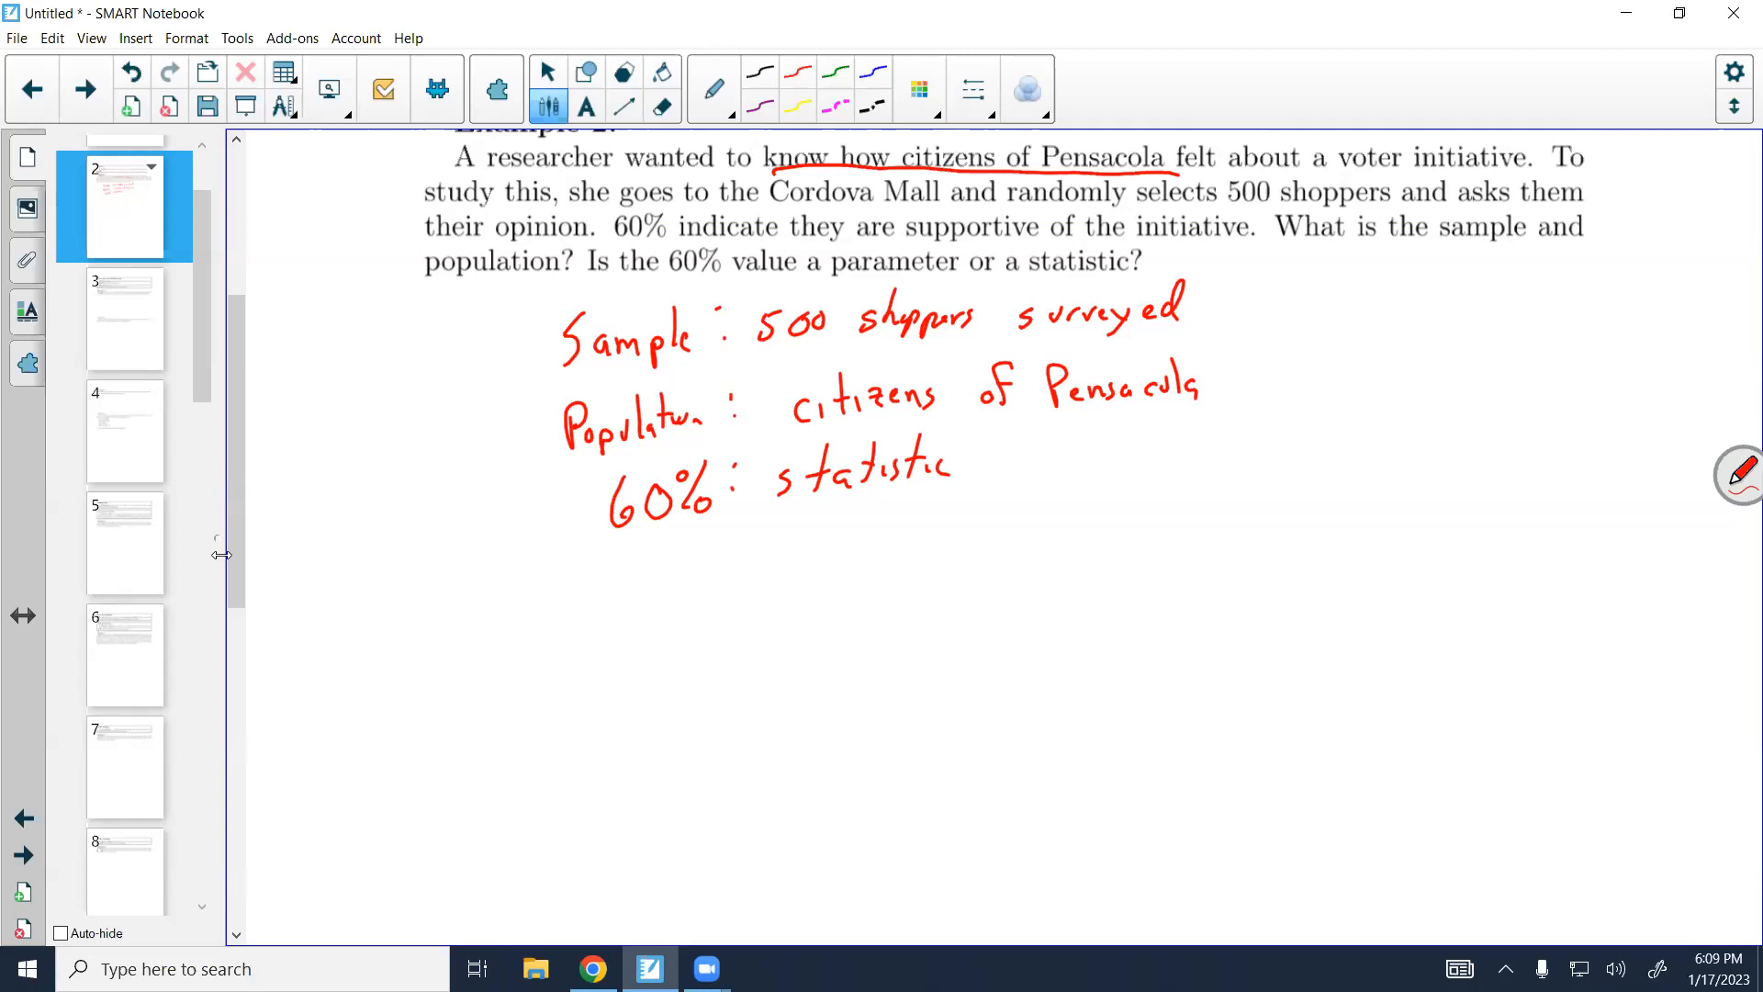
click(123, 320)
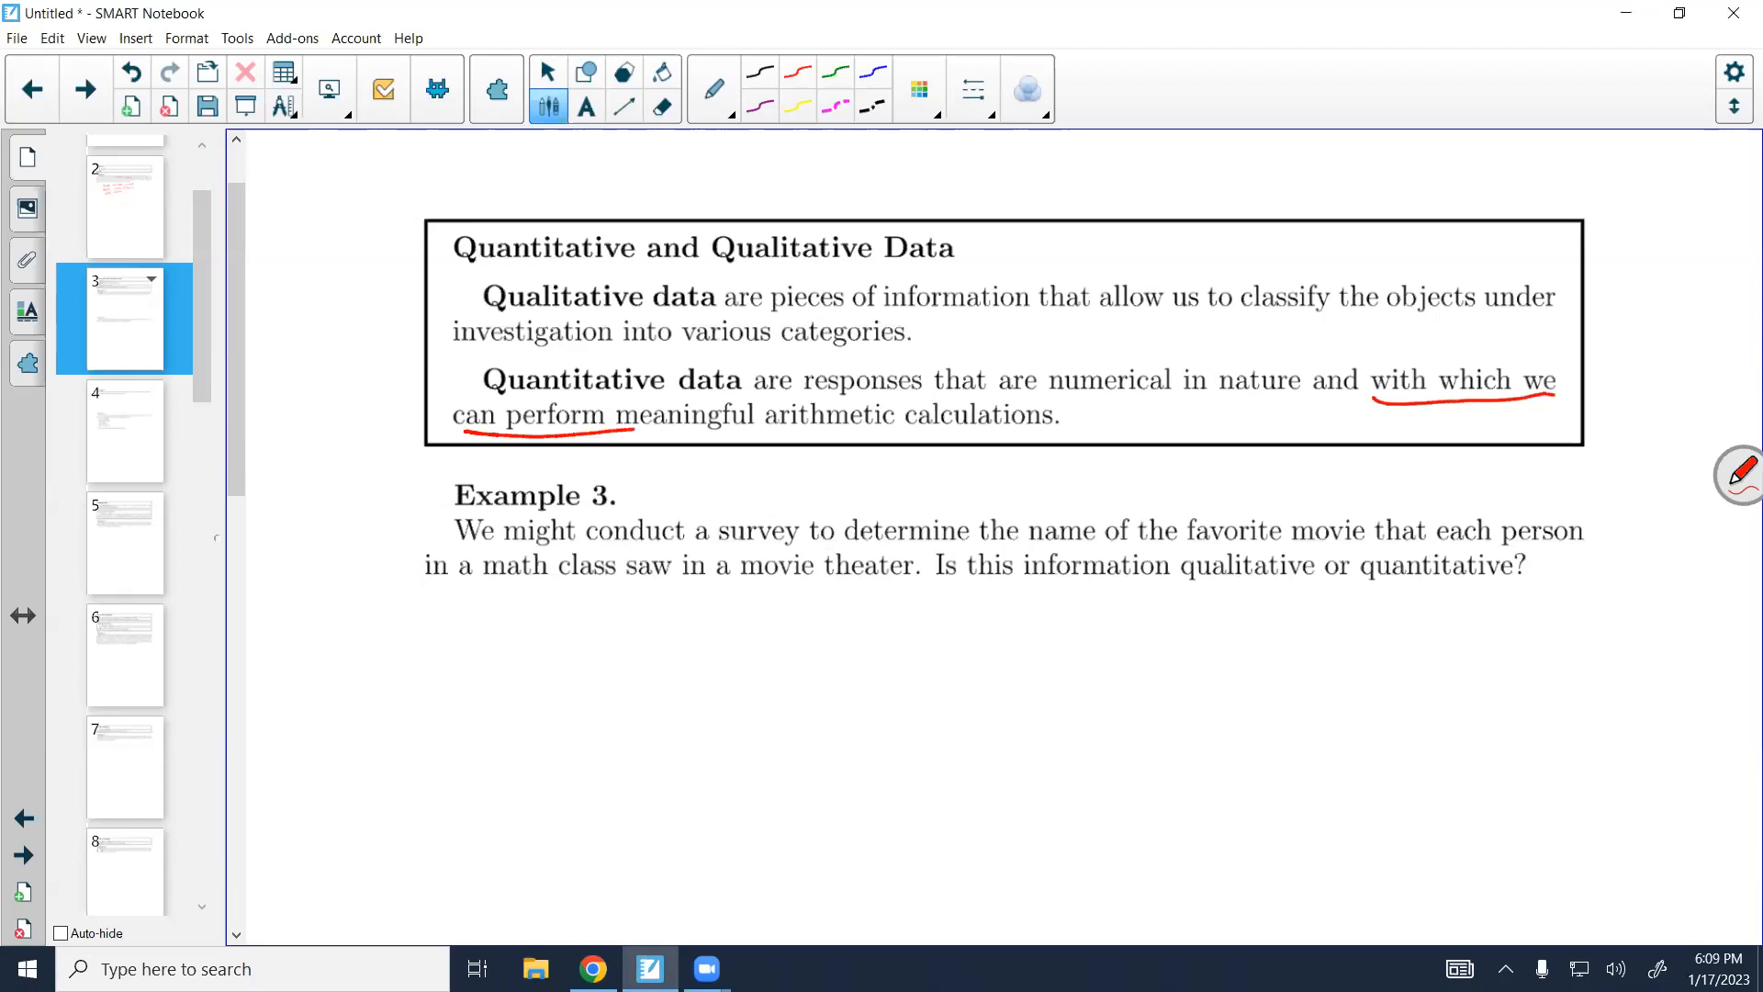
Underline the rest of the quantitative data definition in red, then scroll down to Example 5
drag(612, 426, 1057, 425)
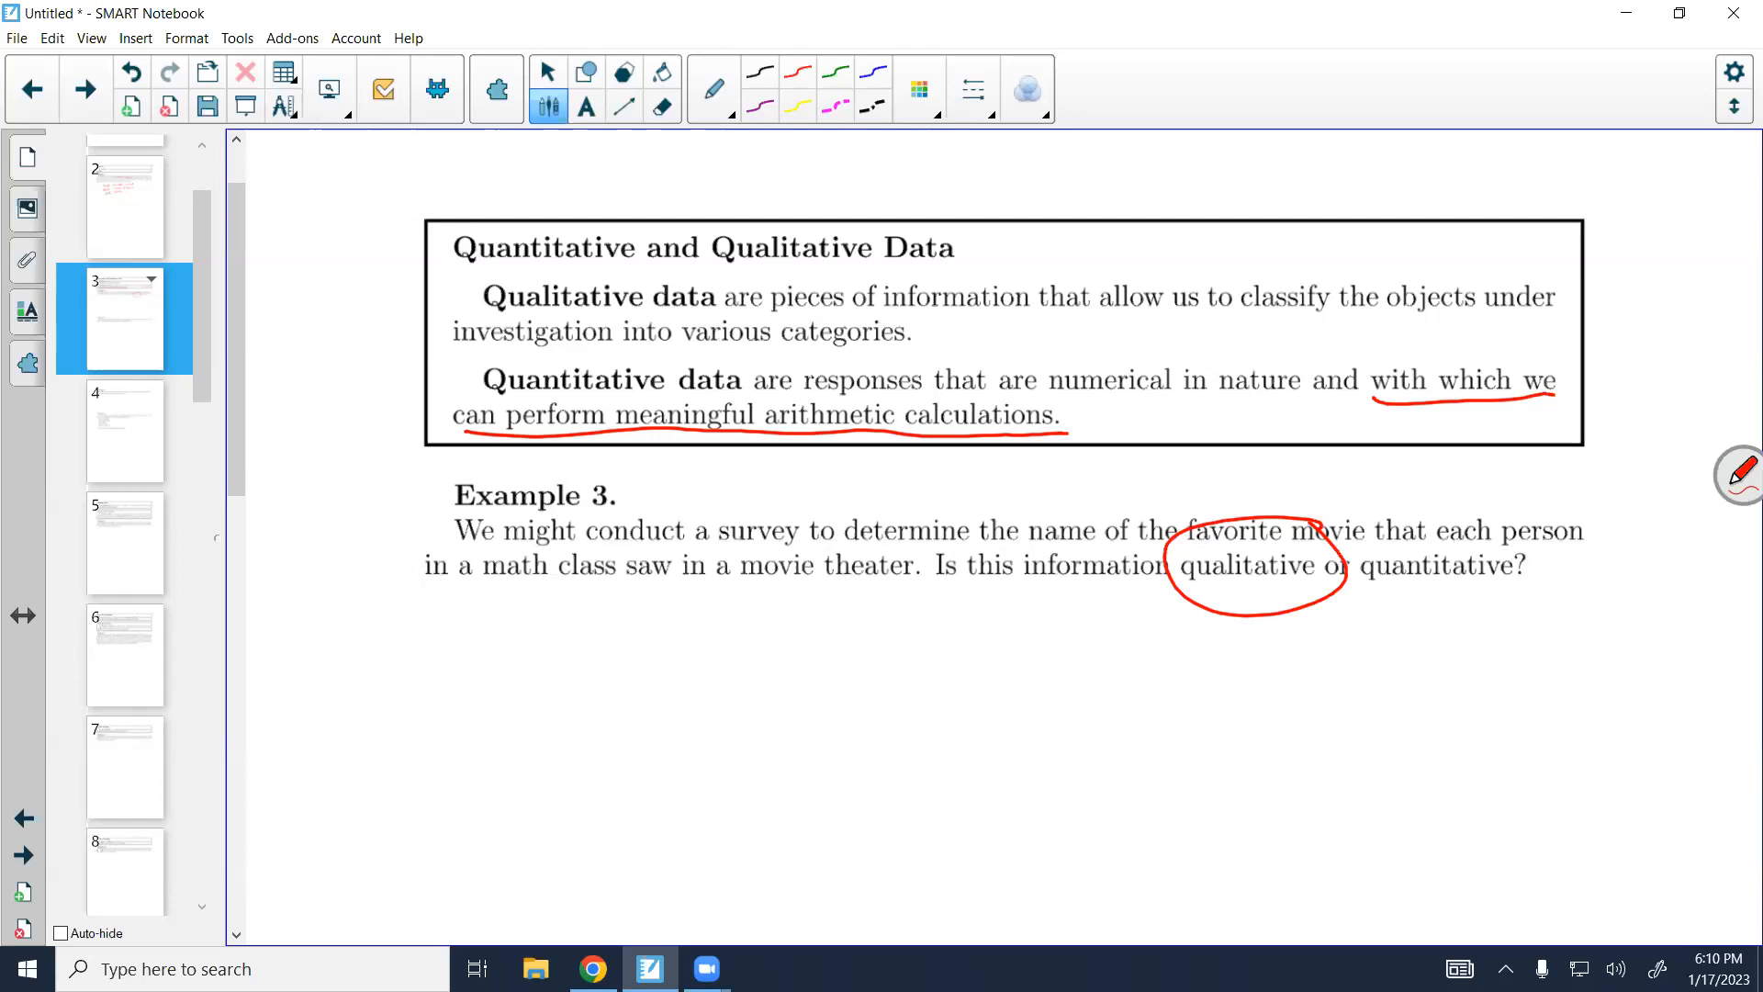
scroll(down, 3)
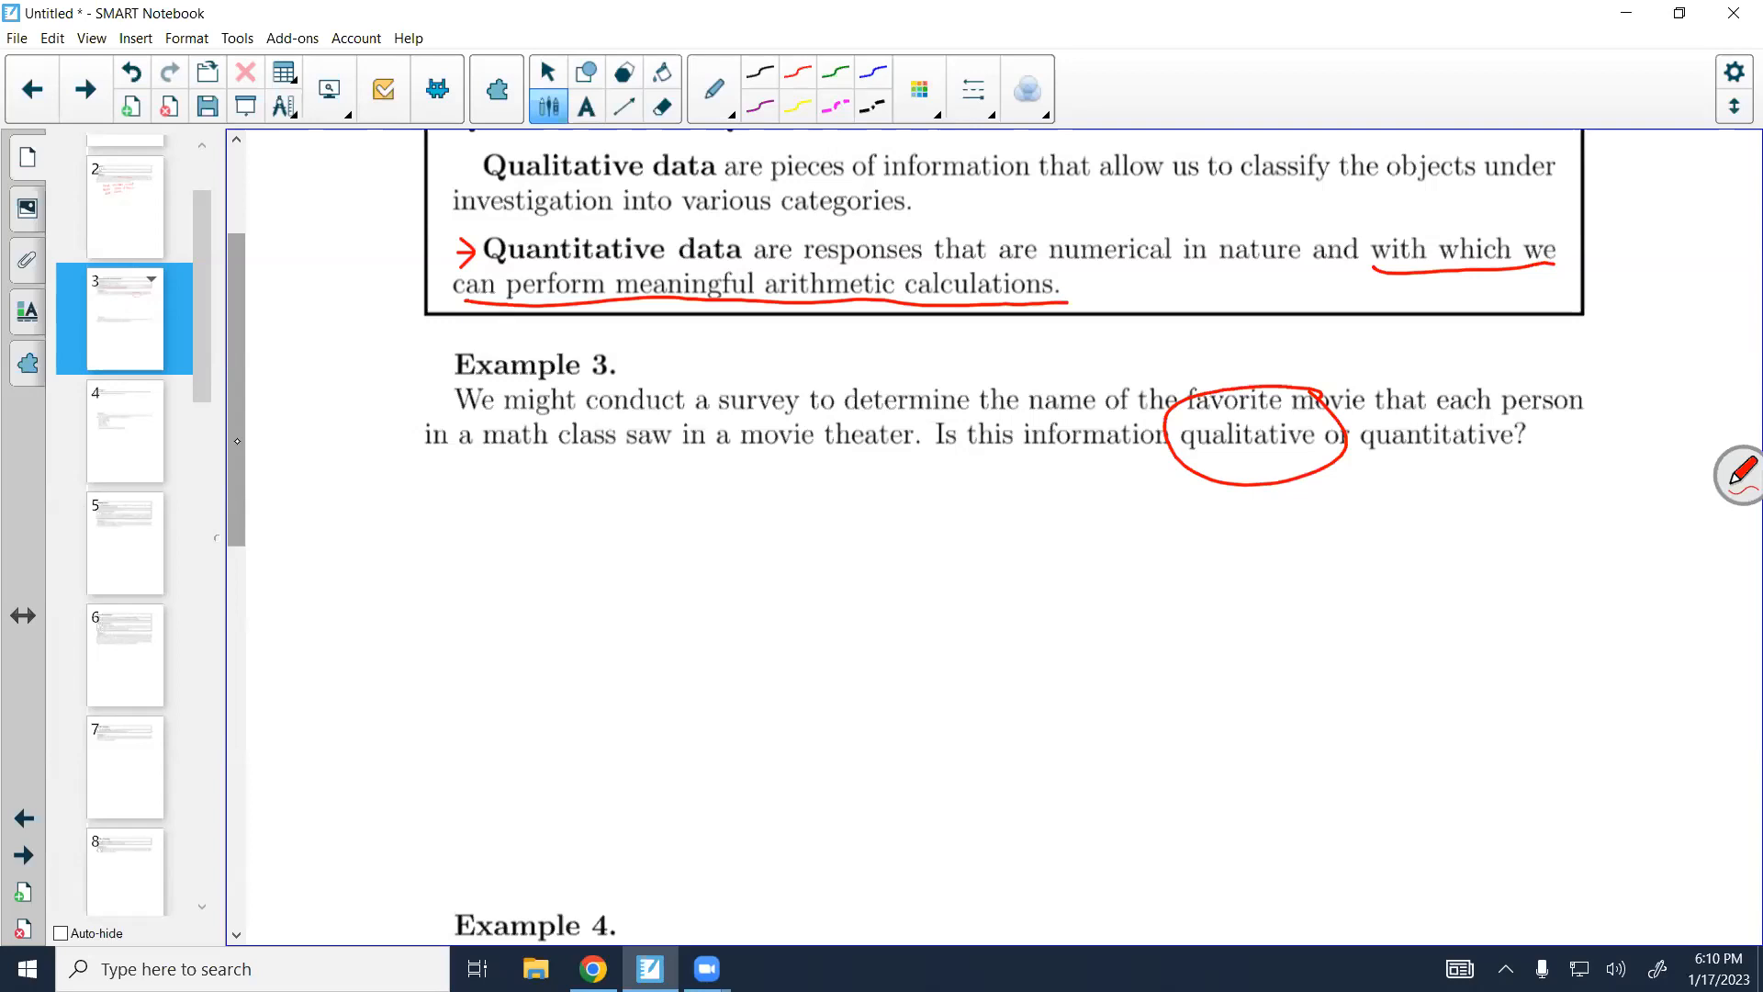
scroll(down, 3)
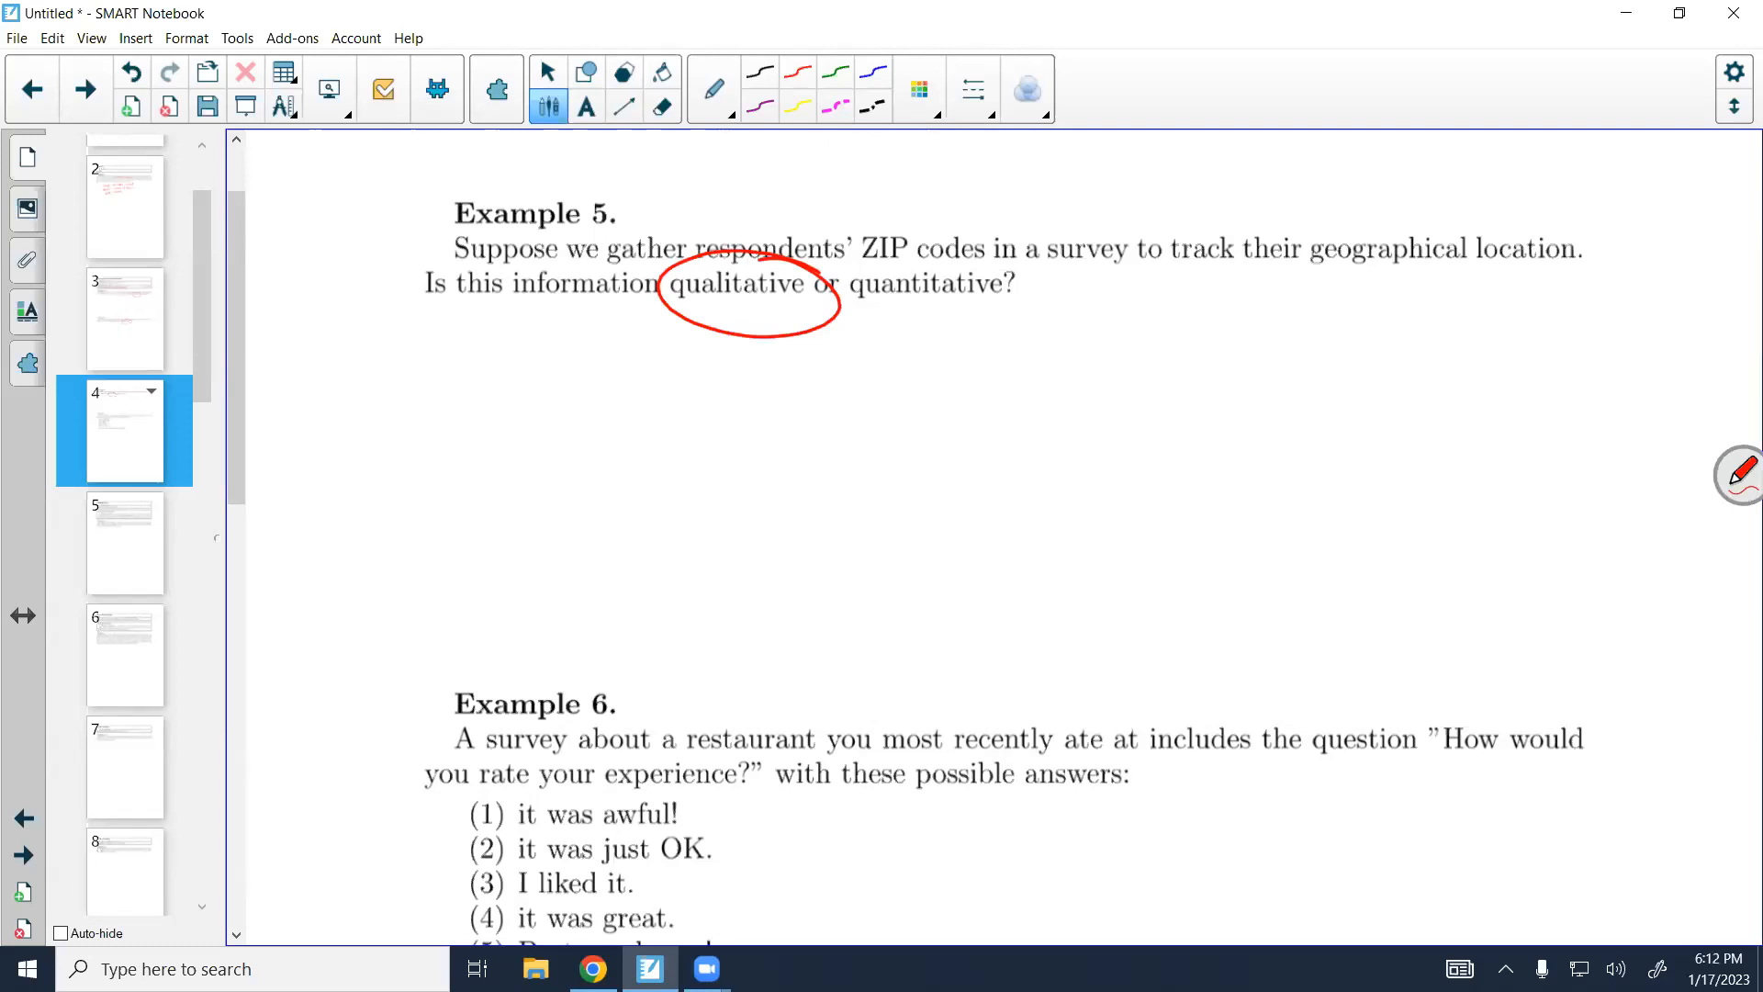
Scroll down to bring Example 6's restaurant rating question into view
scroll(down, 3)
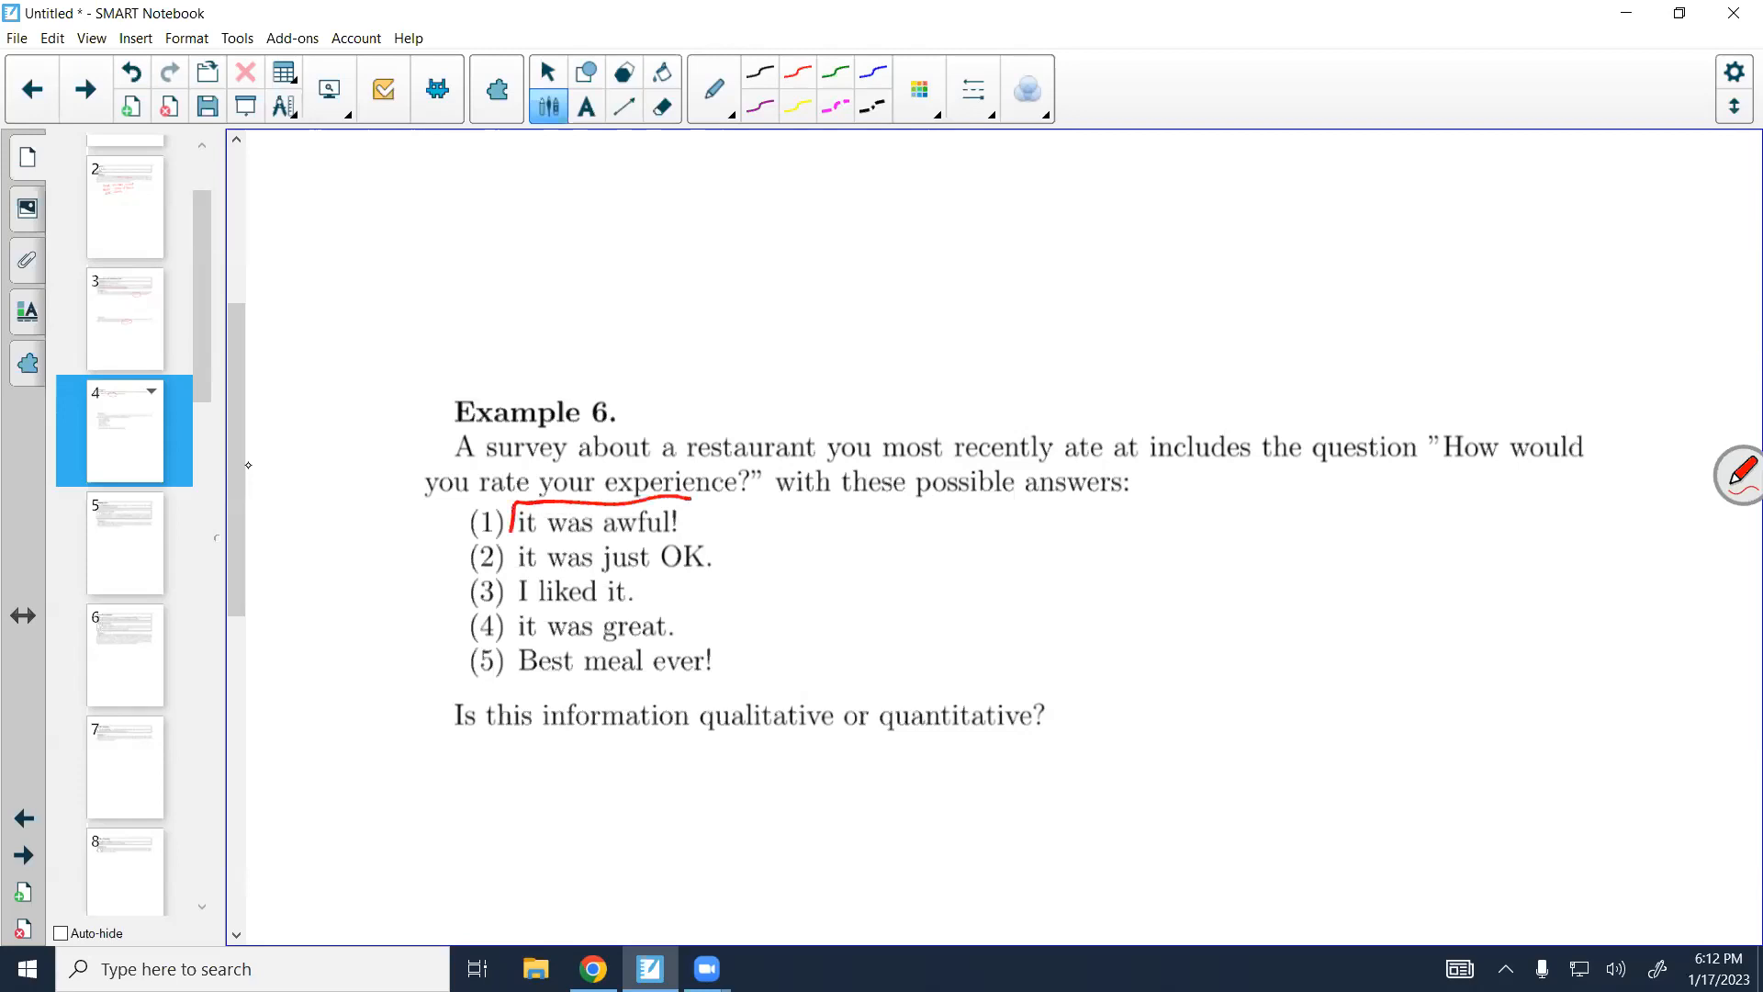
Box Example 6's five answer choices, loop numbers (1)–(5), and circle 'qualitative or quantitative'
drag(505, 506, 742, 675)
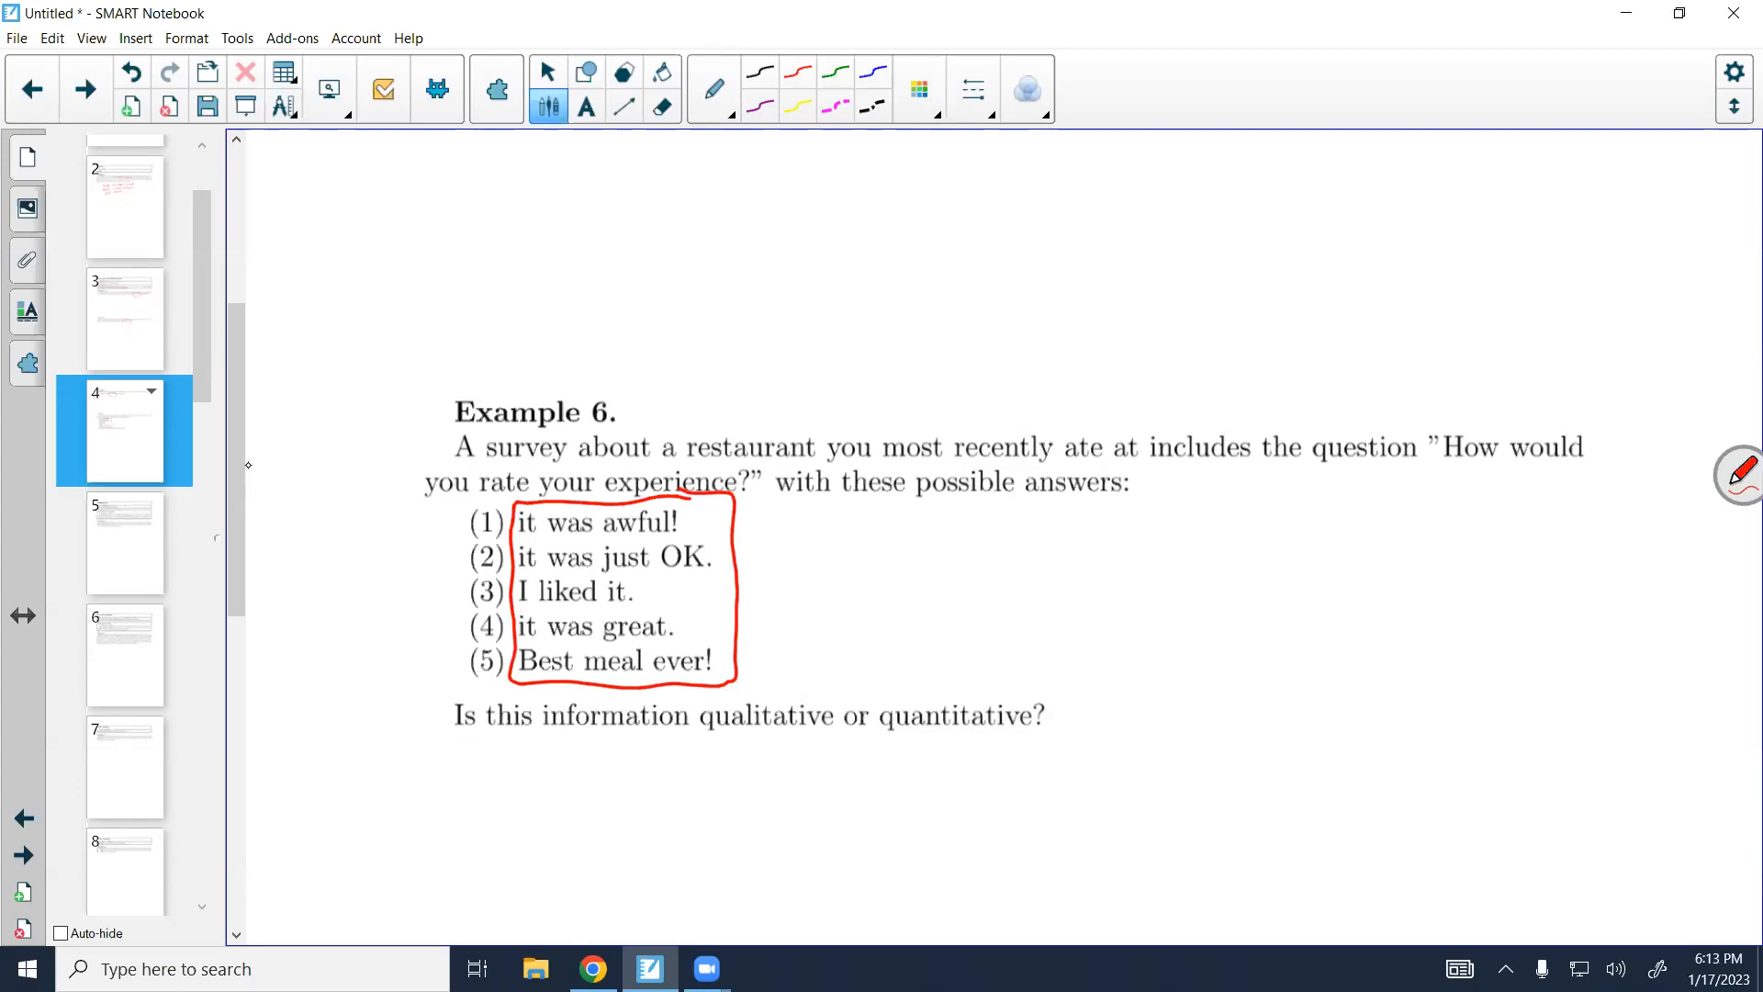
drag(467, 484, 472, 708)
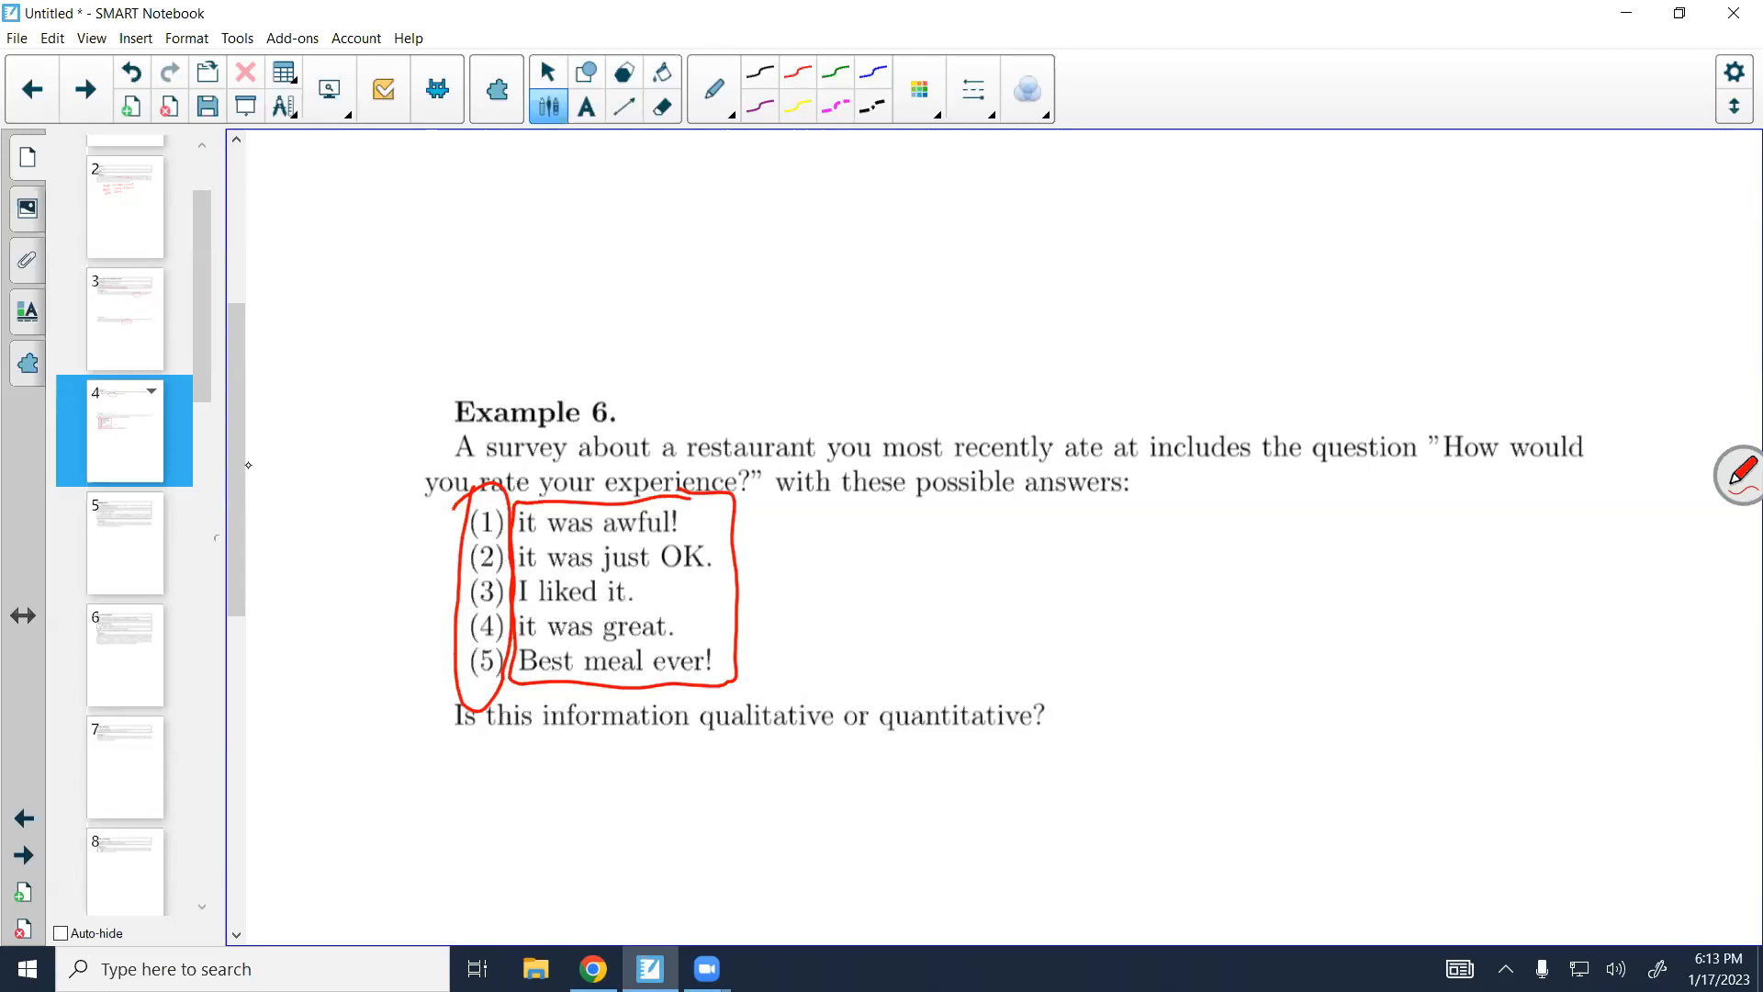
drag(694, 705, 1113, 708)
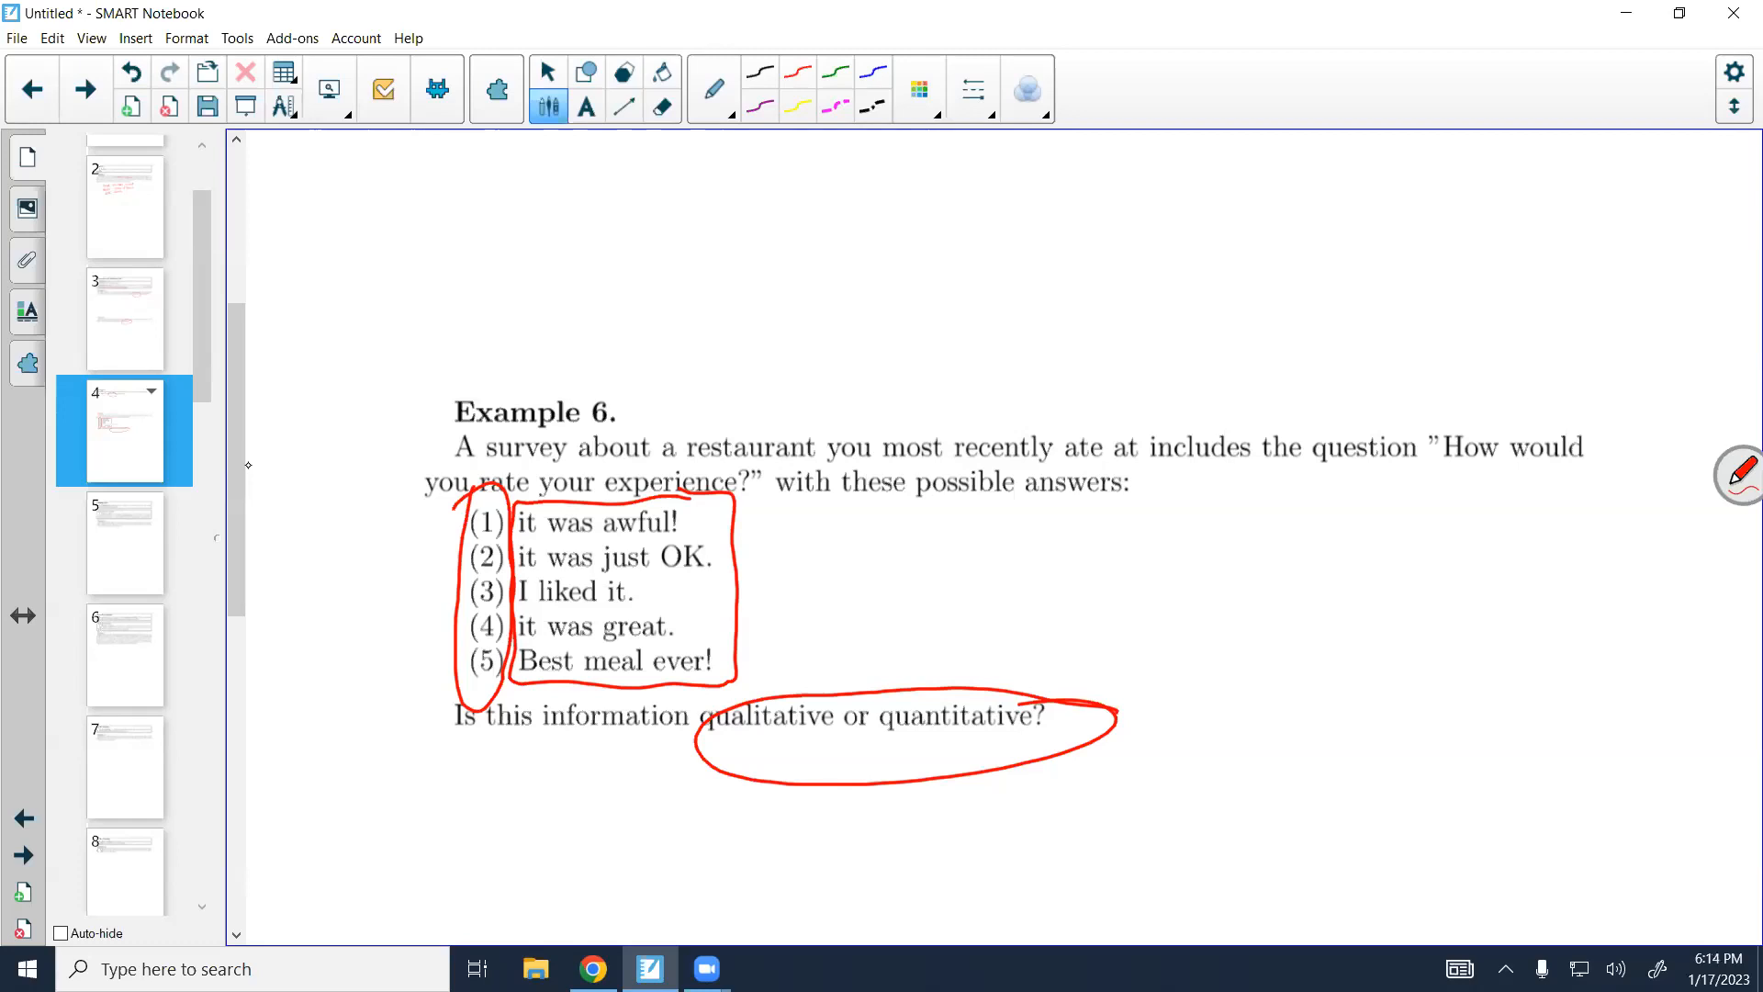
Open page 5 with the Sampling Bias and Simple Random Sample definitions and Example 7
click(124, 542)
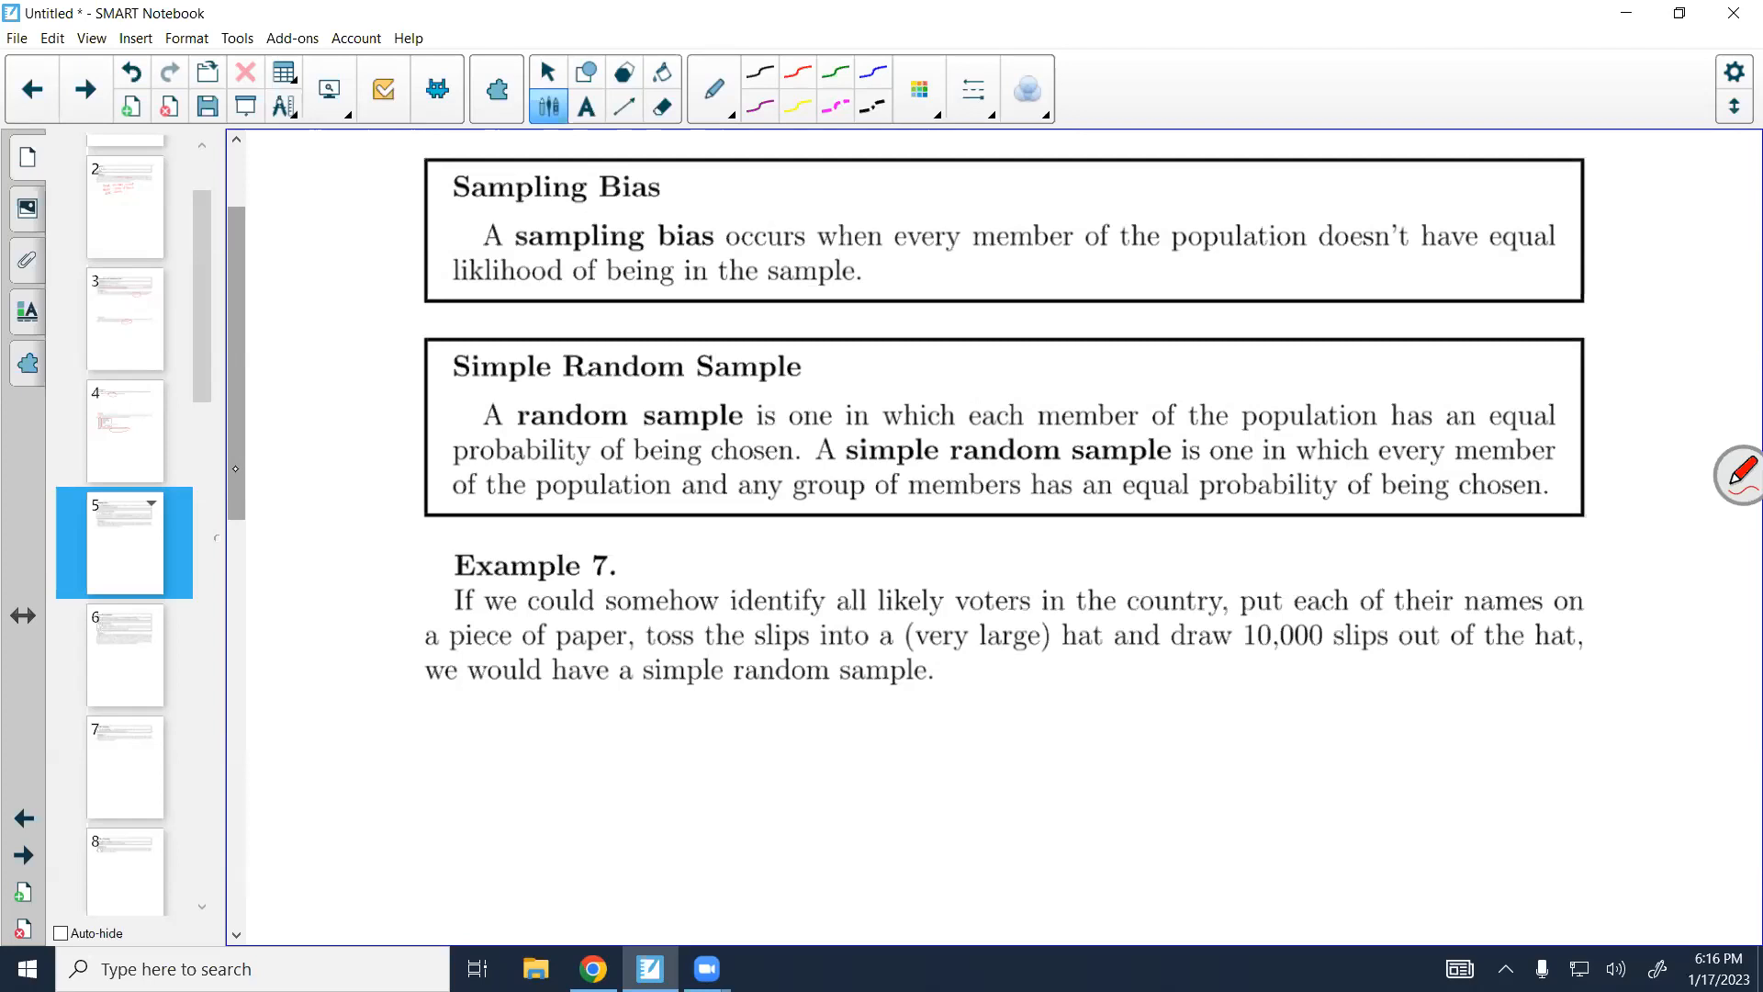
Scroll down to page 6 showing Sampling Variability, Stratified Sampling and Example 8
scroll(down, 3)
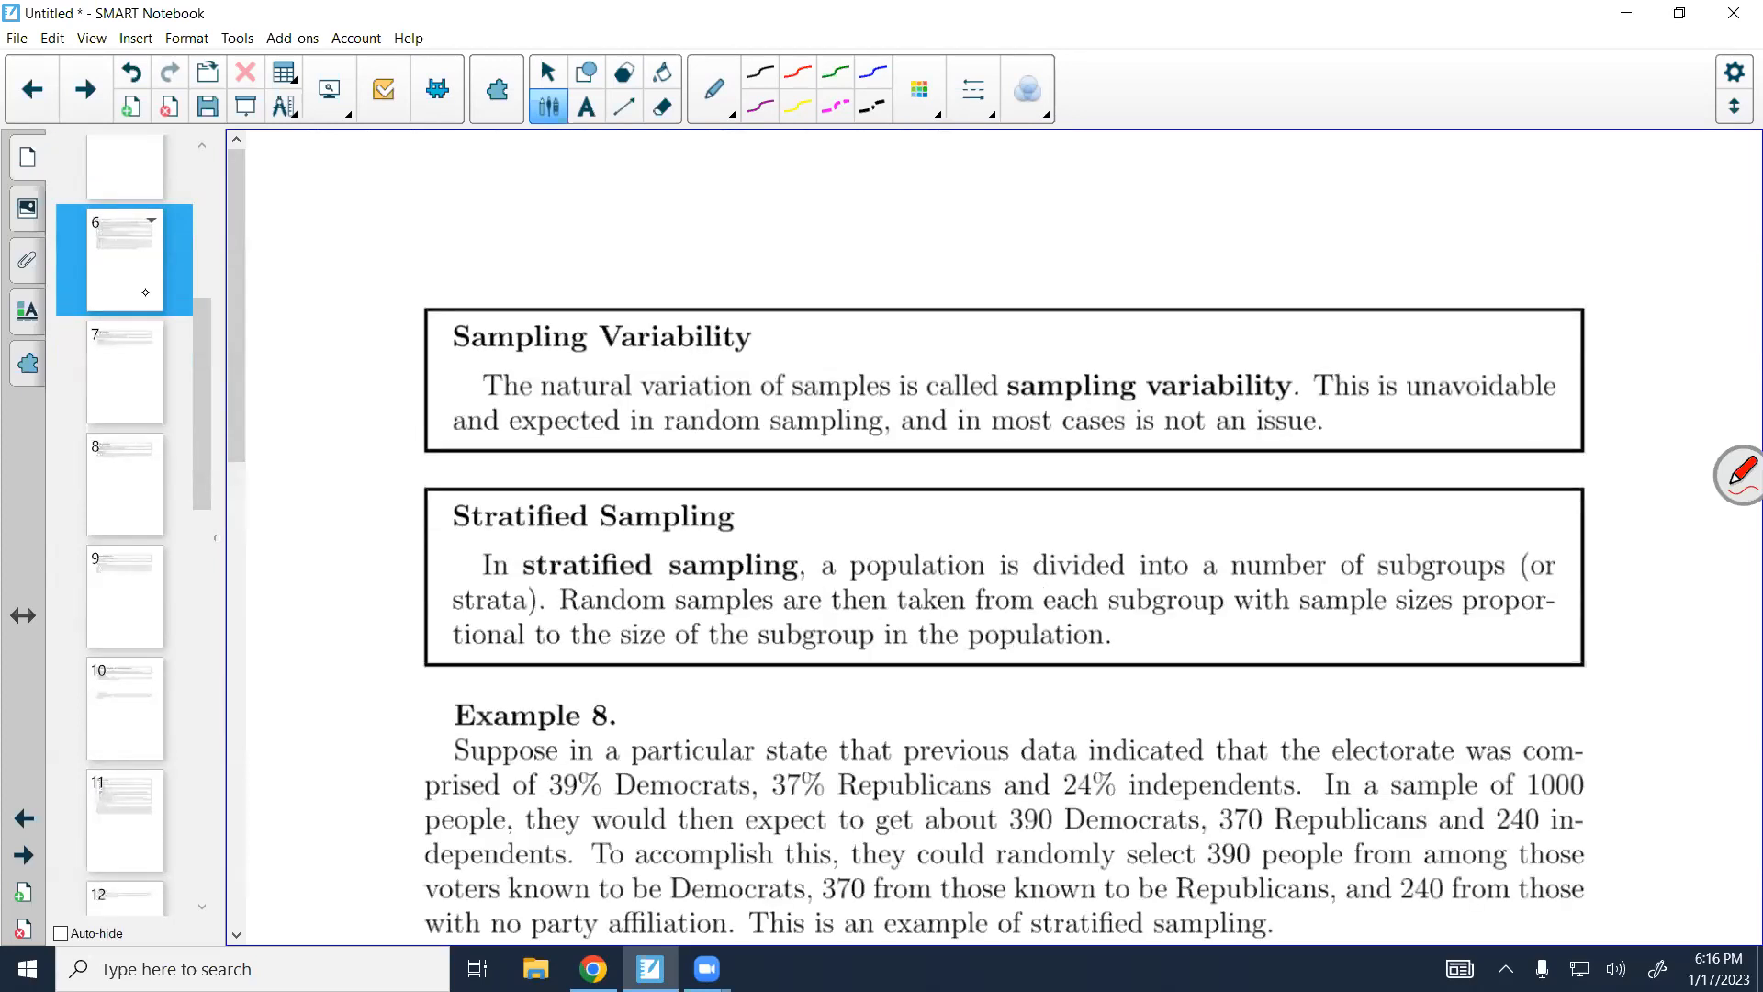
scroll(down, 3)
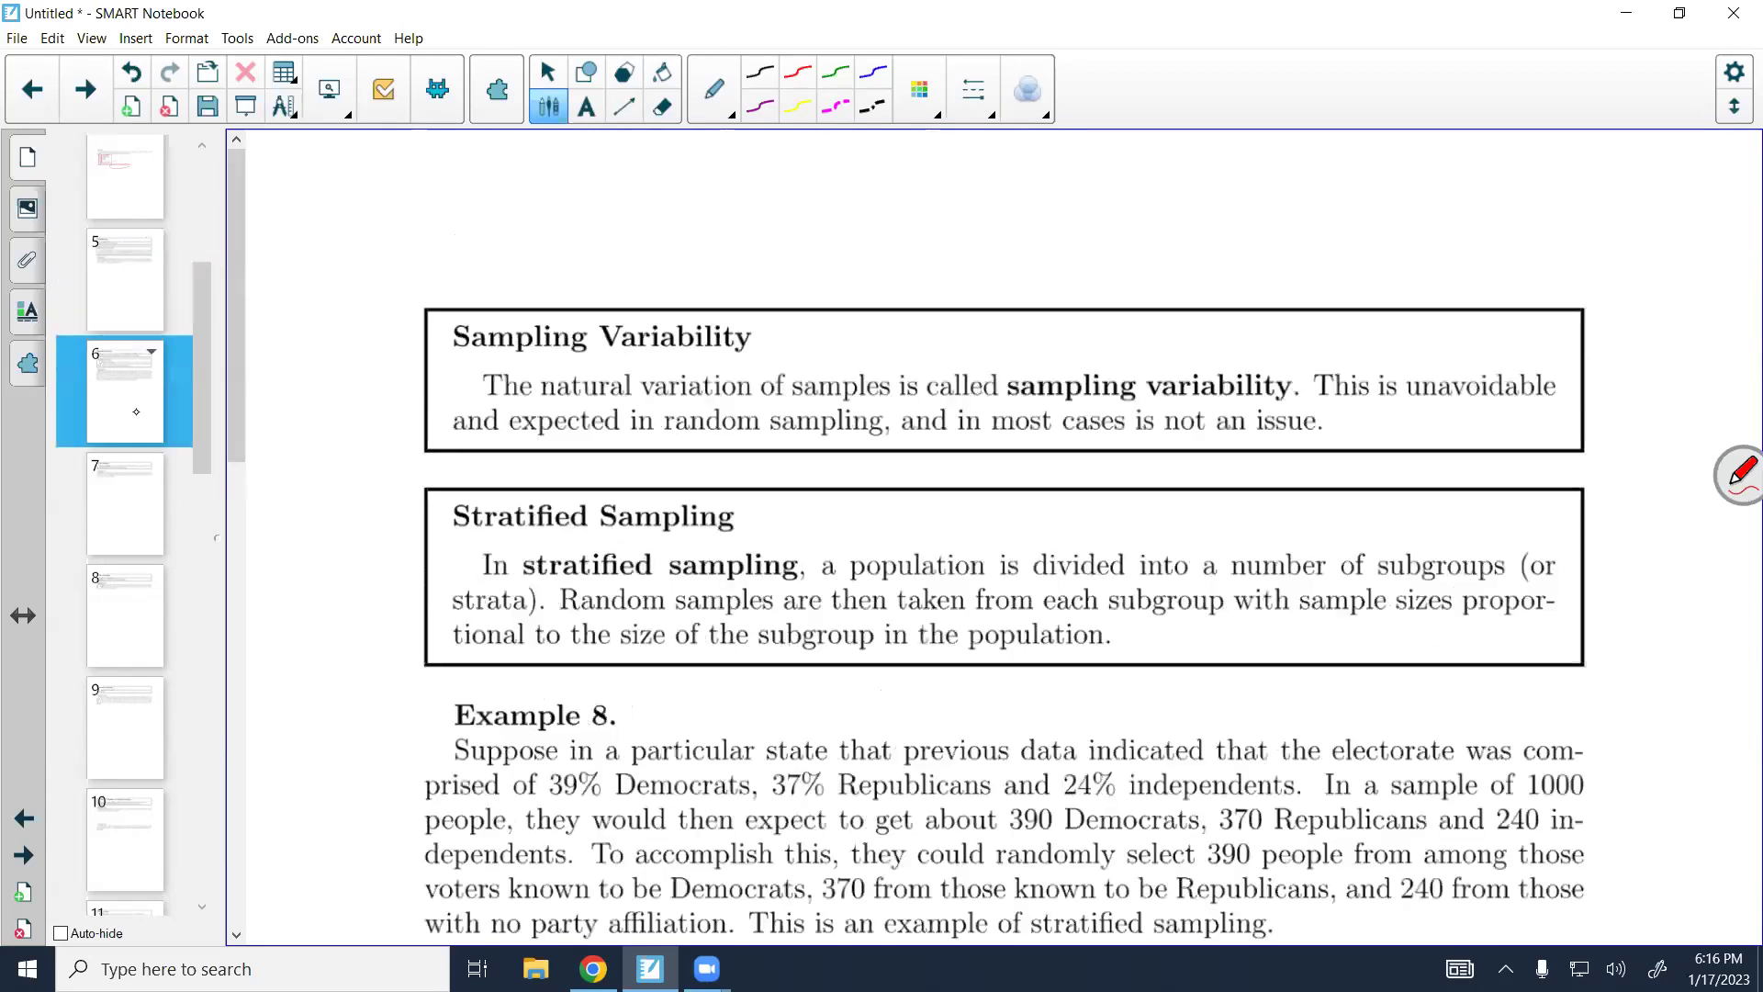
scroll(down, 3)
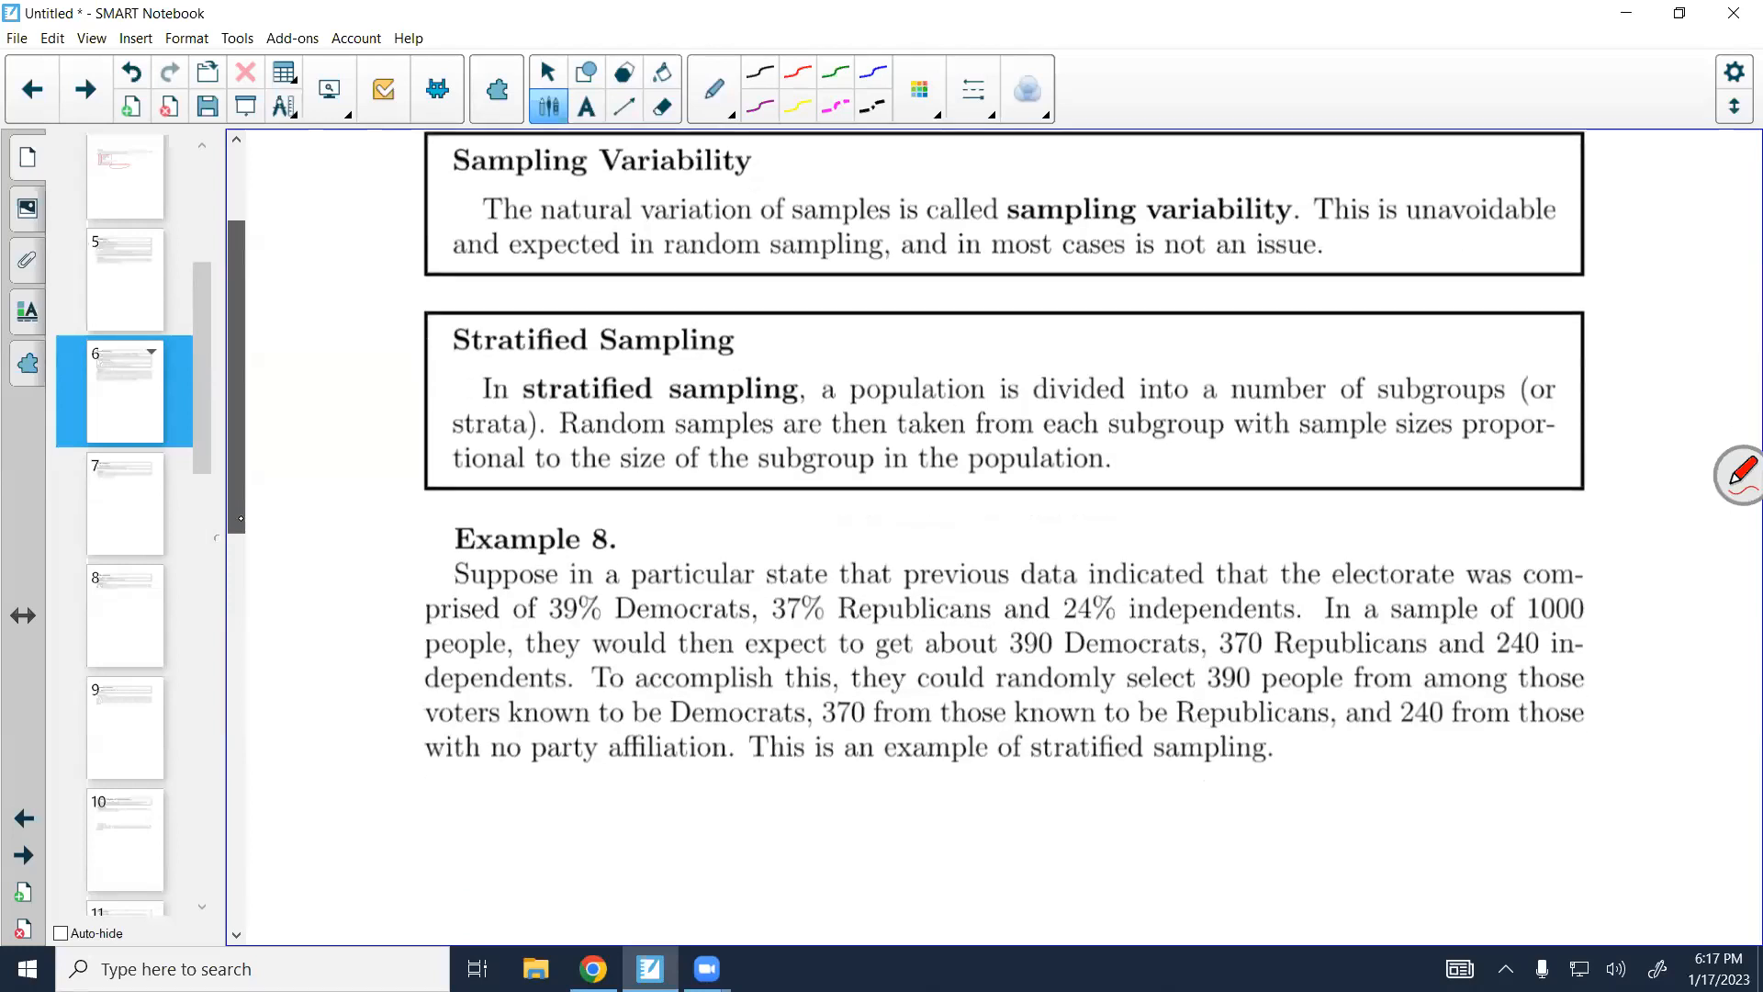
Scroll through page 6's Stratified Sampling and Example 8 onward to page 7's Quota Sampling
scroll(down, 3)
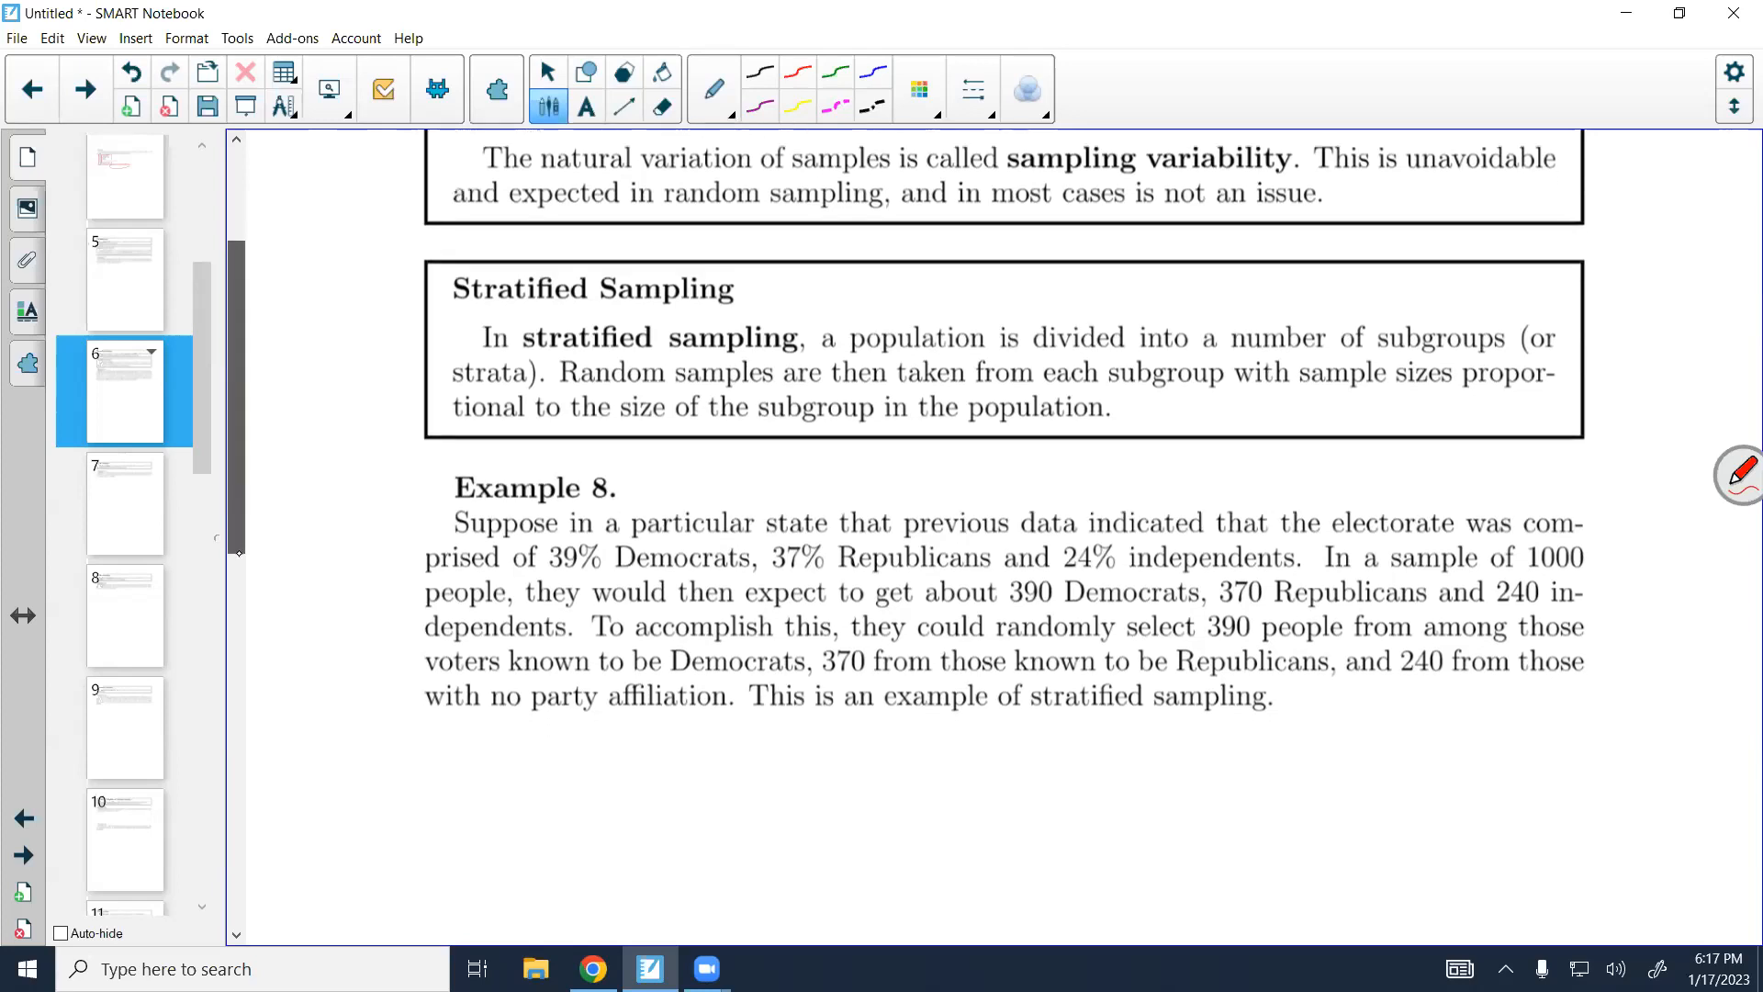
scroll(down, 3)
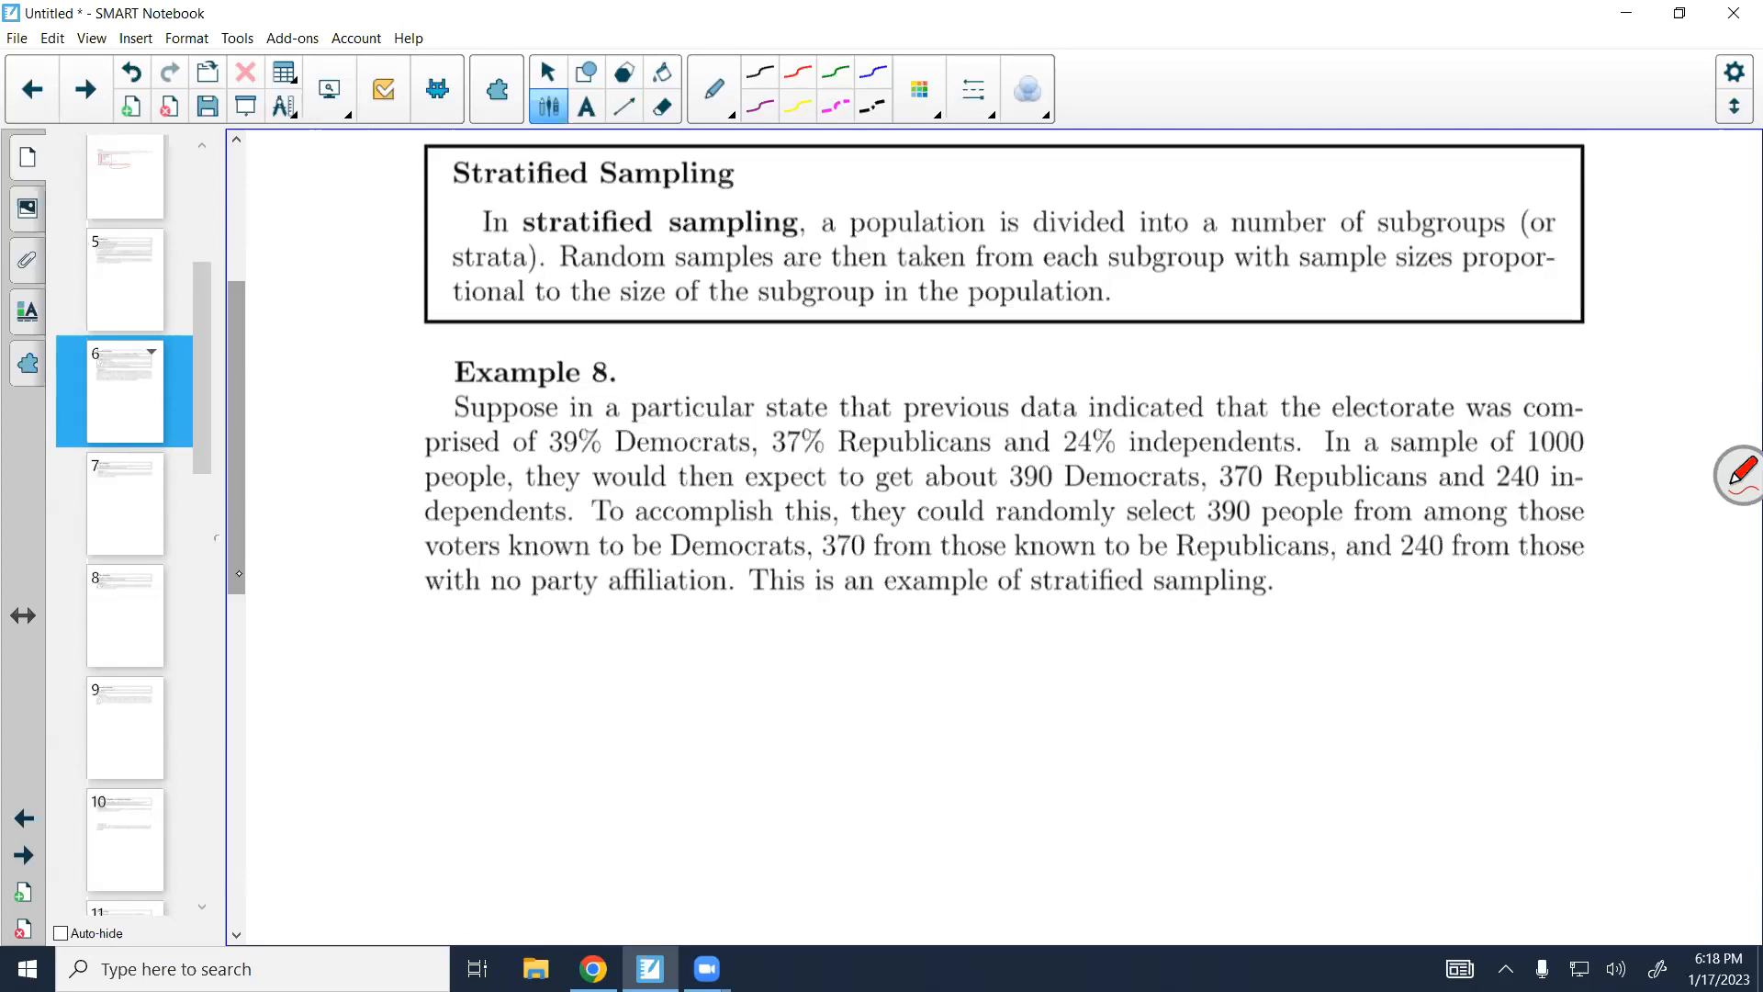
scroll(down, 3)
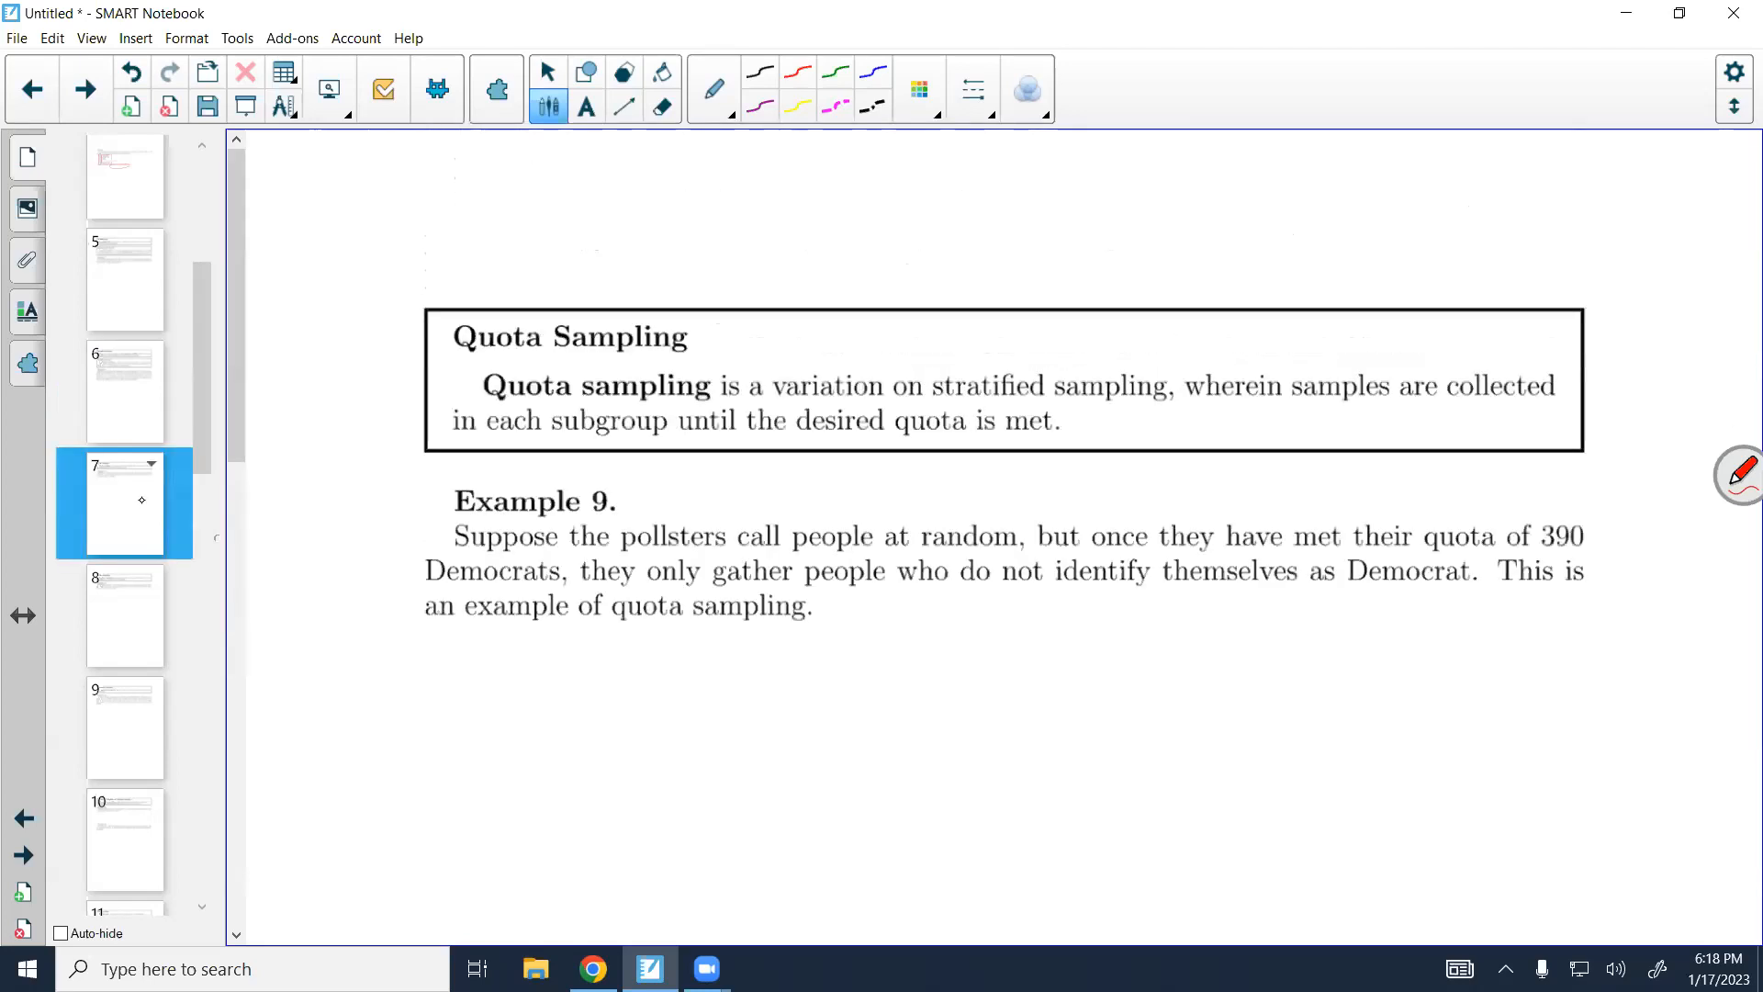
Scroll down to page 8's Cluster Sampling definition and Example 10 on surveying classes
scroll(down, 3)
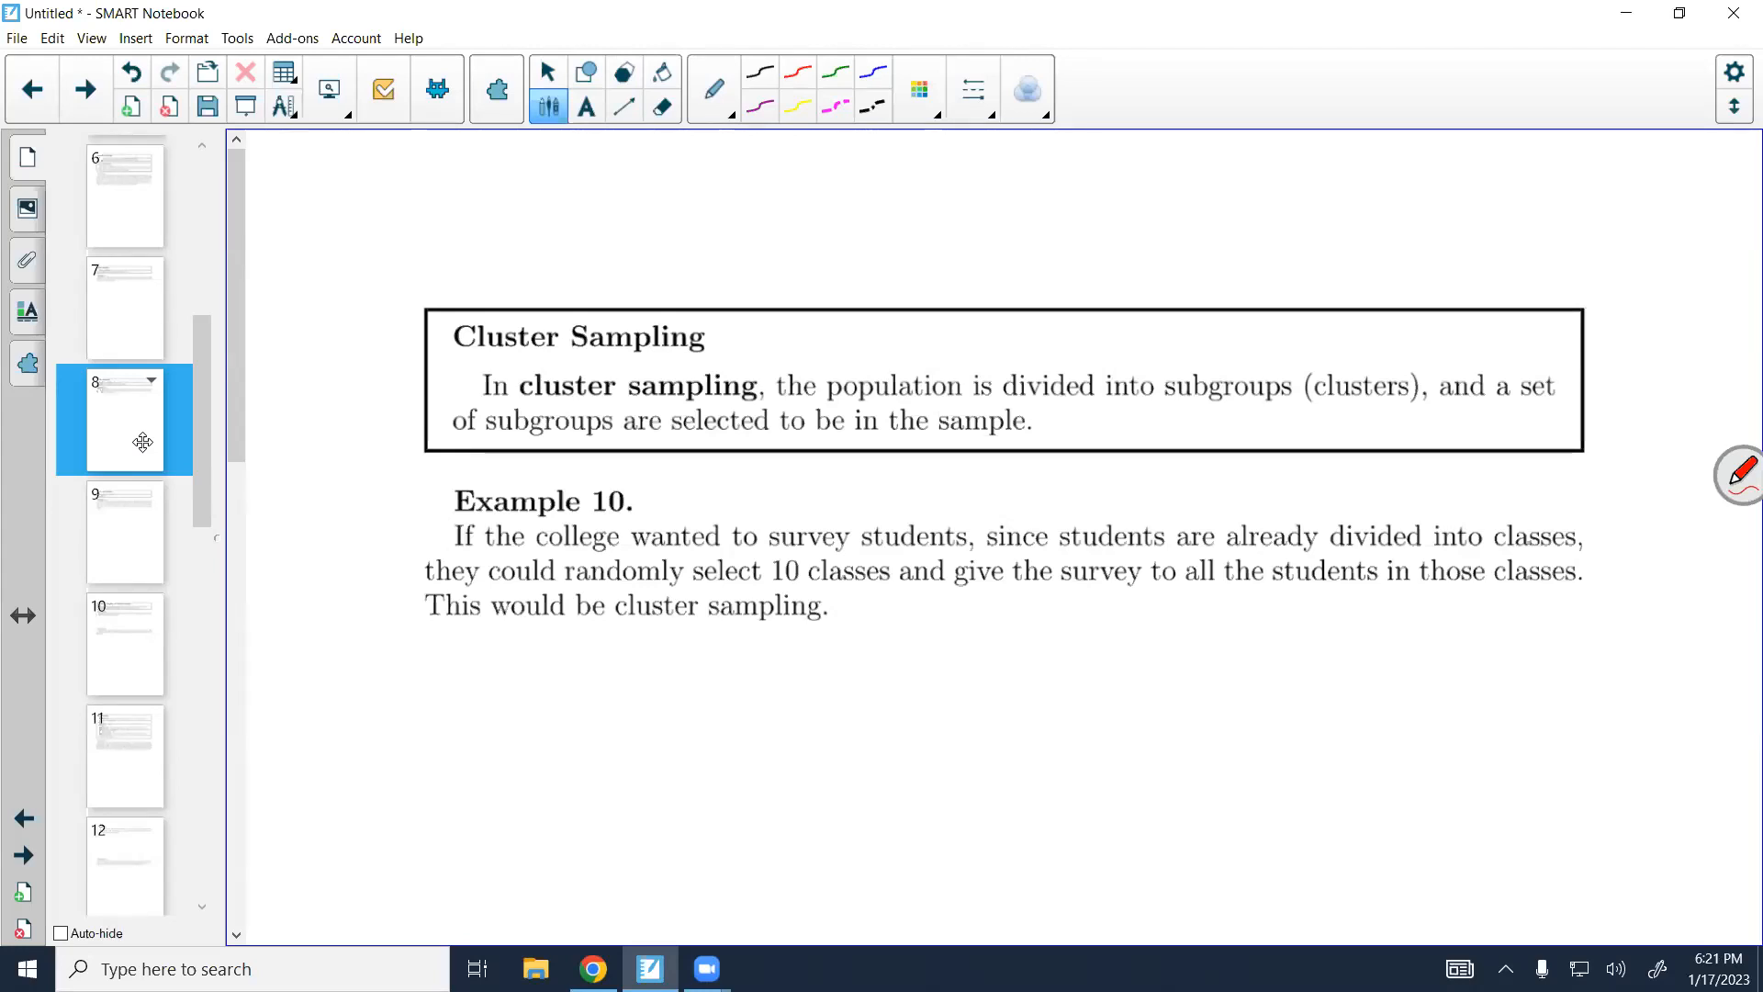
scroll(down, 3)
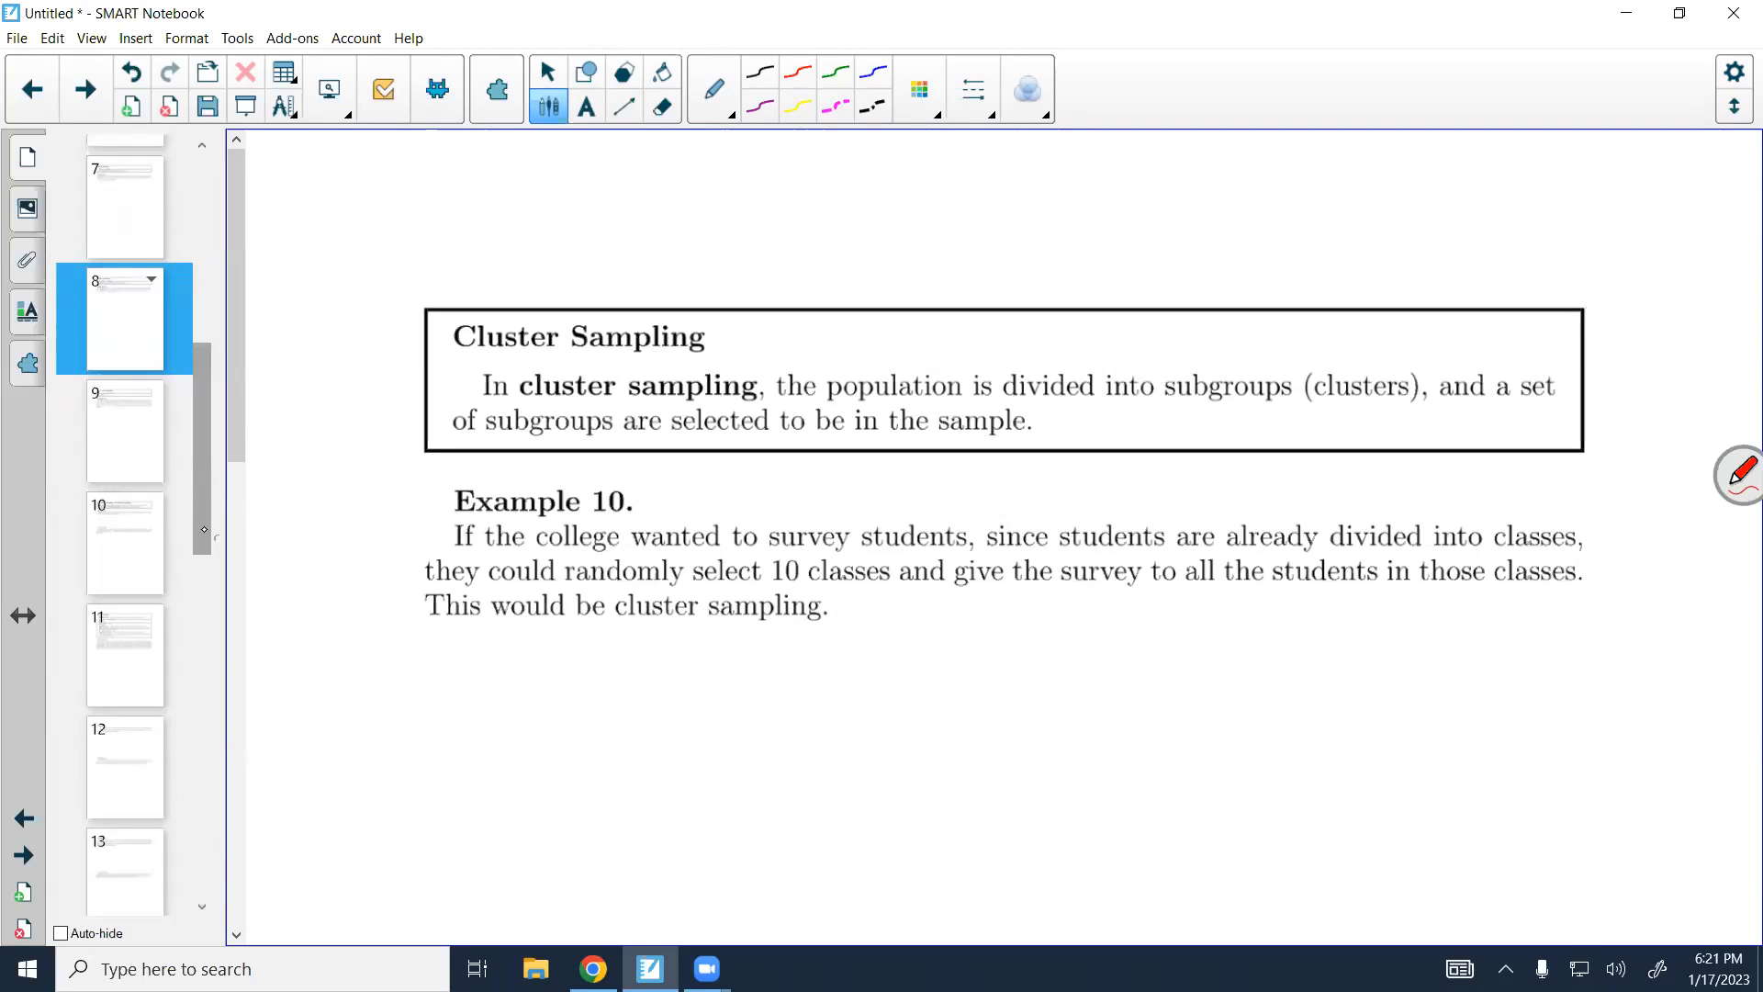
Jump to page 10 with the Convenience and Voluntary Sampling definitions and Examples 12–13
click(124, 431)
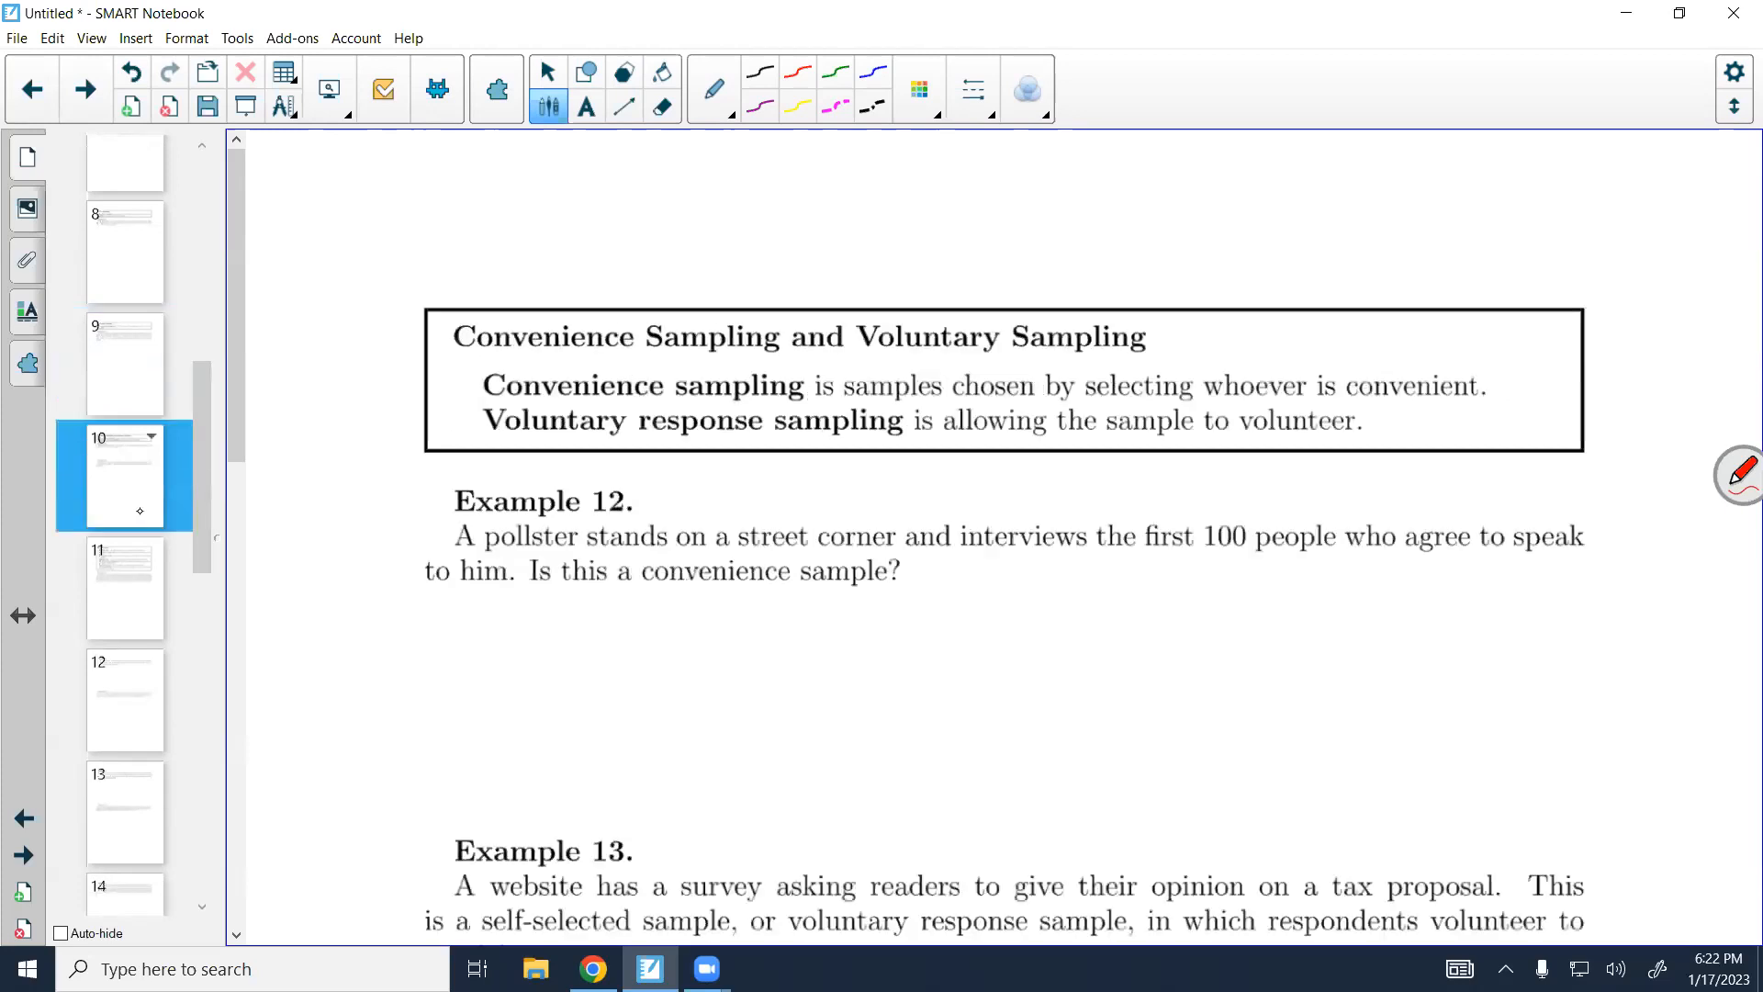
Handwrite a red 'yes' under Example 12, then scroll on to page 11, Sources of Bias
scroll(down, 3)
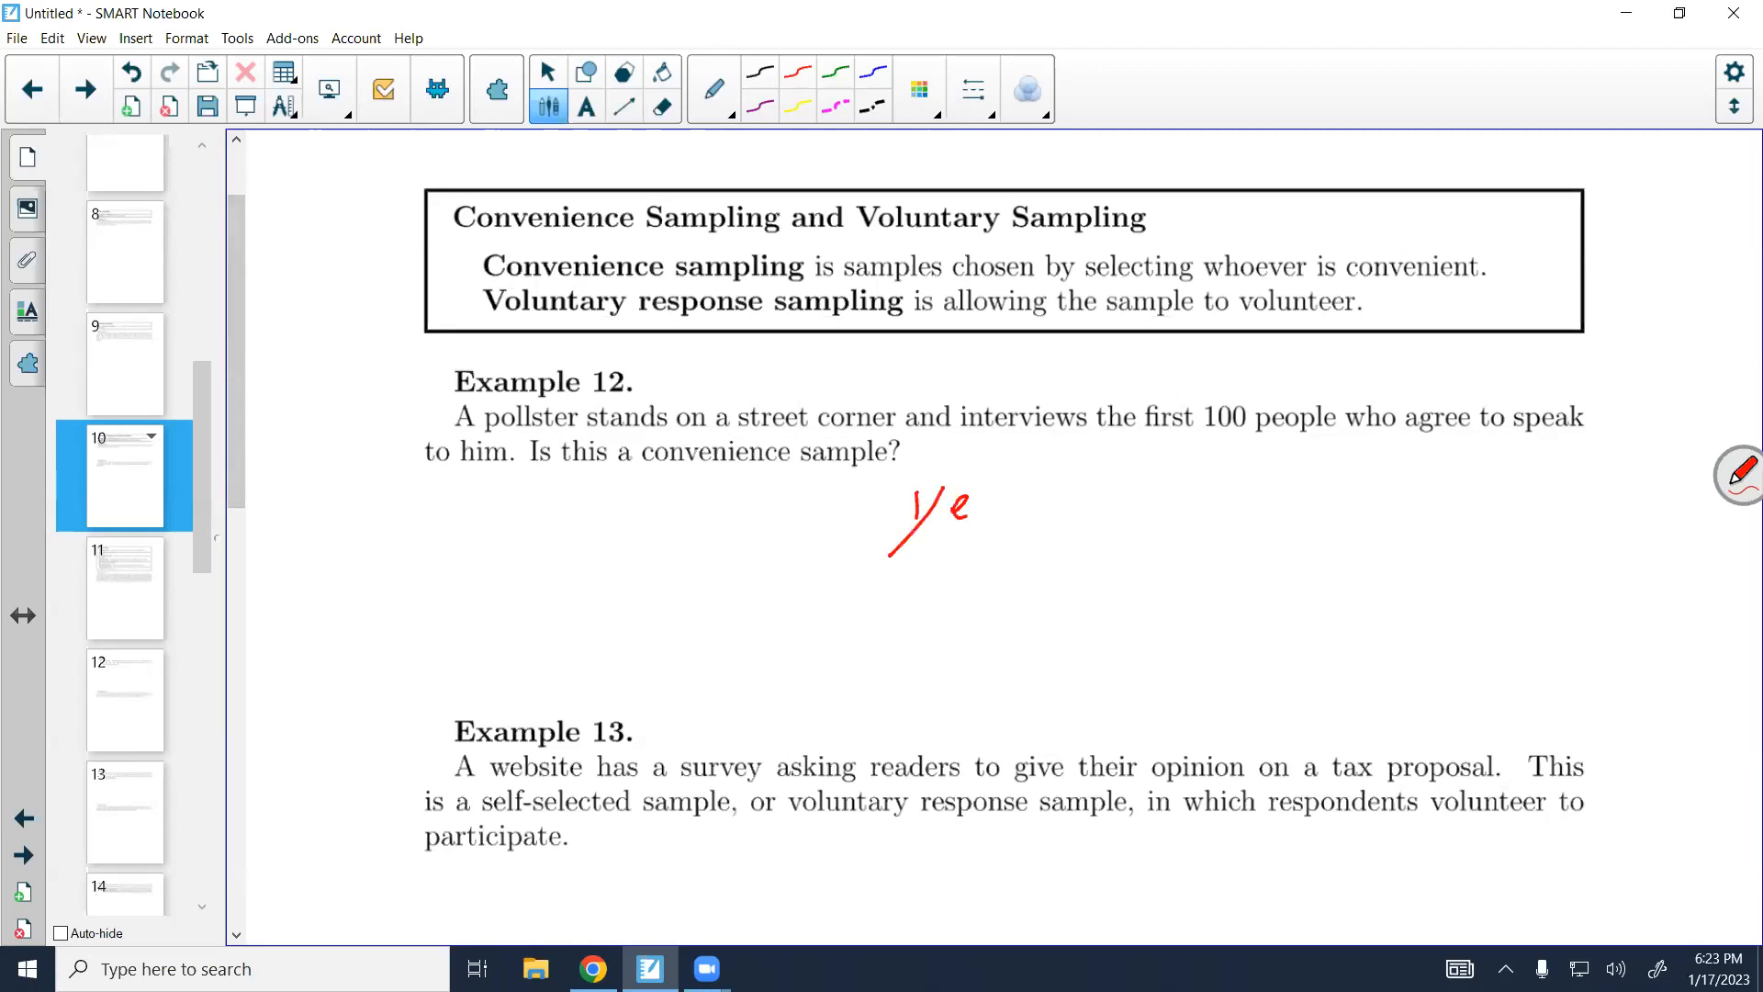
drag(967, 501, 1006, 551)
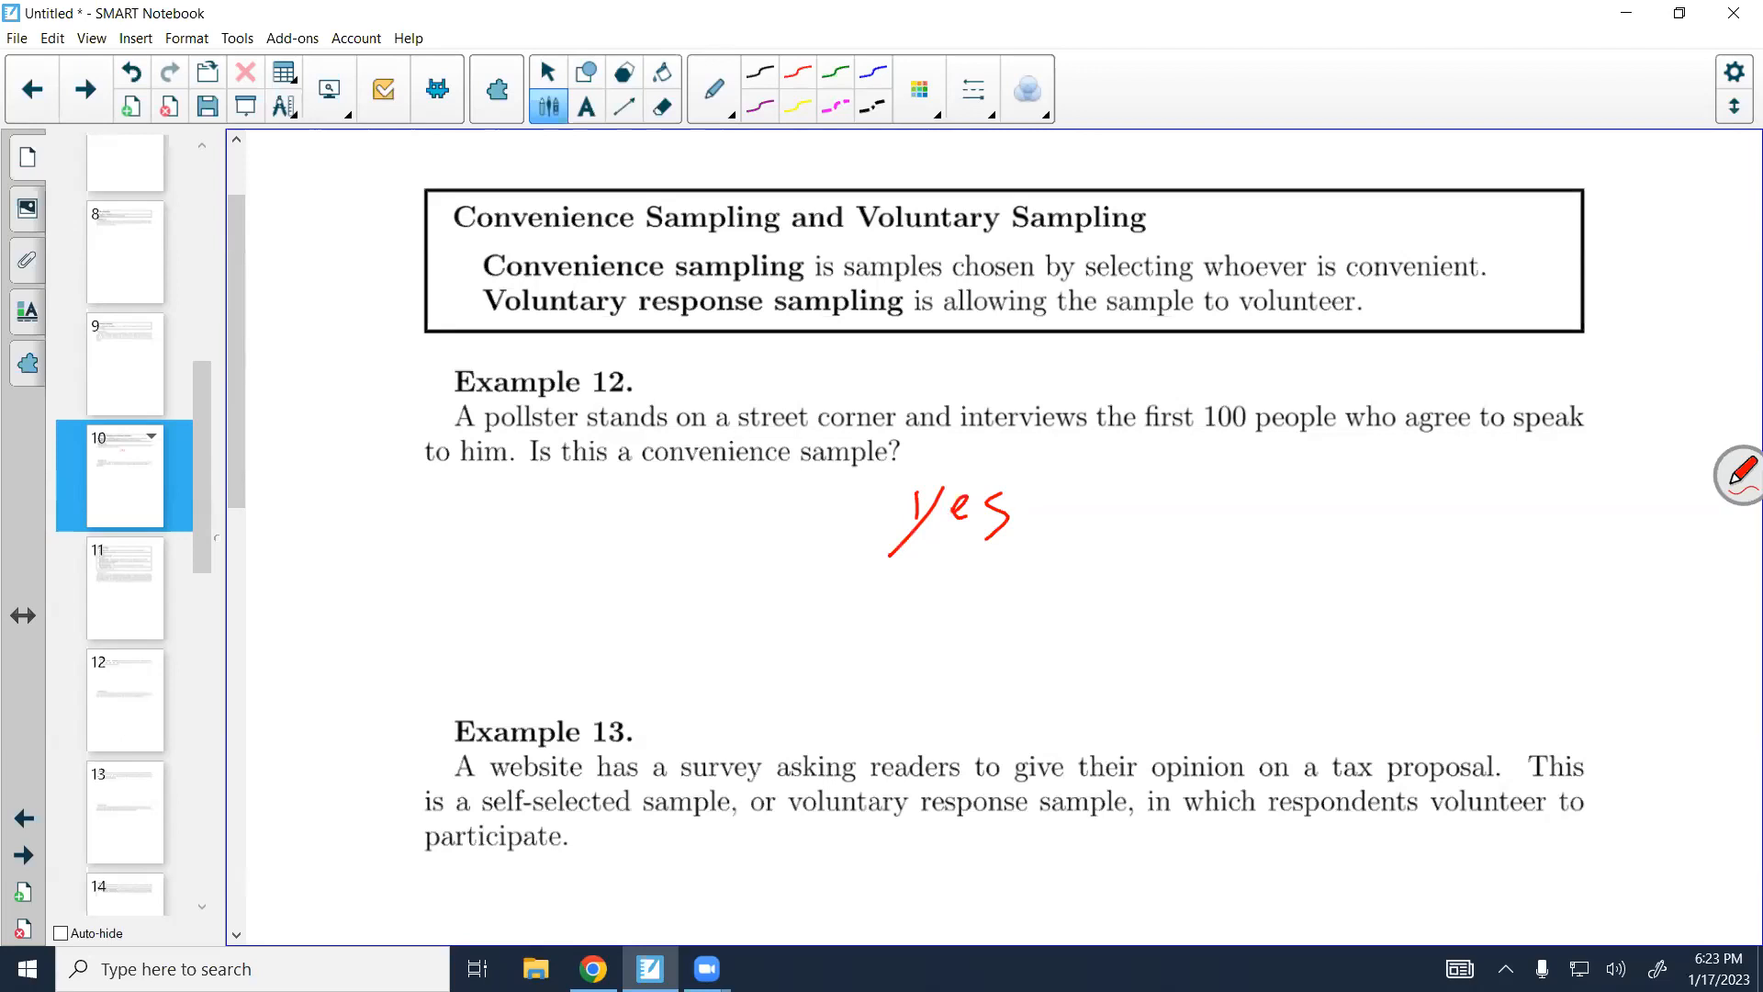
scroll(down, 3)
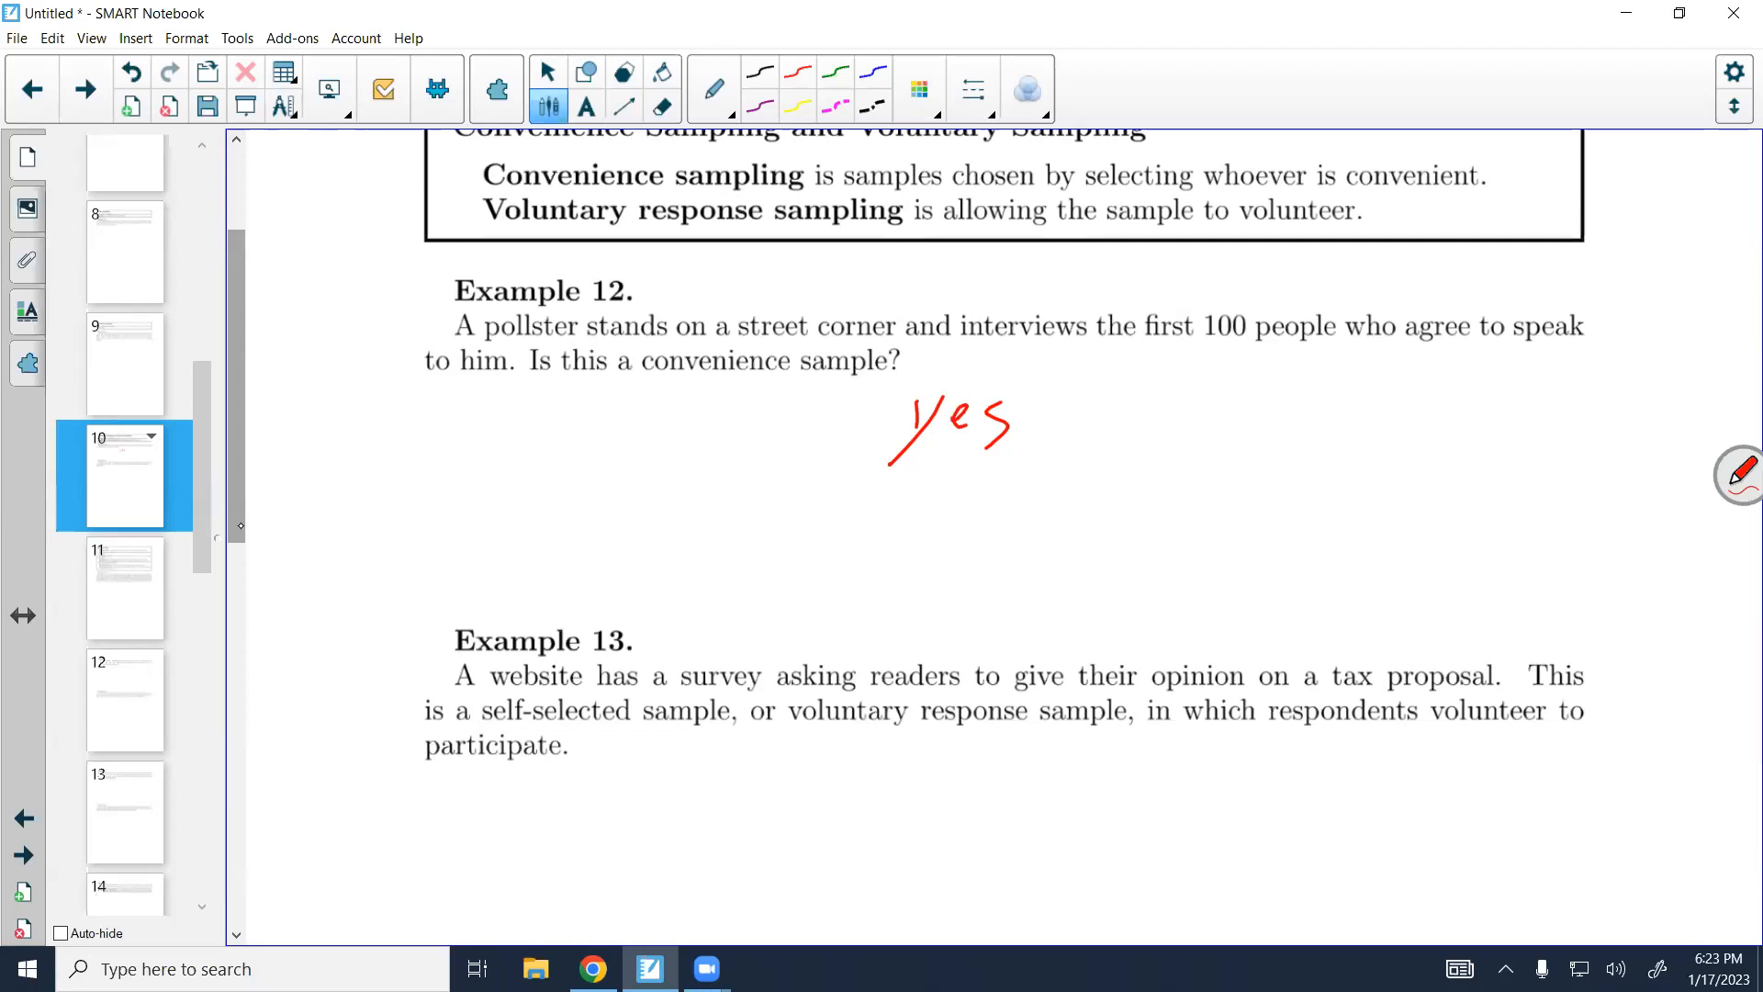
scroll(down, 3)
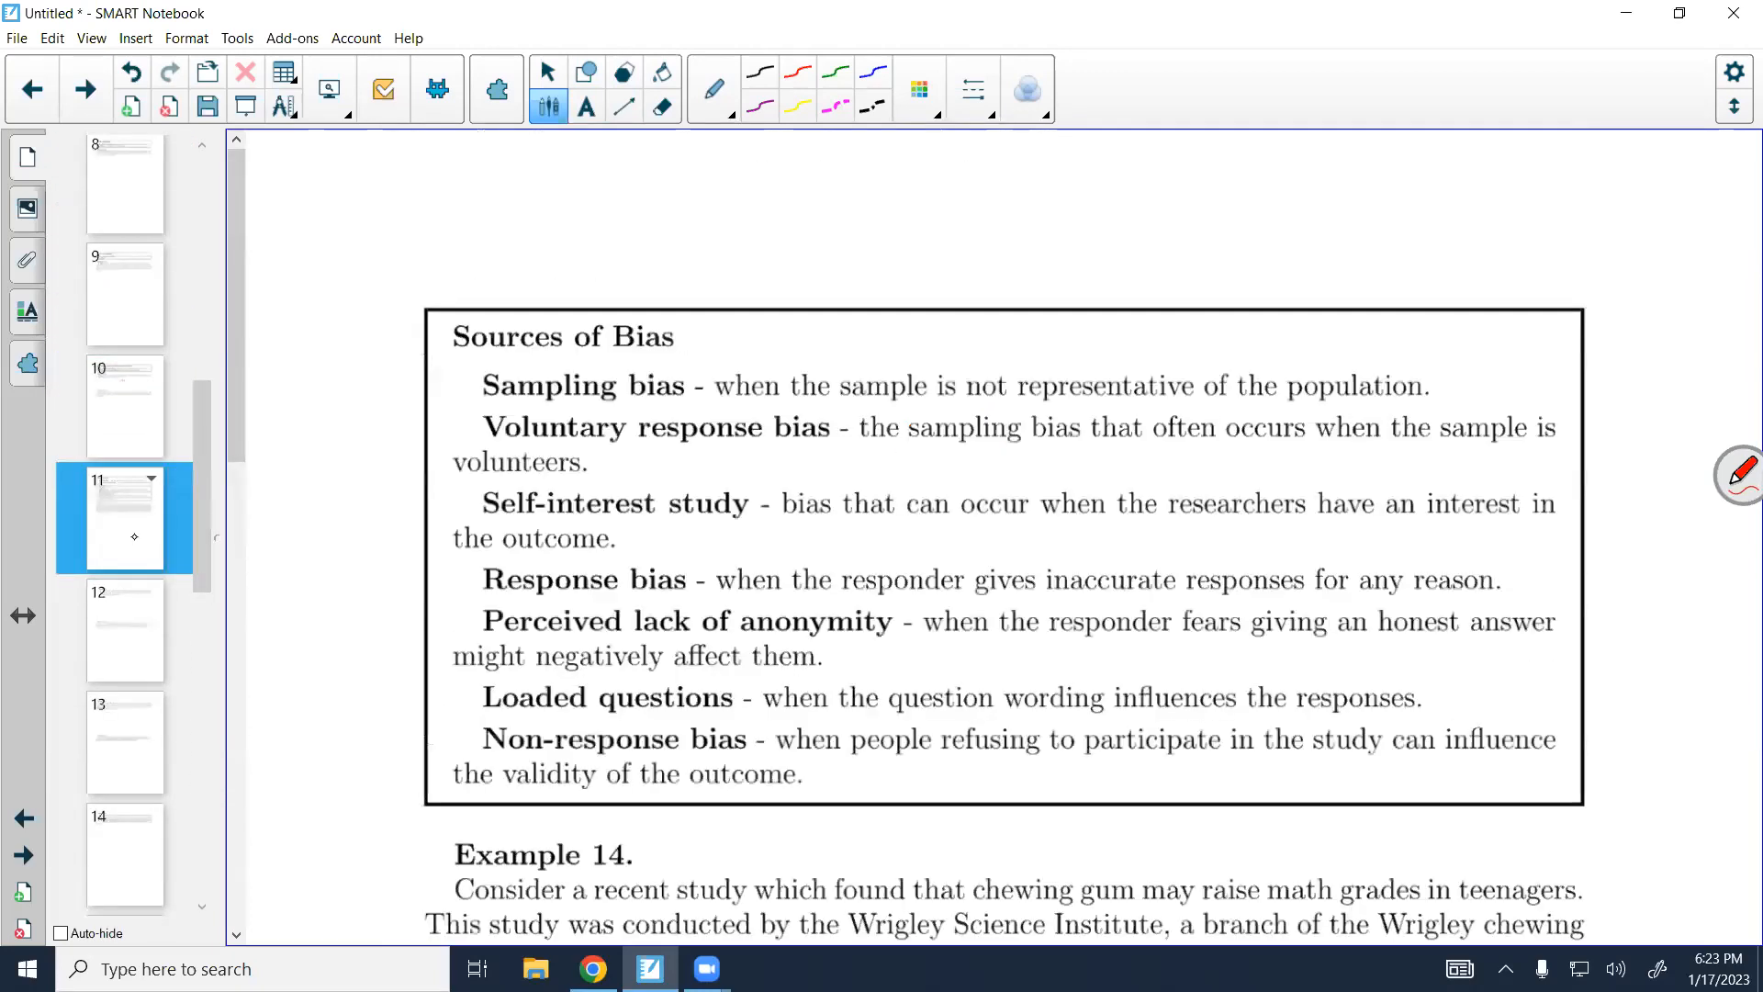
Scroll past Sources of Bias to page 12's Example 15 on doctor-visit response bias
scroll(down, 3)
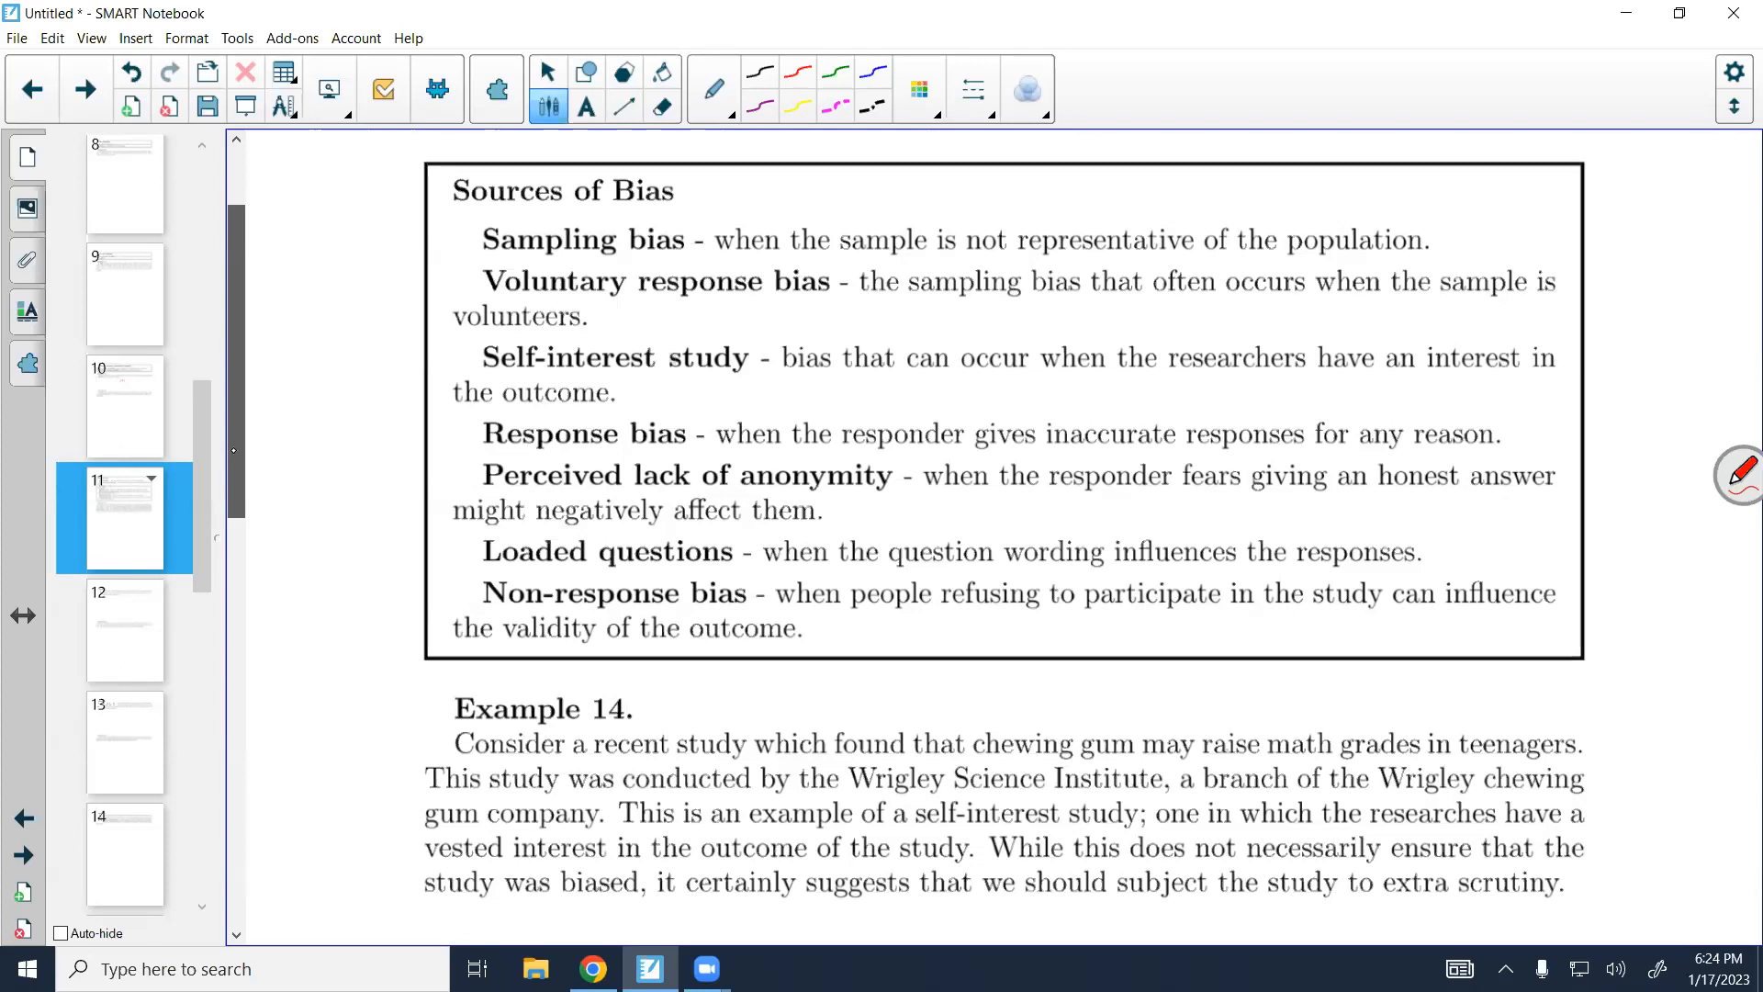
scroll(down, 3)
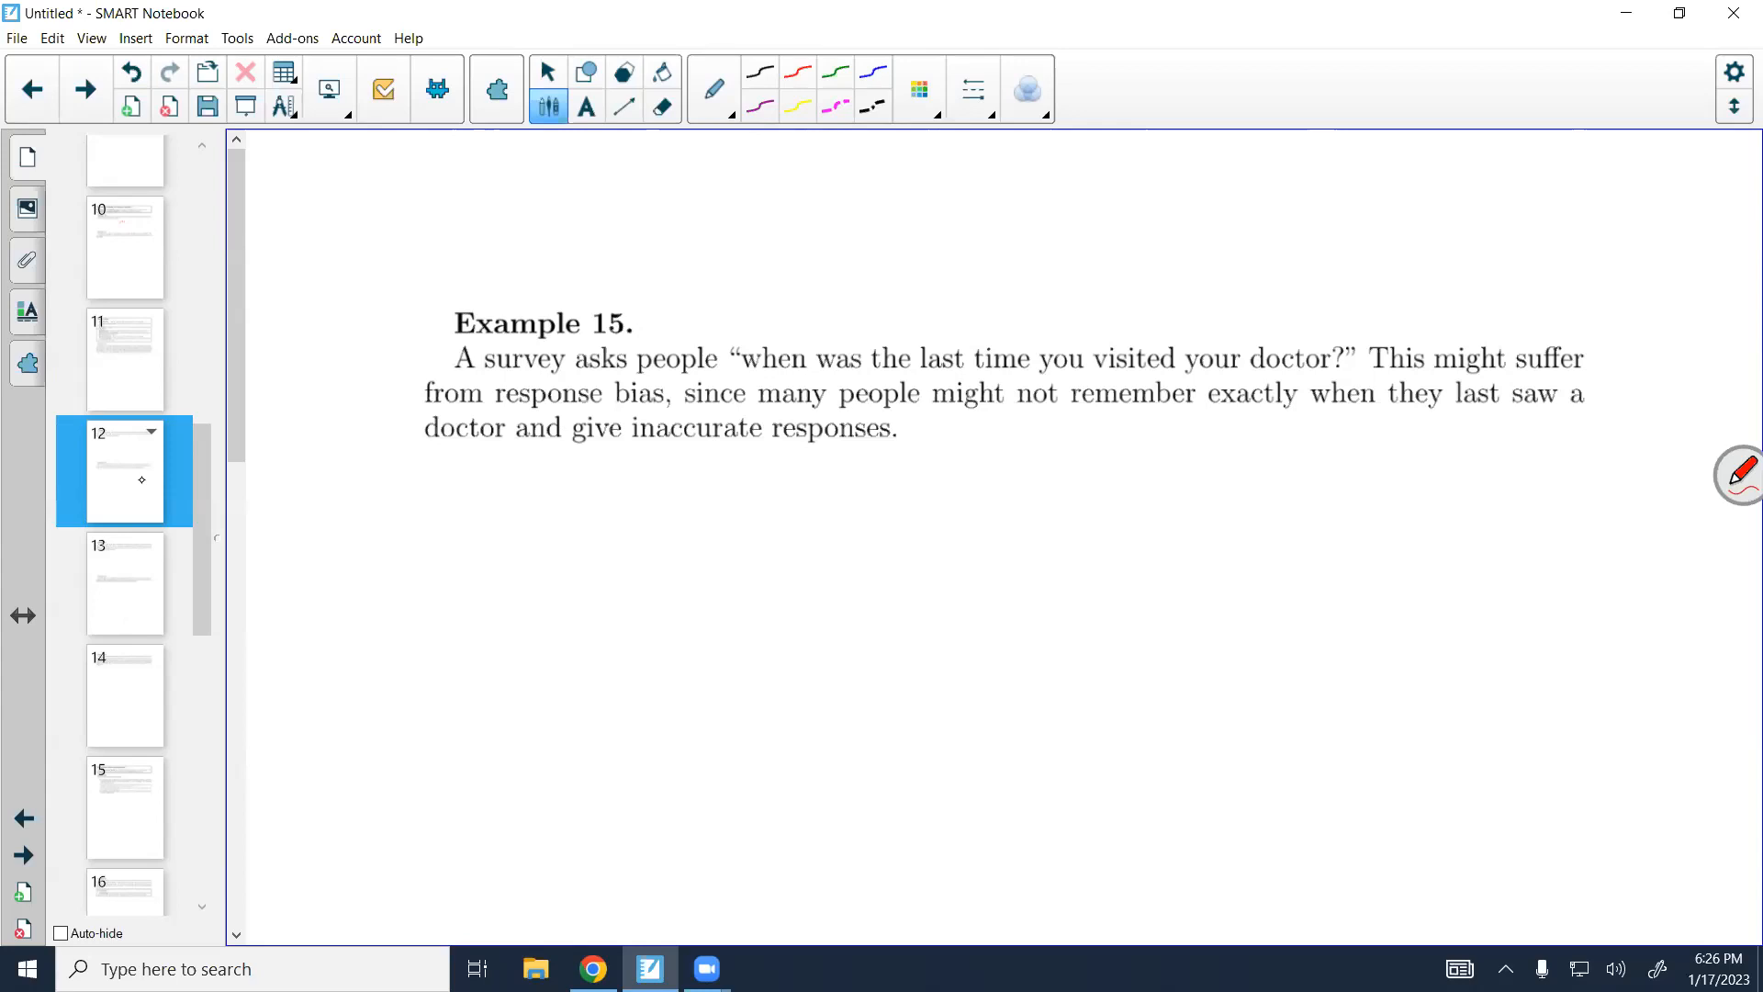
Scroll through Example 16 and jump to page 13's Example 17 on employer drug-abuse surveys
scroll(down, 3)
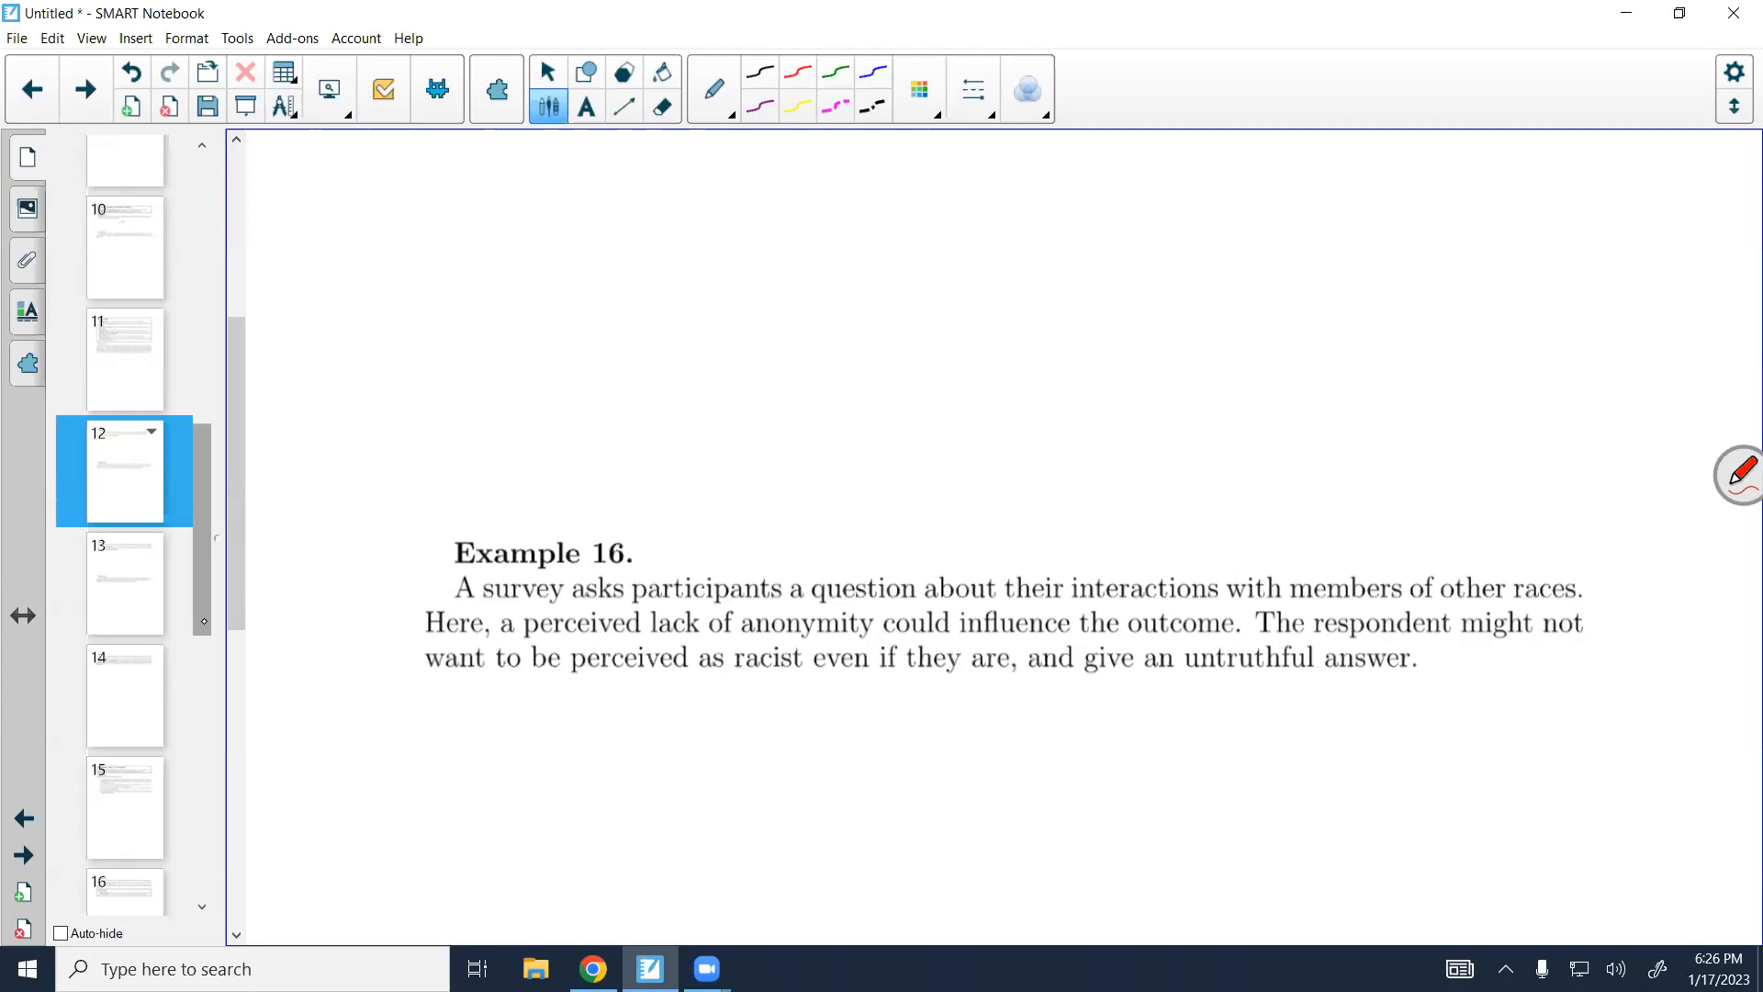
scroll(down, 3)
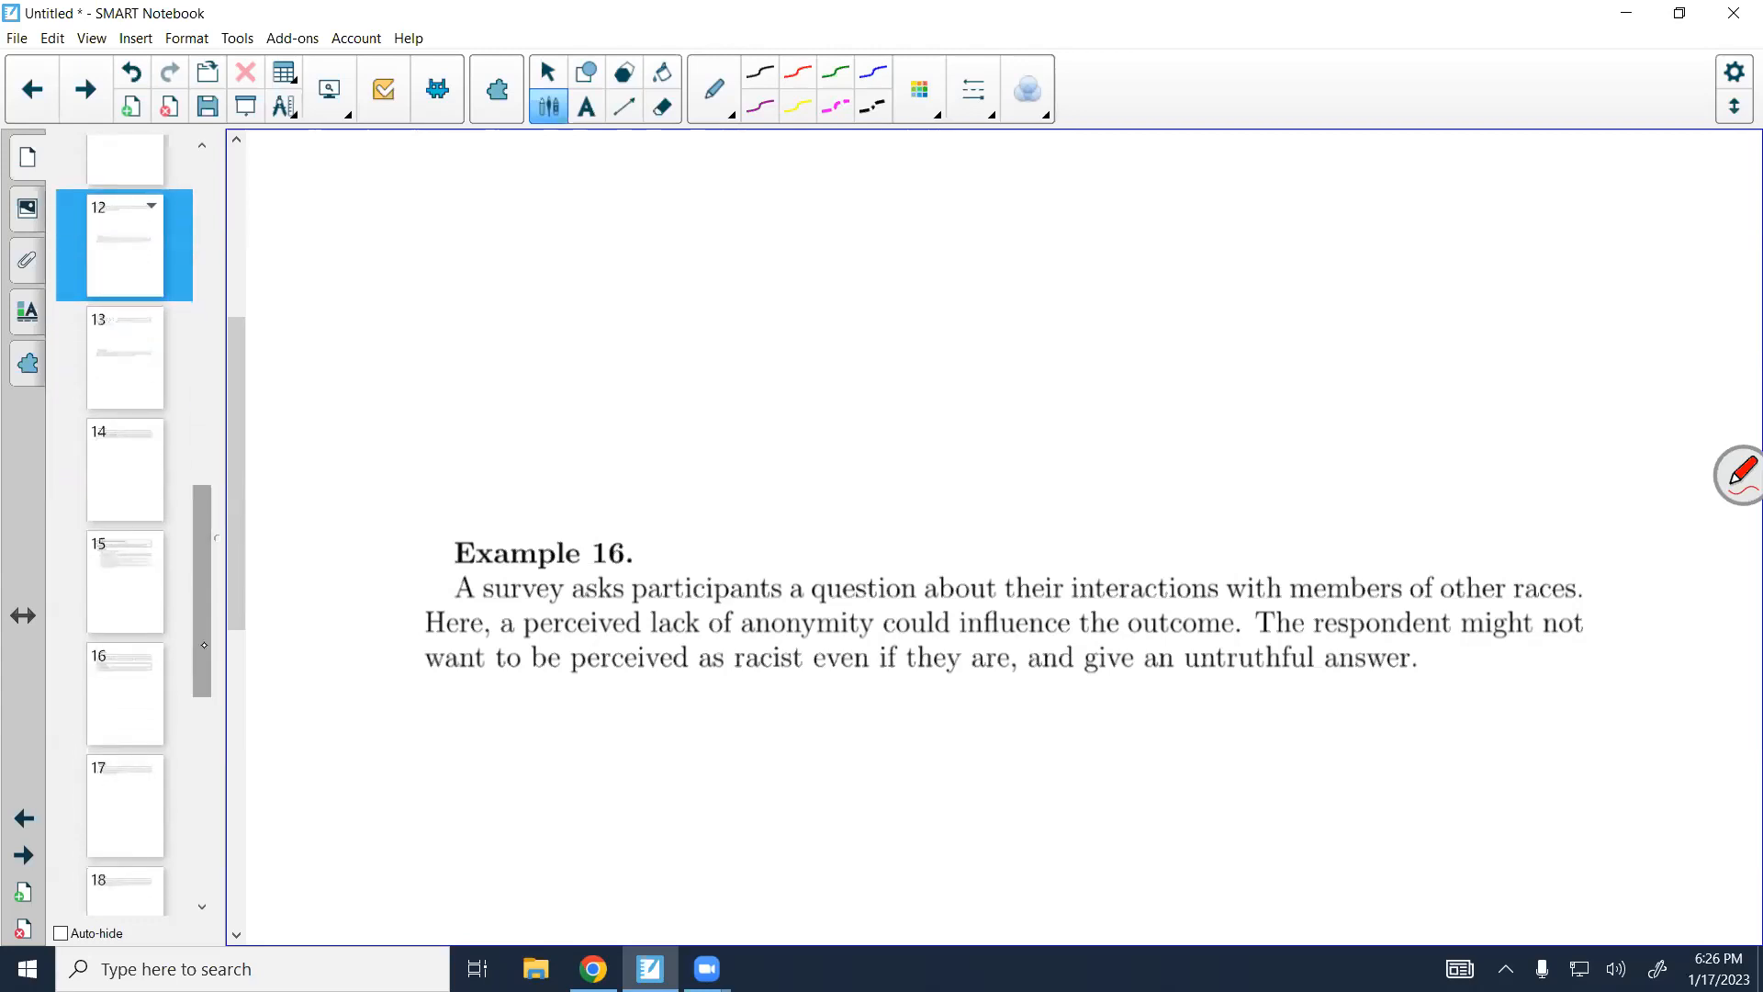
click(124, 357)
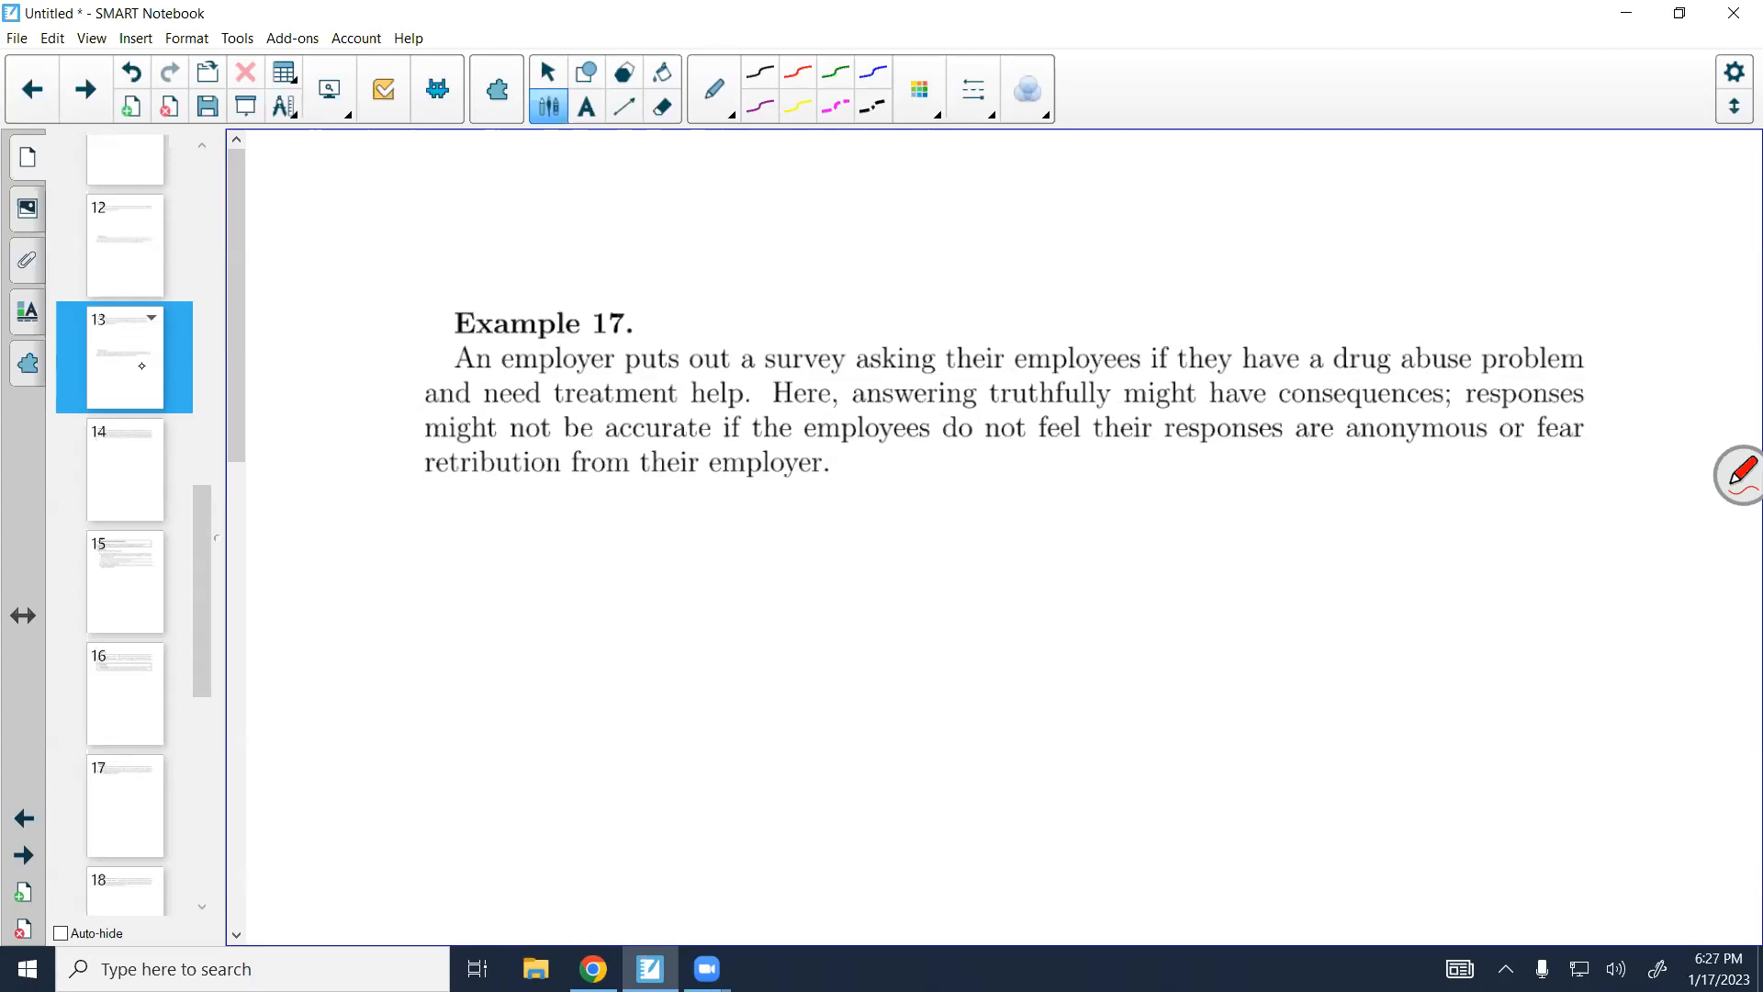
Preview Example 18 and page 14's Example 19, then return to page 13's Example 17
scroll(down, 3)
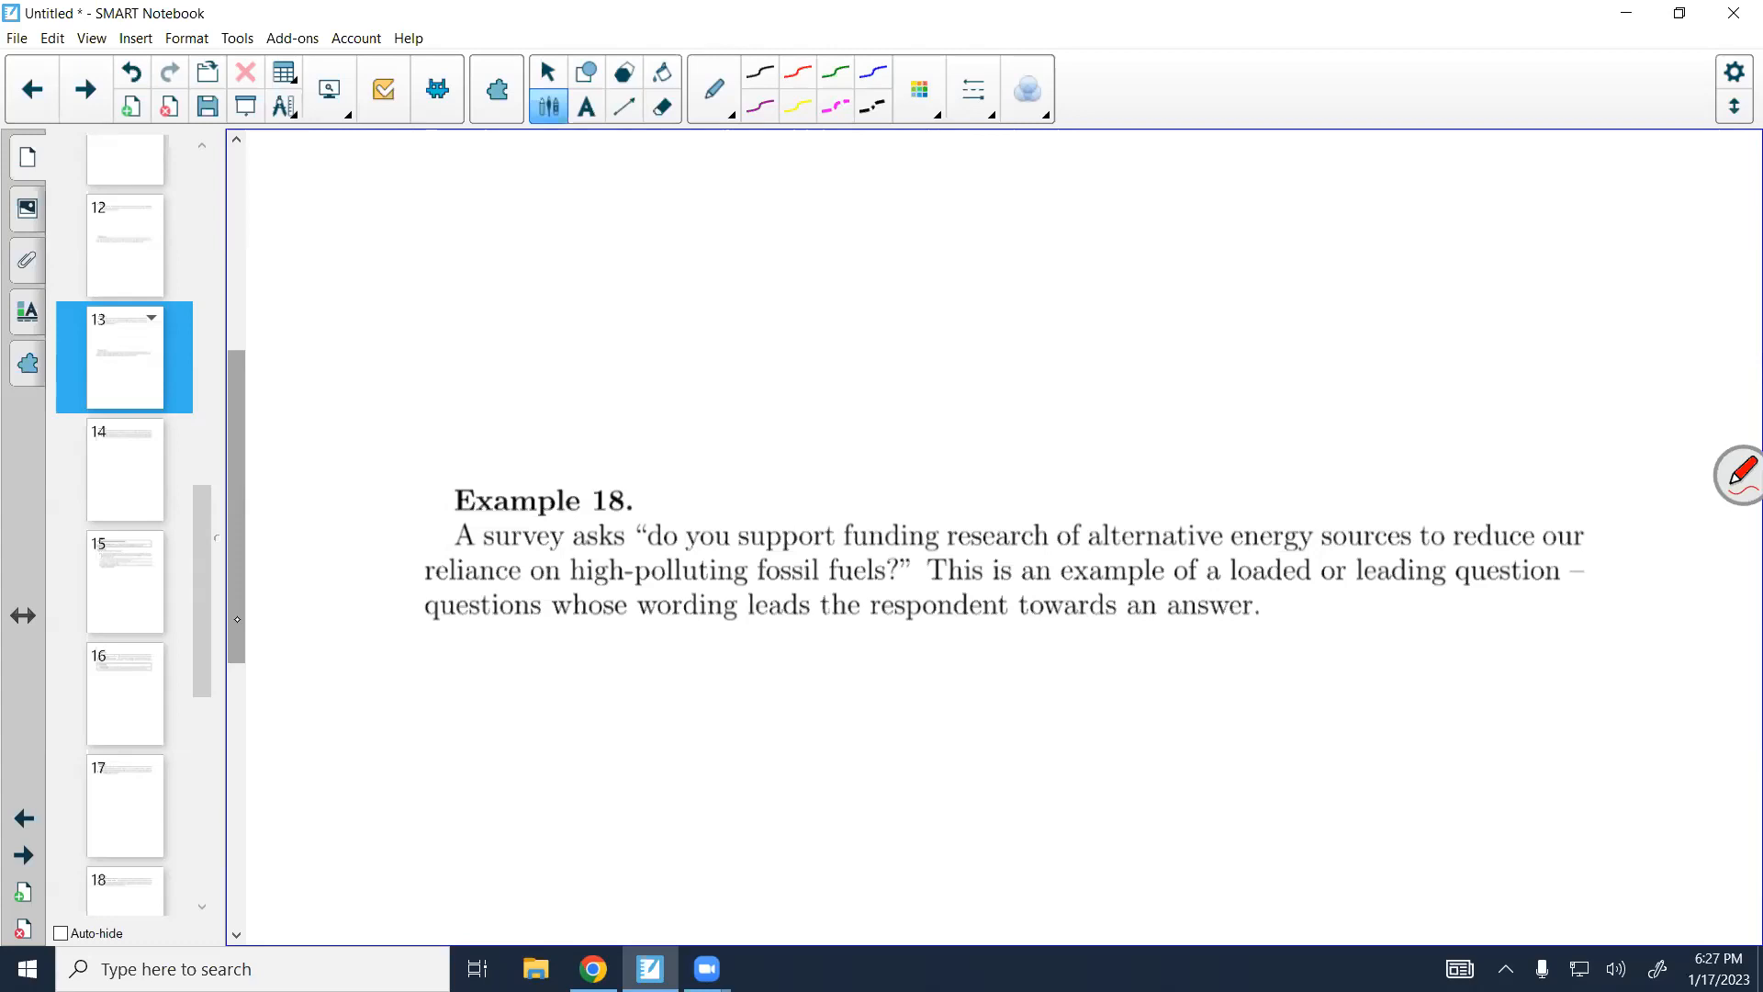
click(125, 470)
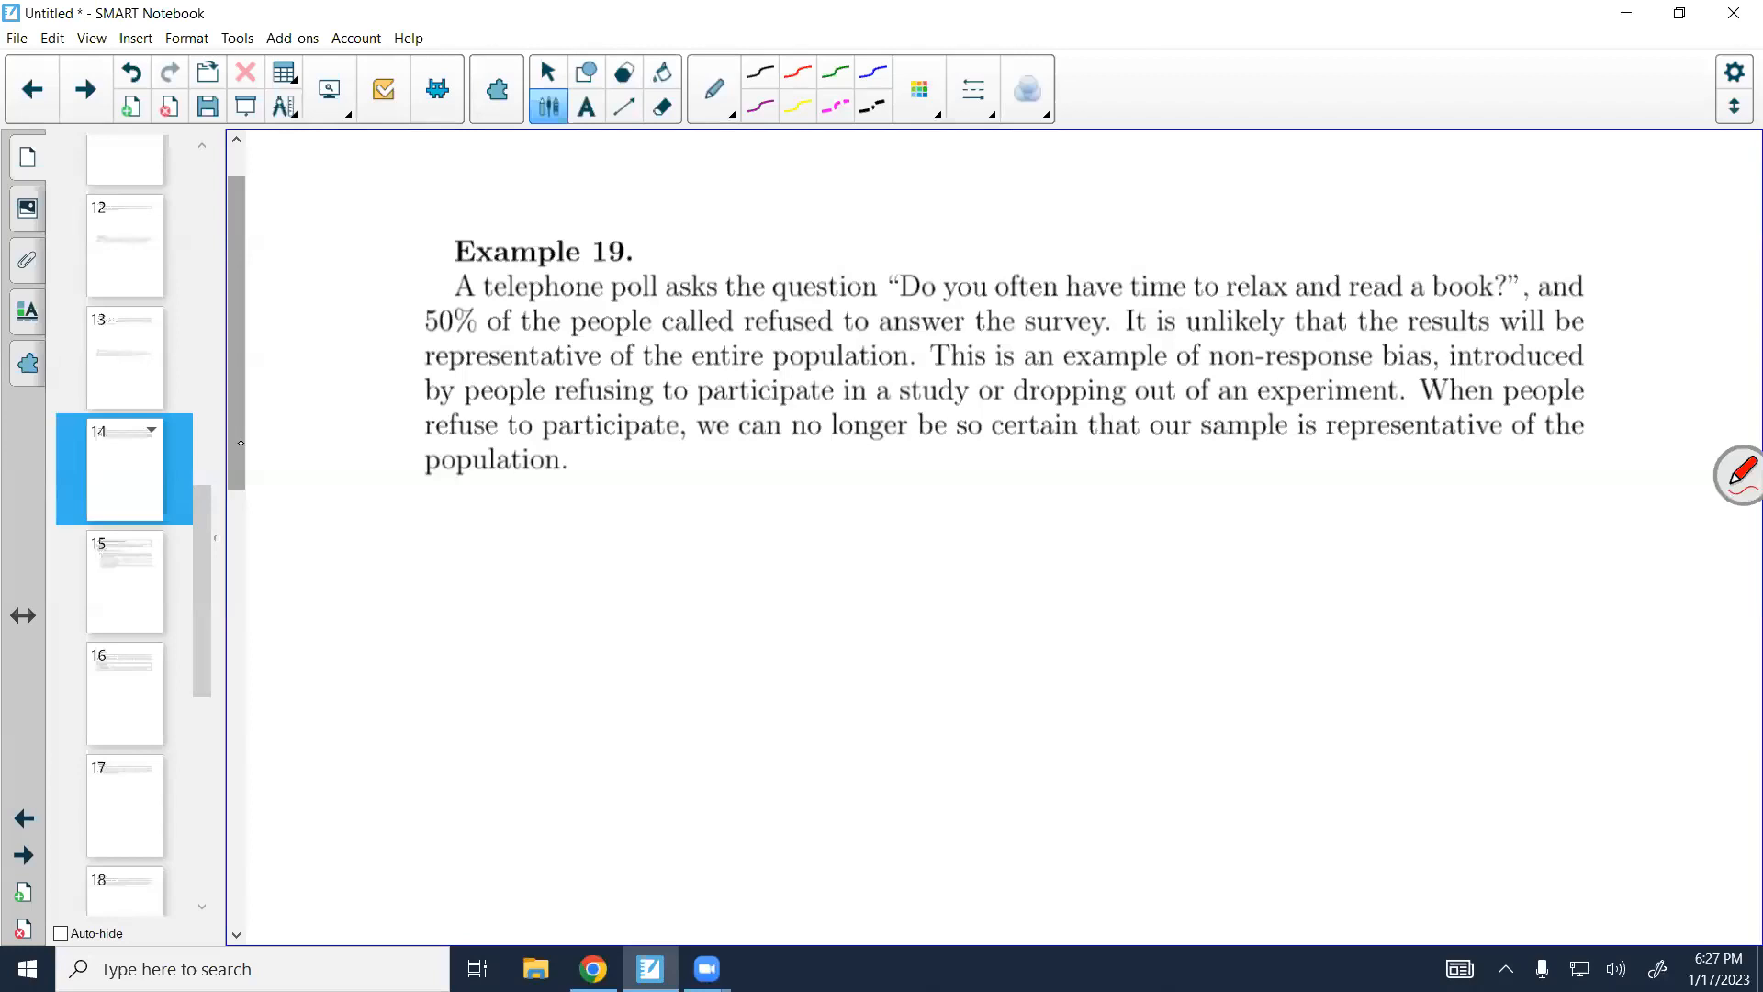
click(124, 358)
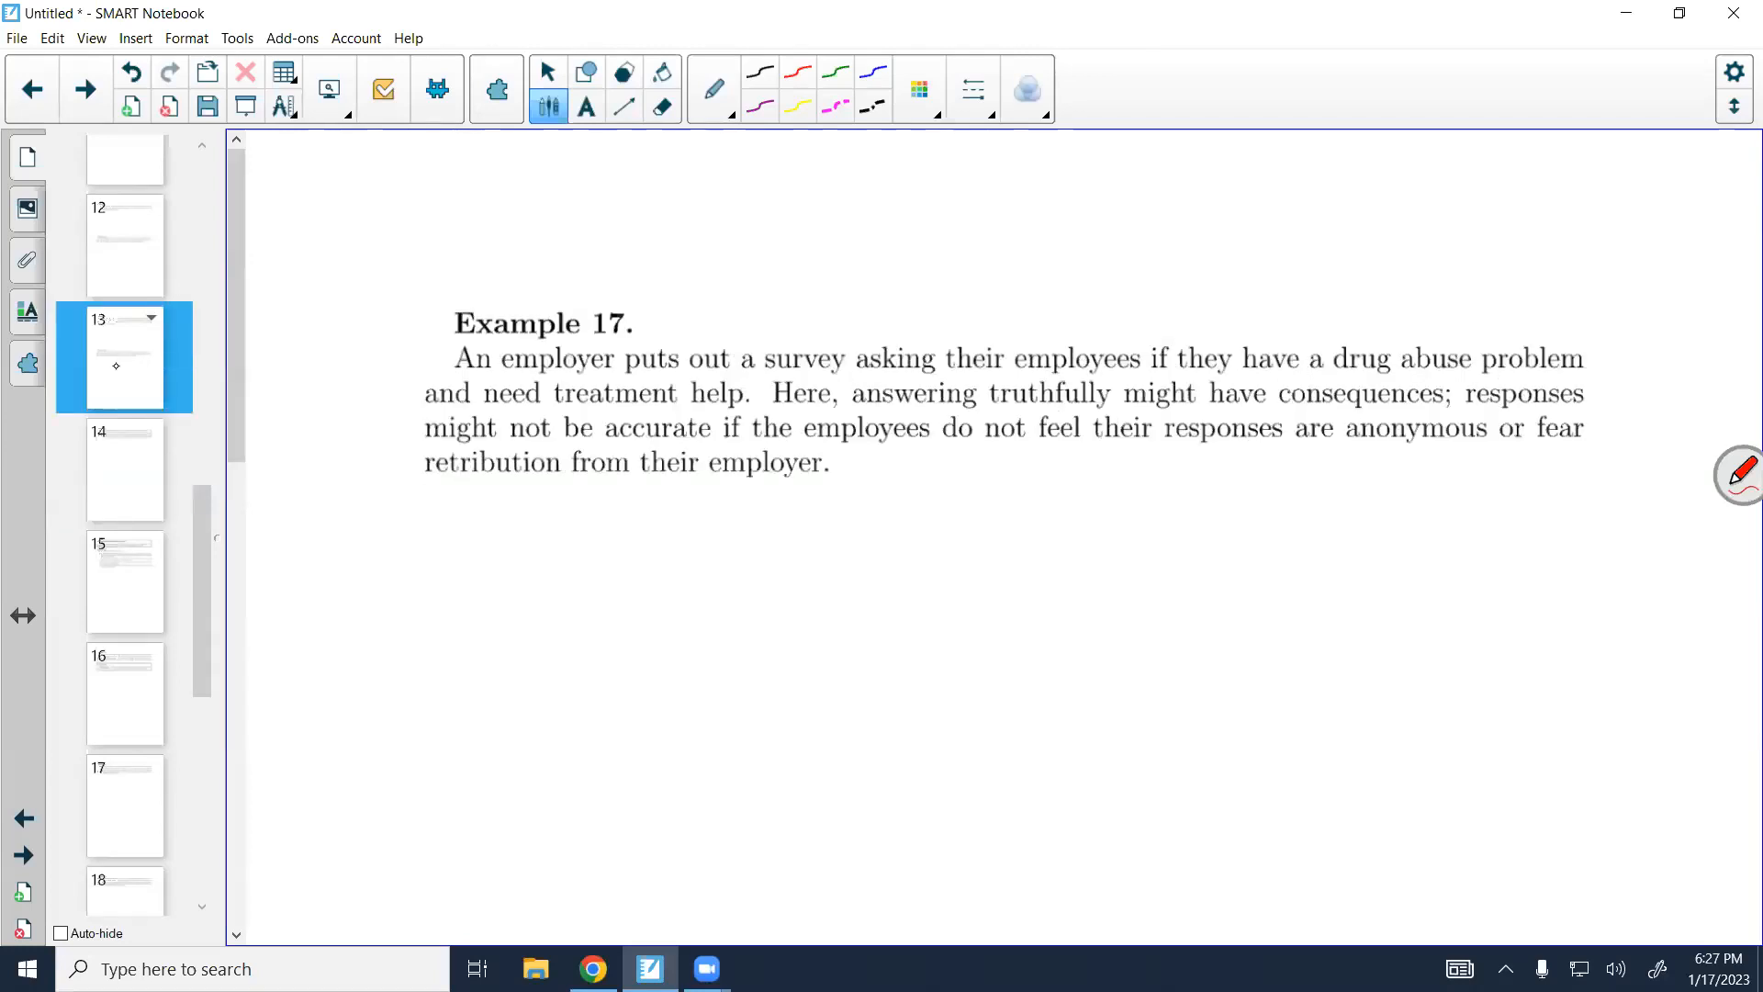
Display page 14's Example 19 on non-response bias, then switch to the browser inbox
click(124, 241)
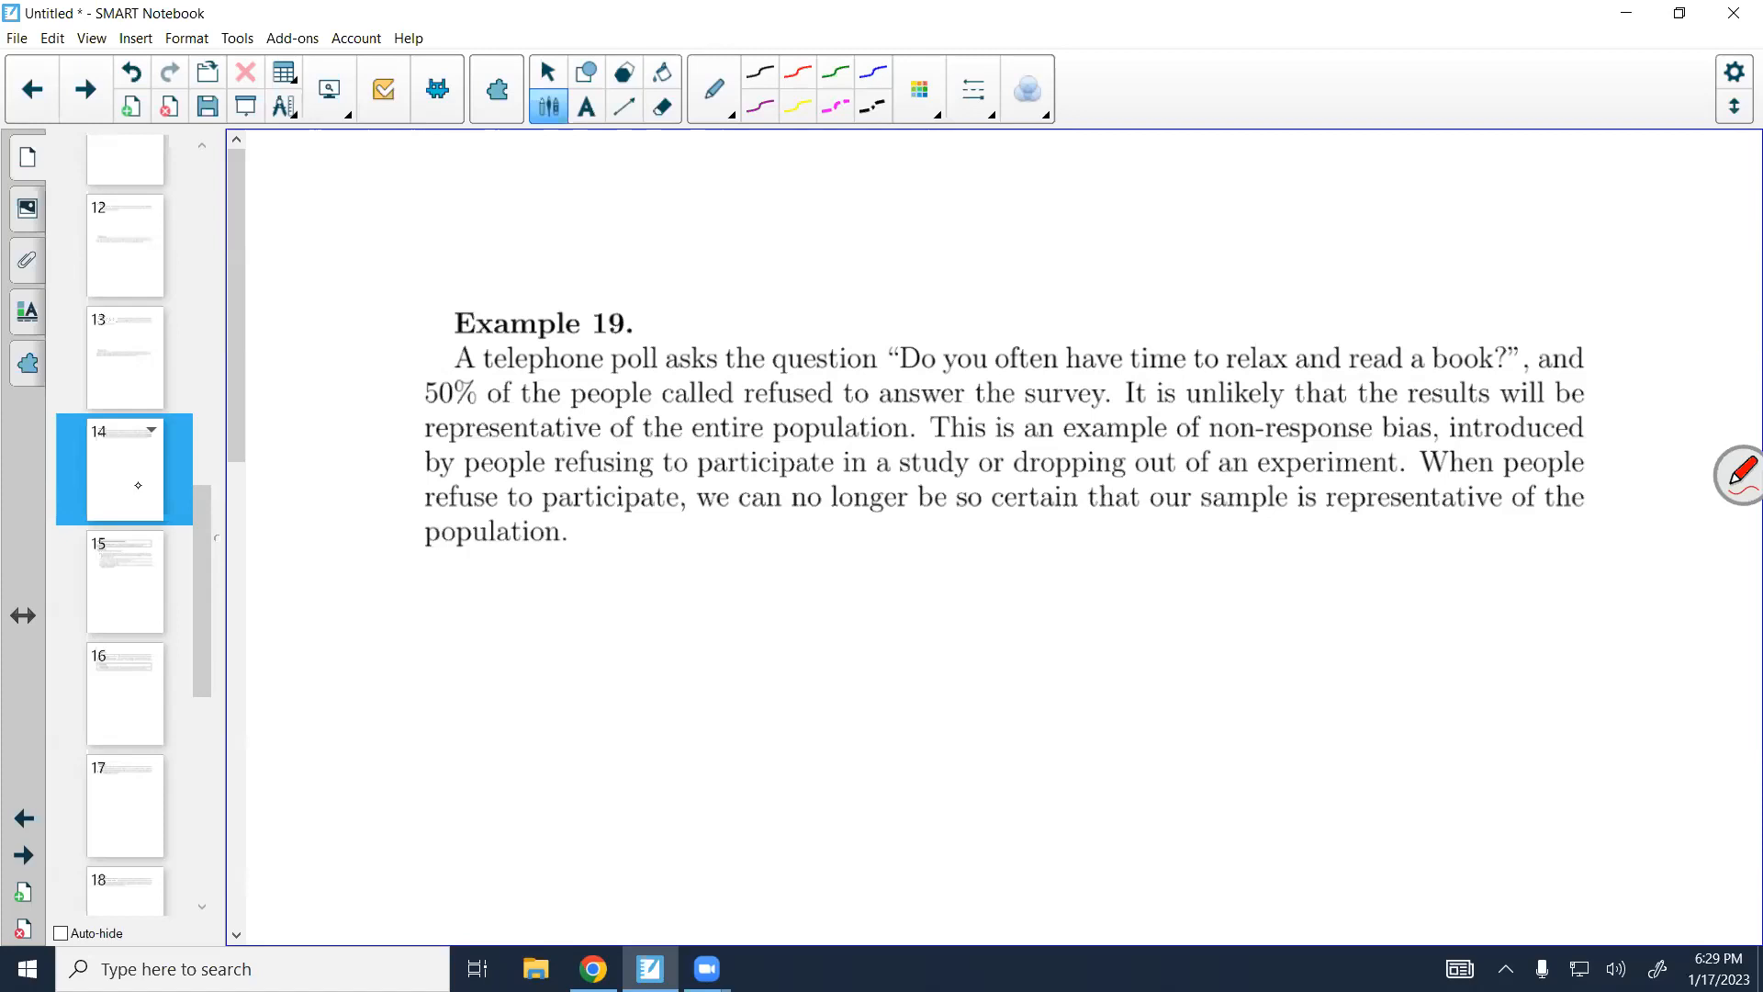
click(123, 581)
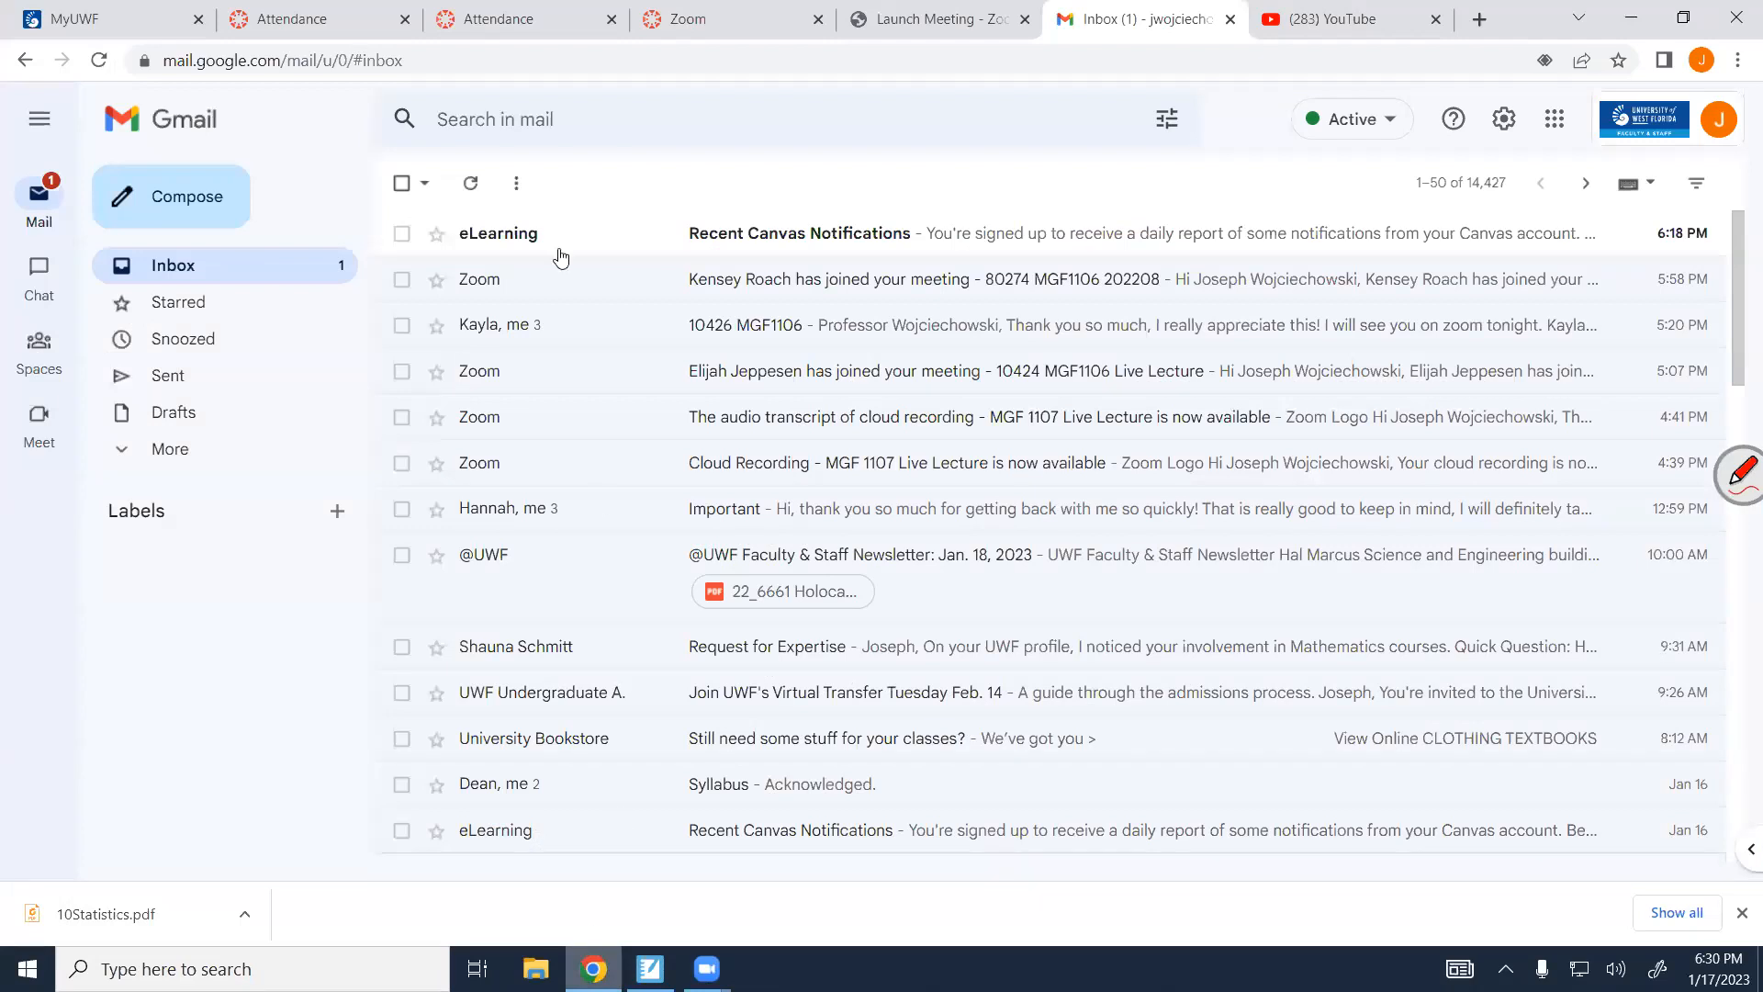
mouse_move(289, 31)
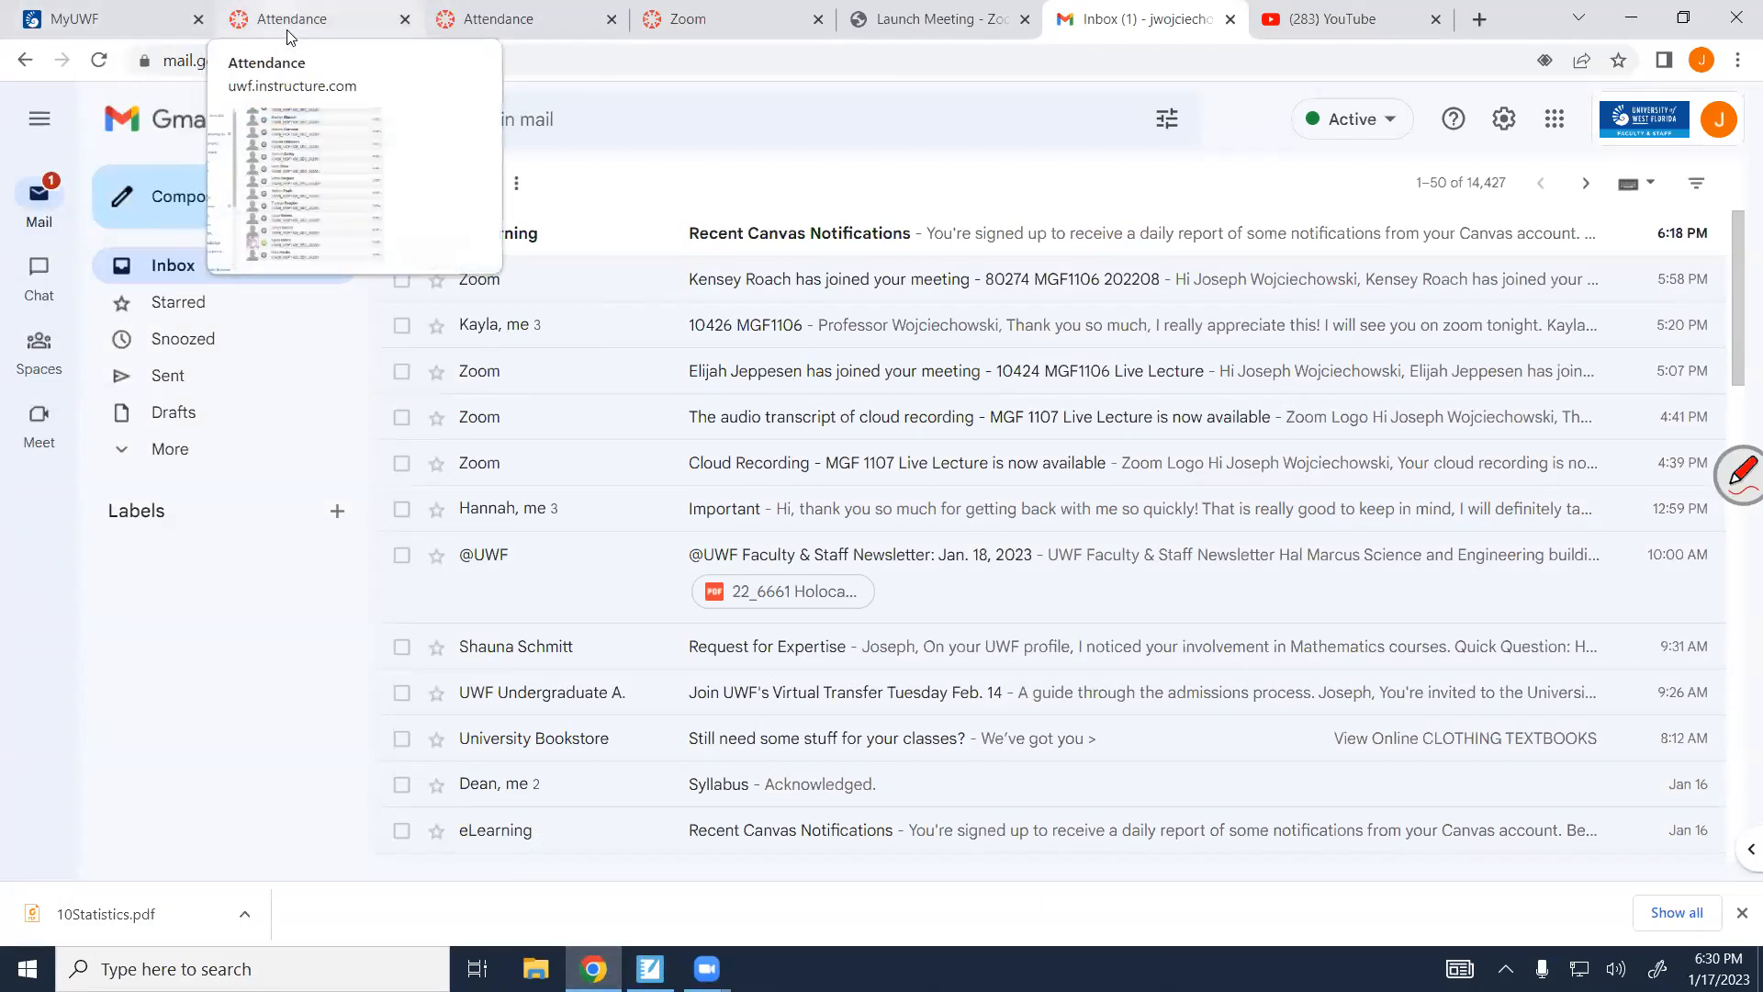
Open the Tuesday, January 17 Roll Call list for MGF1106 section 10425 via the Attendance tabs
click(293, 19)
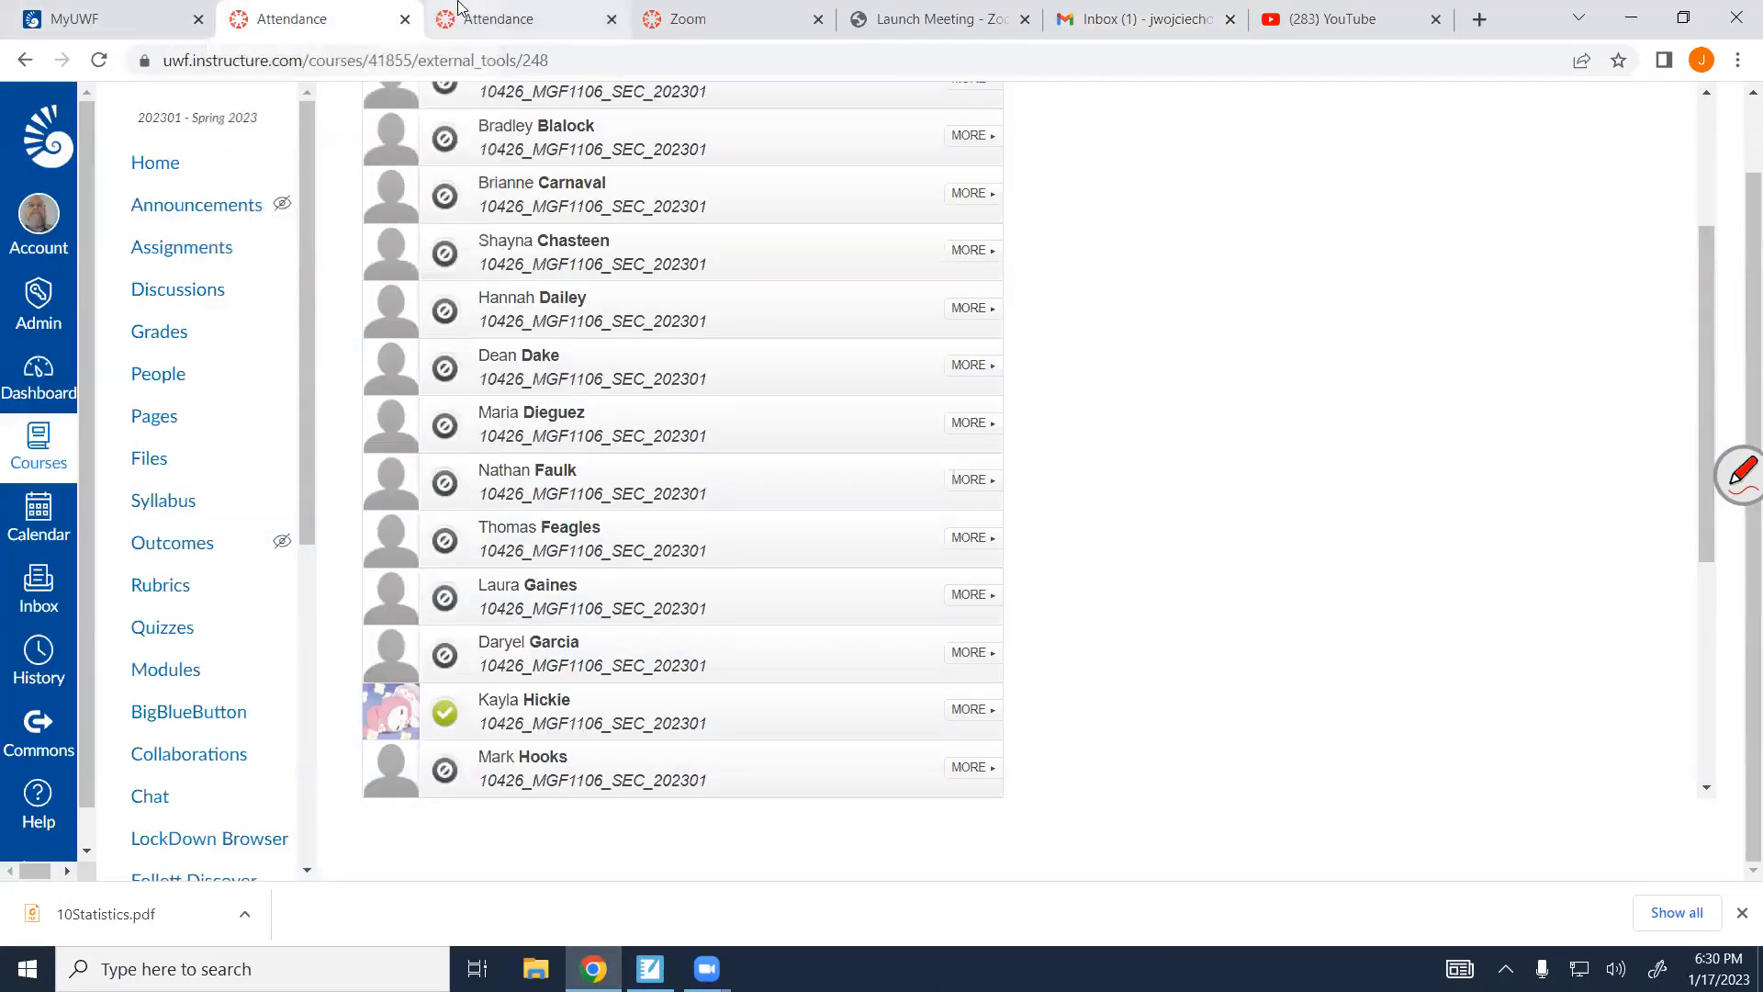
click(500, 19)
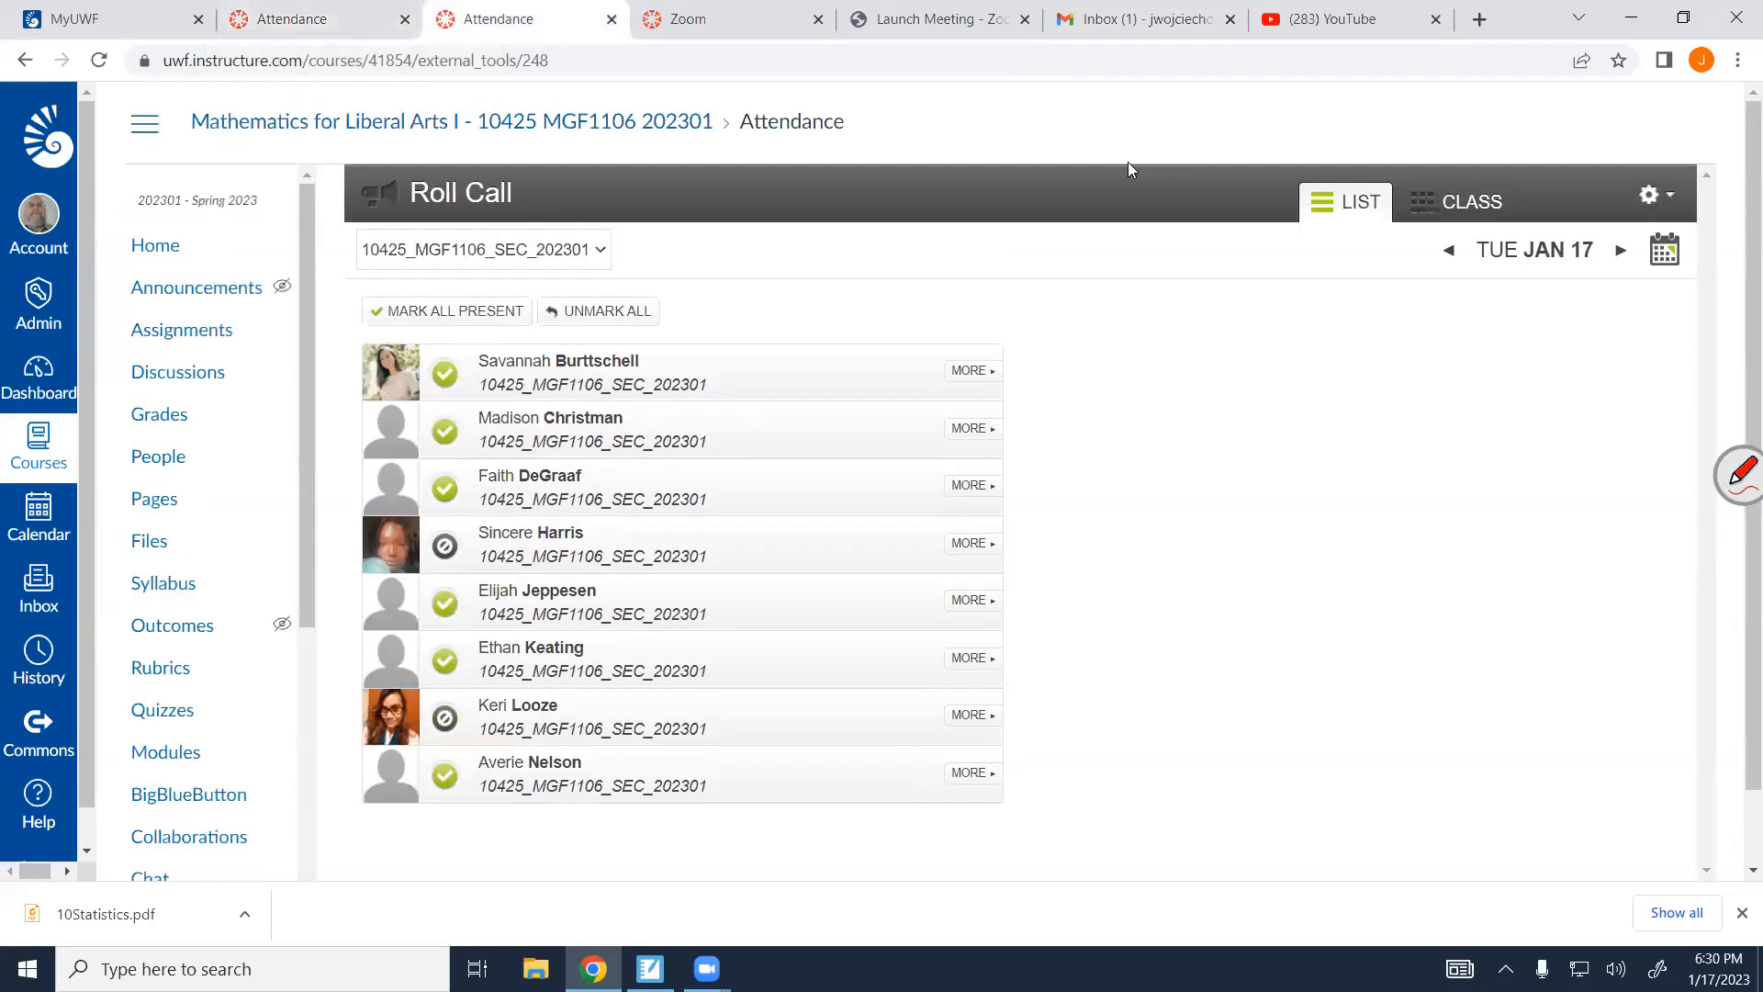